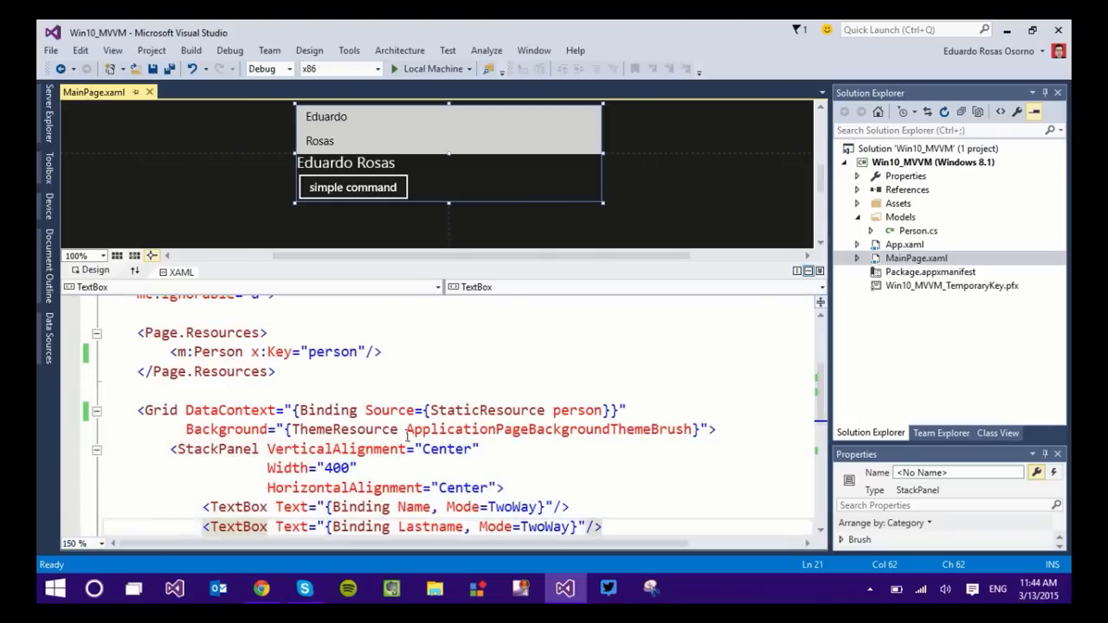
# Add an empty Click="" attribute to the Button element in MainPage.xaml
pyautogui.scroll(-3)
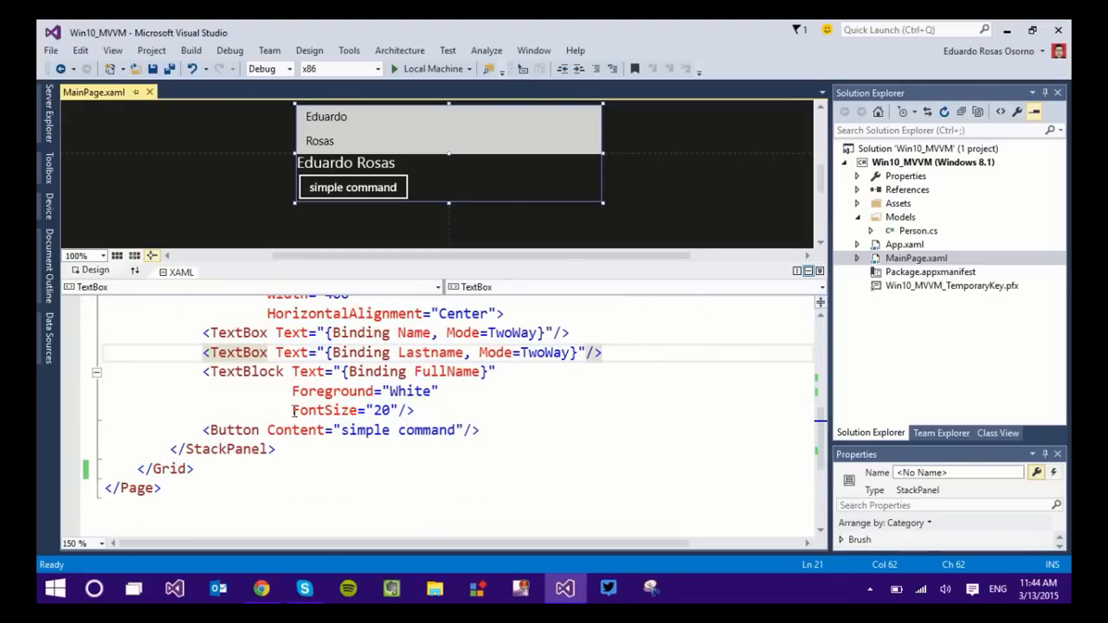
pyautogui.click(234, 430)
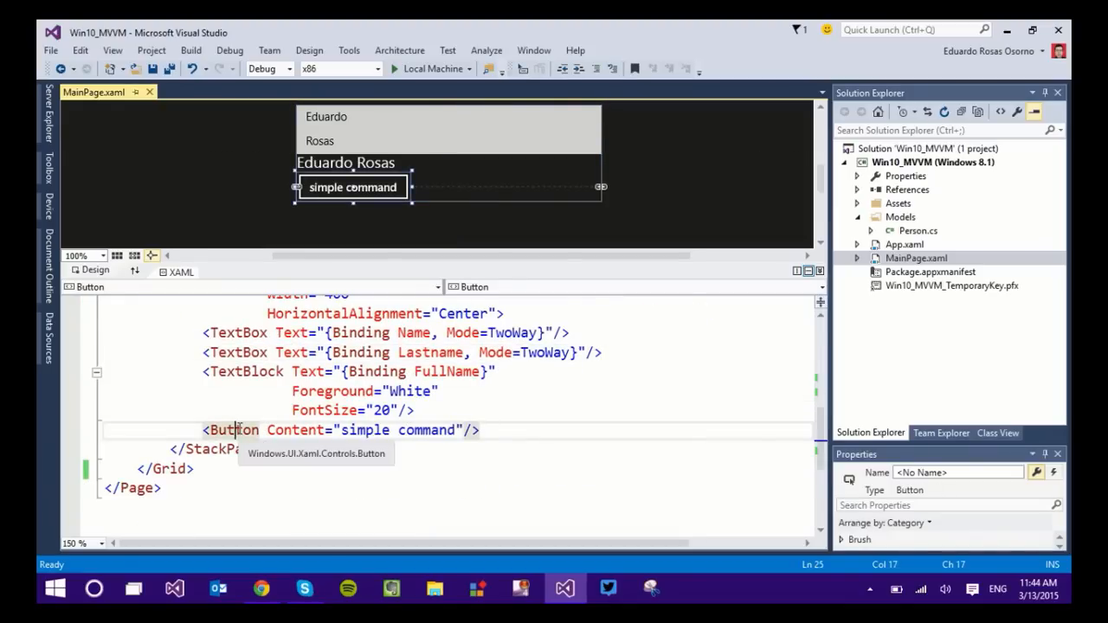
pyautogui.moveTo(276, 388)
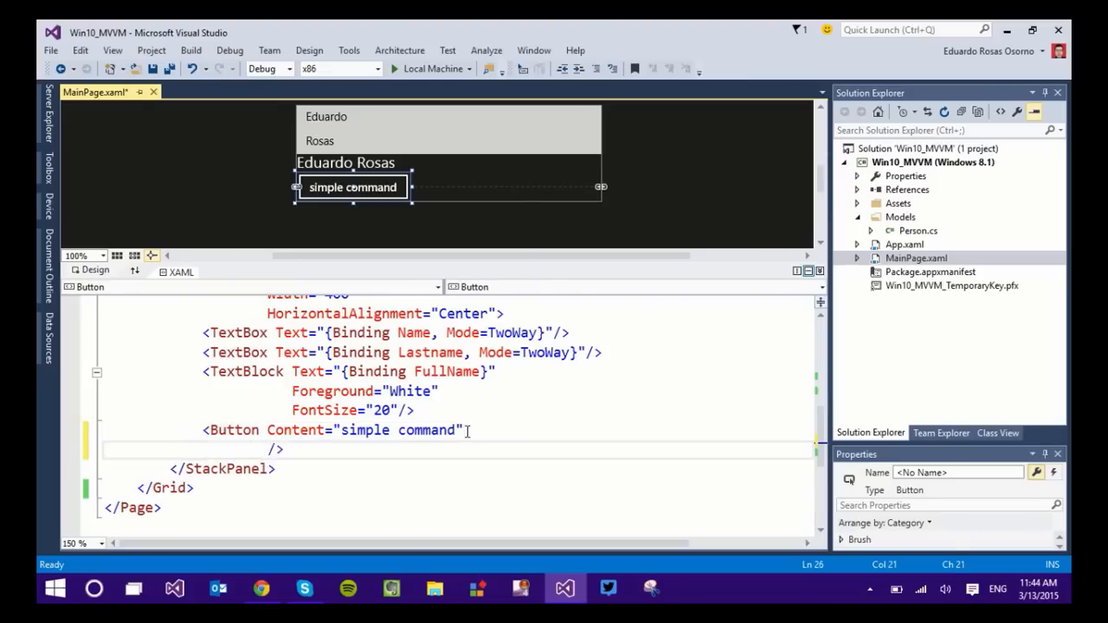
pyautogui.write('Click=""')
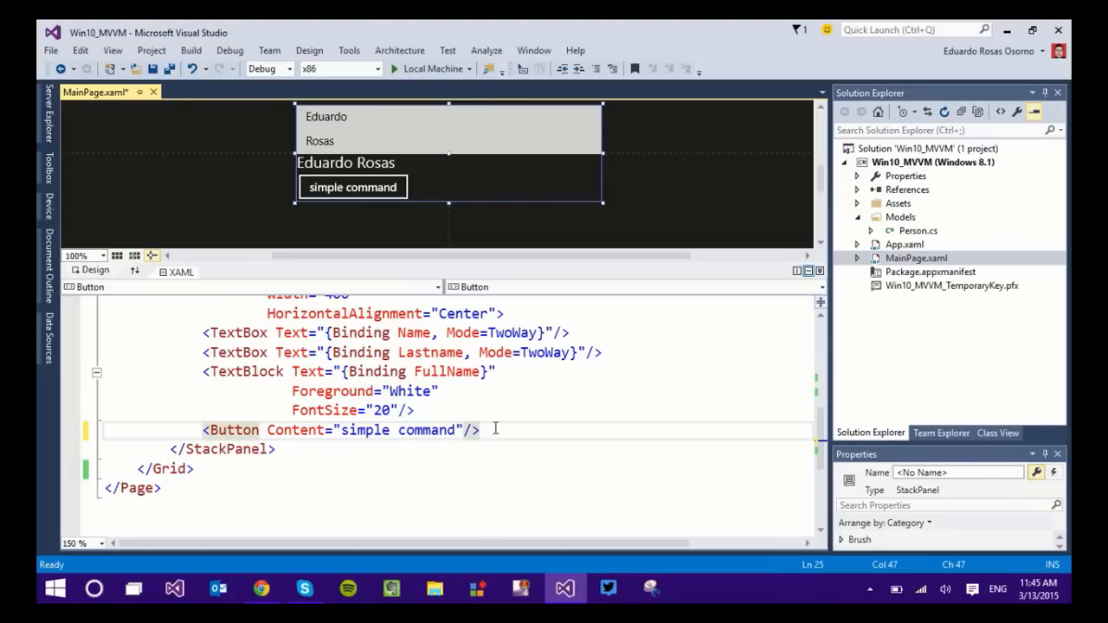
pyautogui.moveTo(1048, 194)
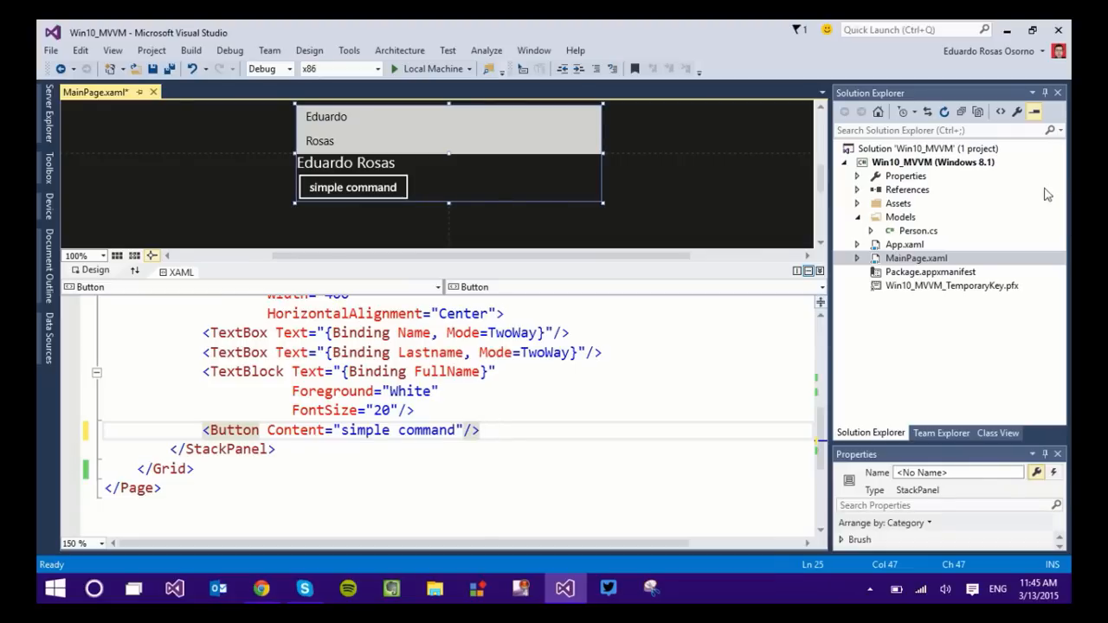
# Add a new ViewModels folder to the Win10_MVVM project
pyautogui.click(933, 163)
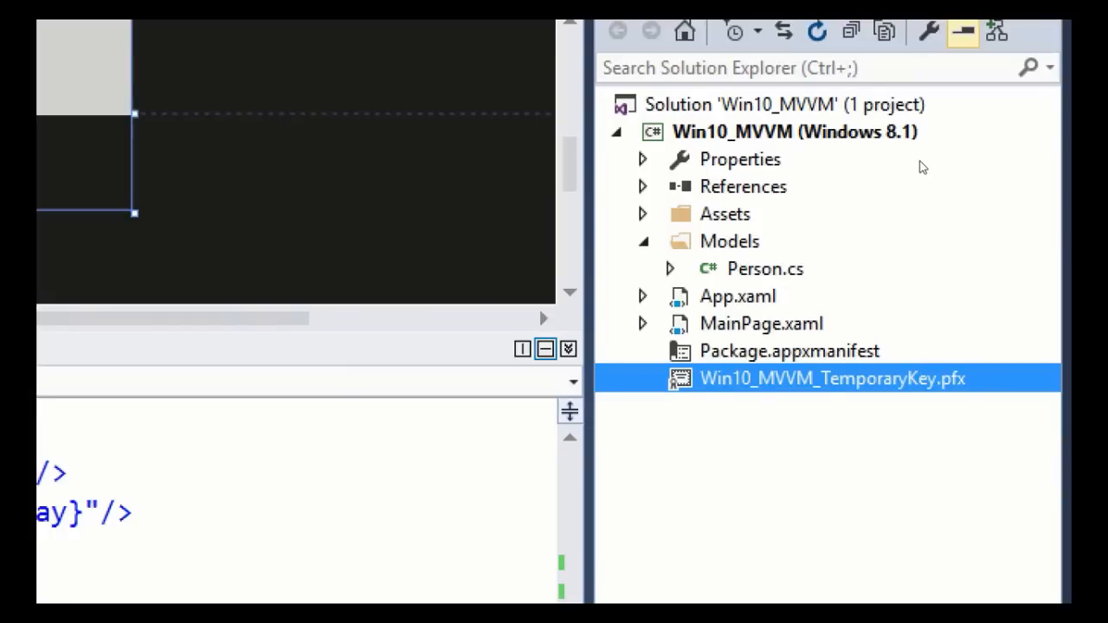
pyautogui.click(793, 132)
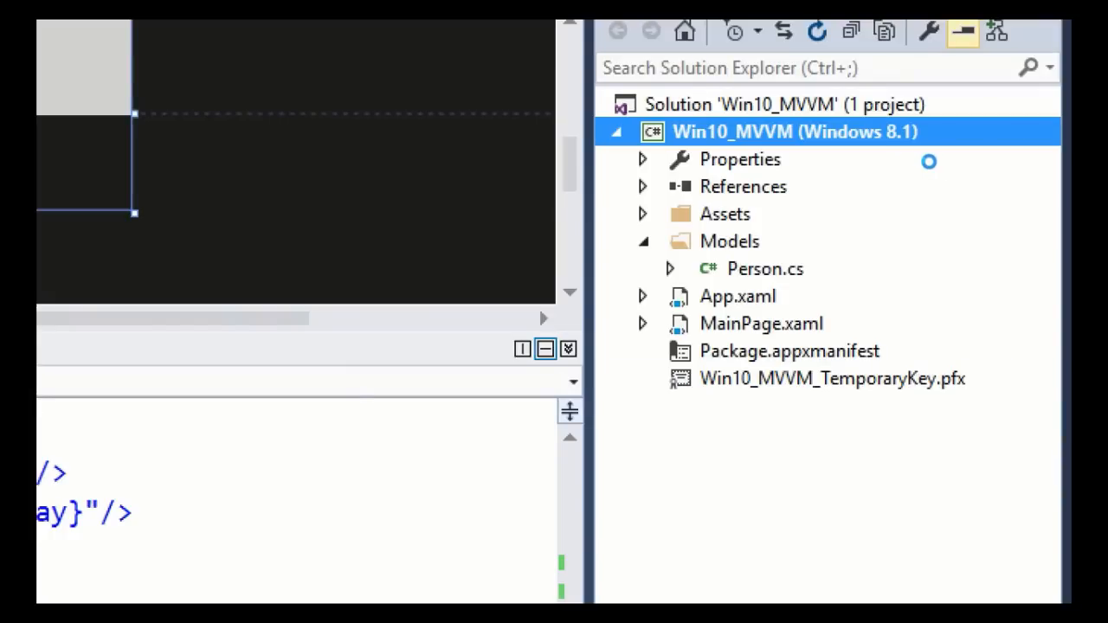
pyautogui.rightClick(793, 131)
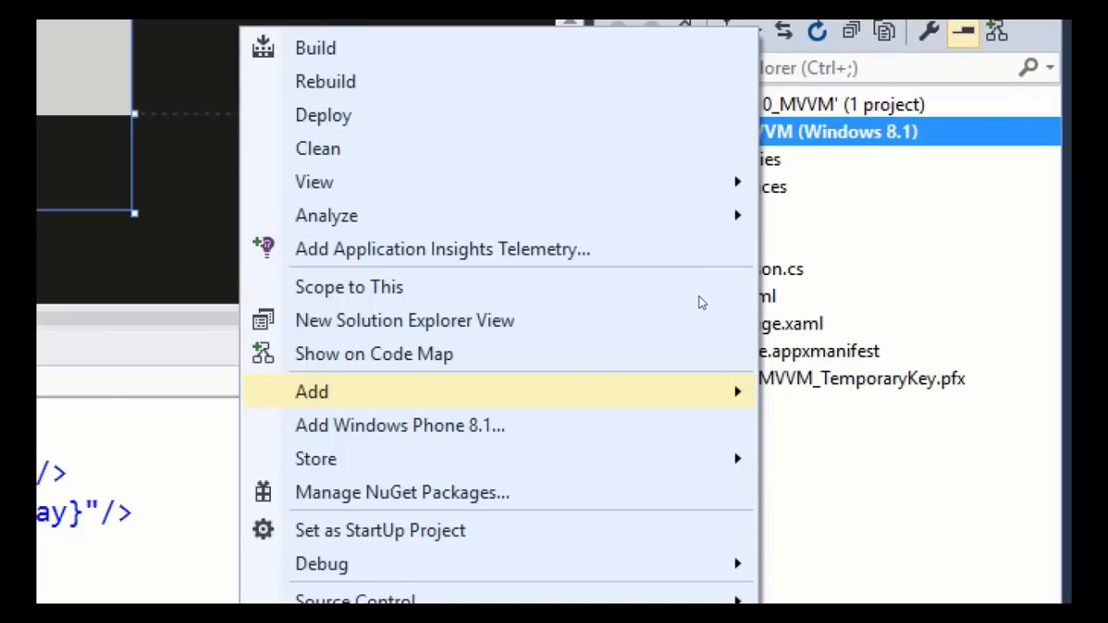
pyautogui.click(312, 391)
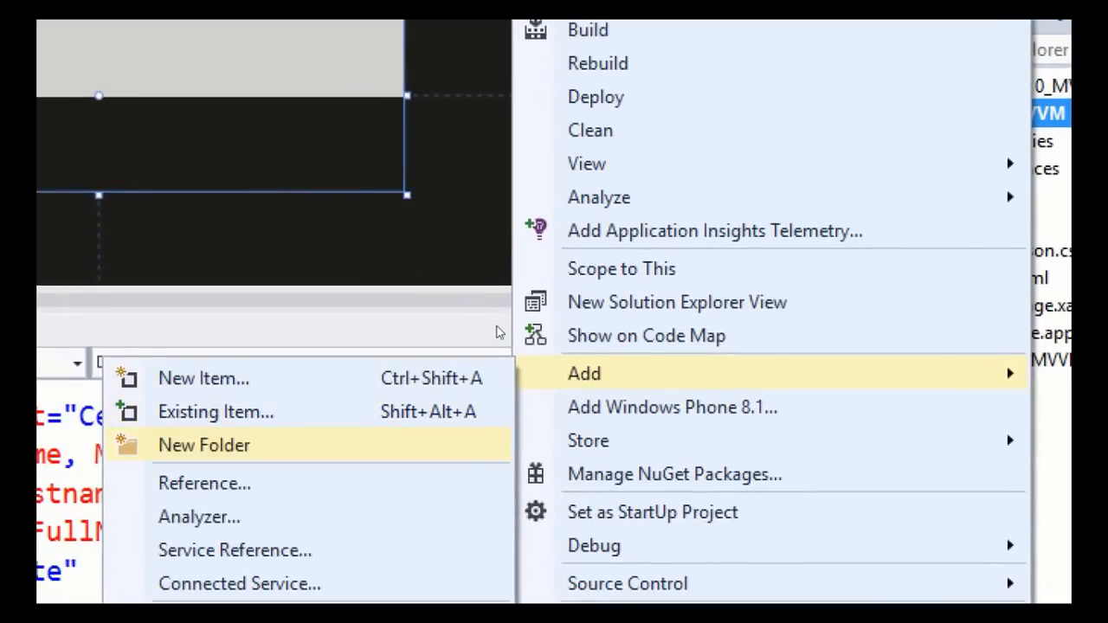
pyautogui.click(205, 443)
pyautogui.write('ViewModels')
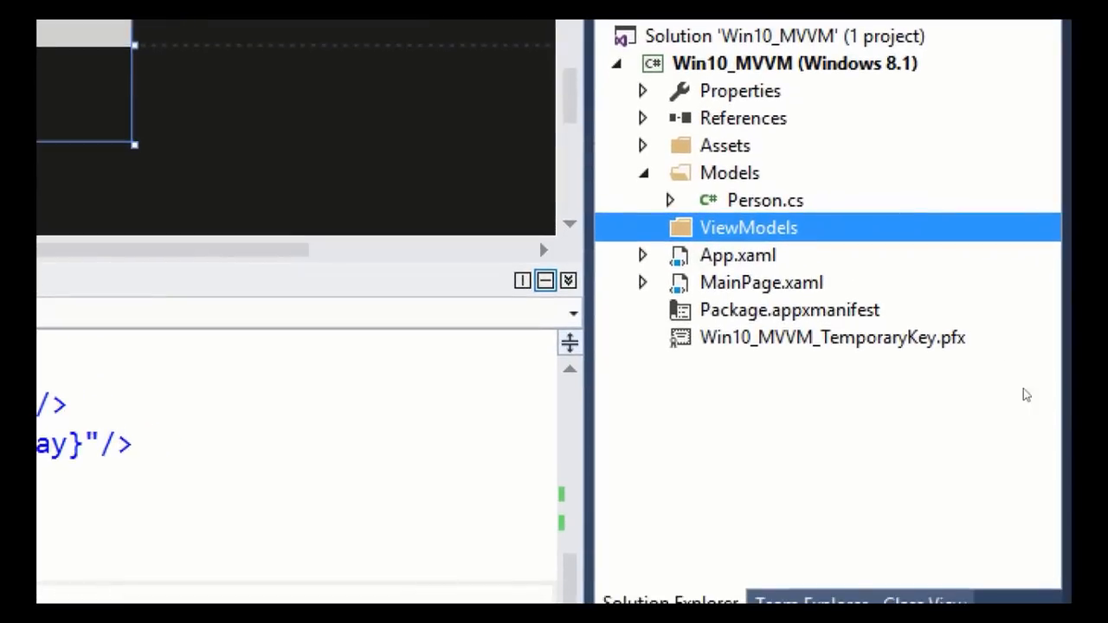
# Add a Commands folder inside the ViewModels folder
pyautogui.rightClick(749, 229)
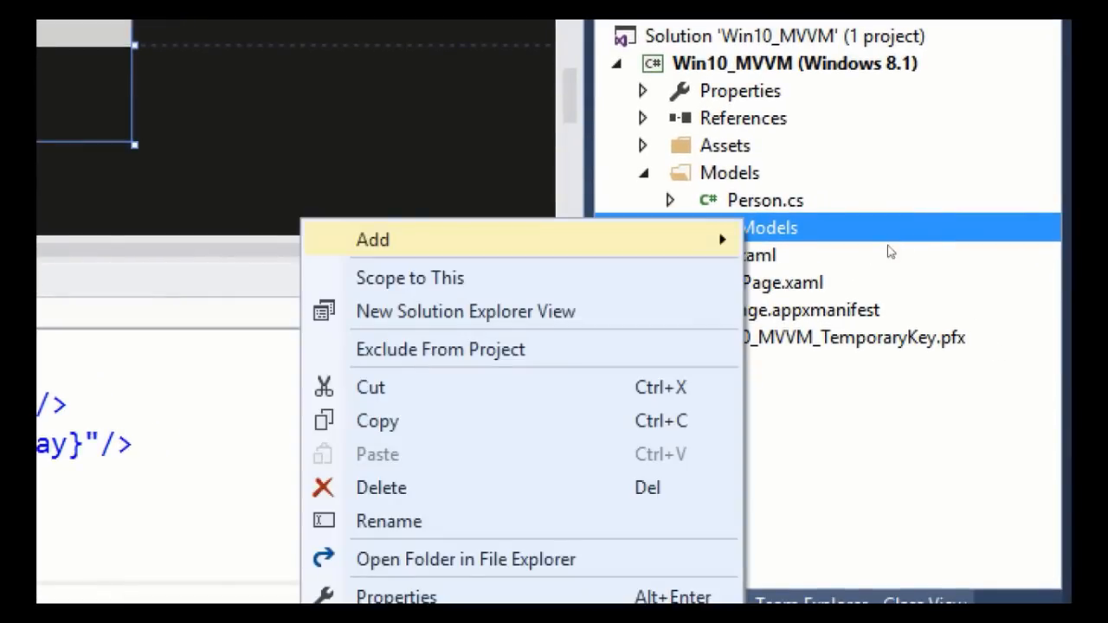
pyautogui.moveTo(655, 225)
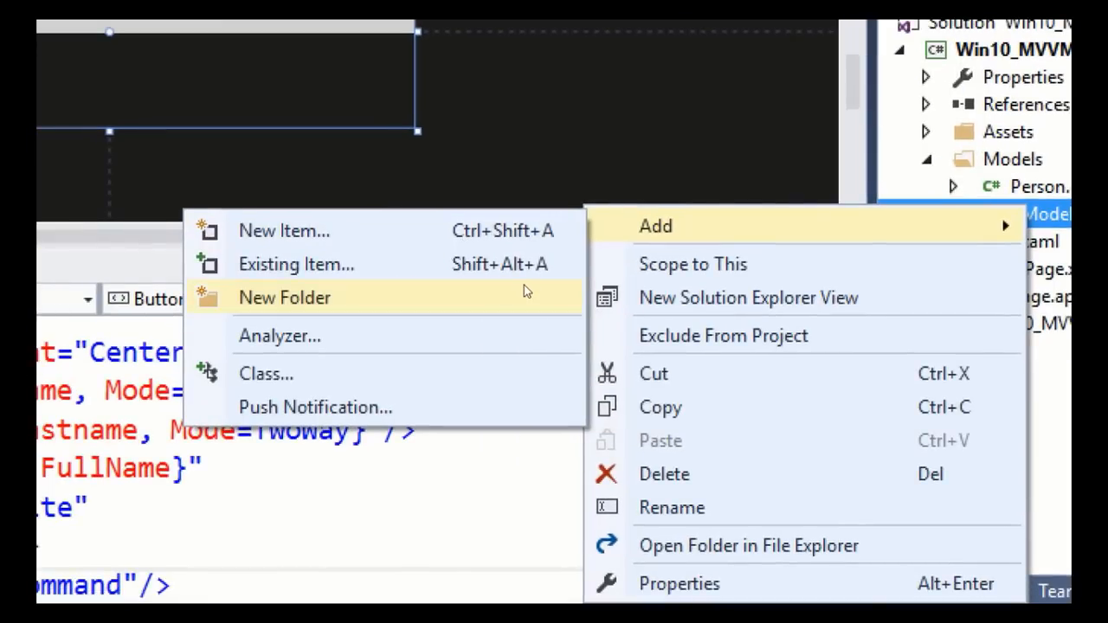
pyautogui.click(284, 298)
pyautogui.write('Commands')
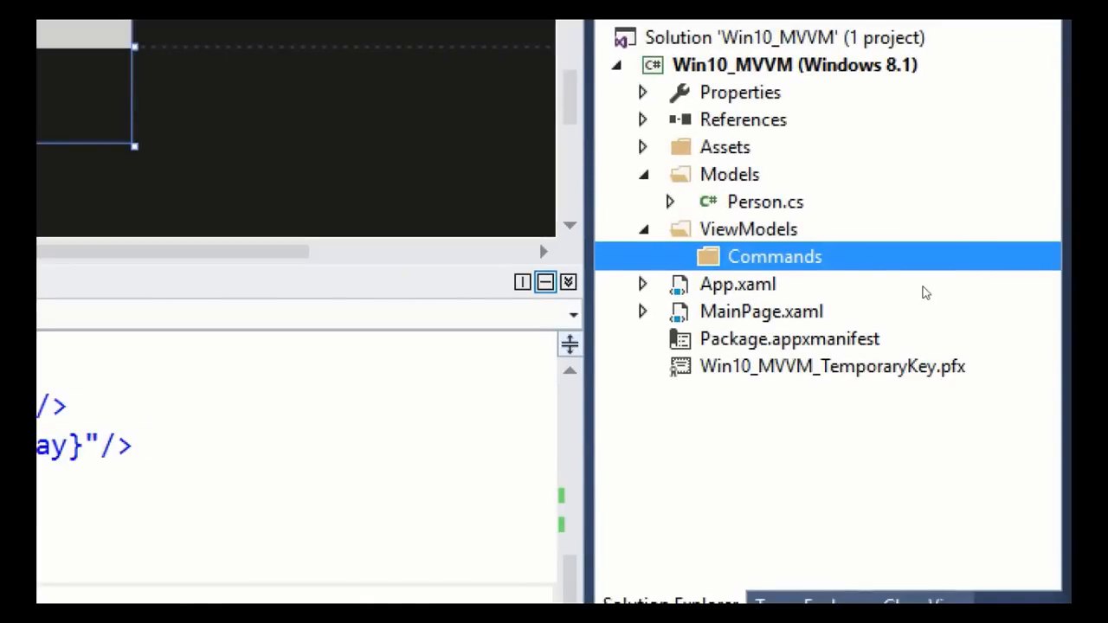
pyautogui.moveTo(935, 263)
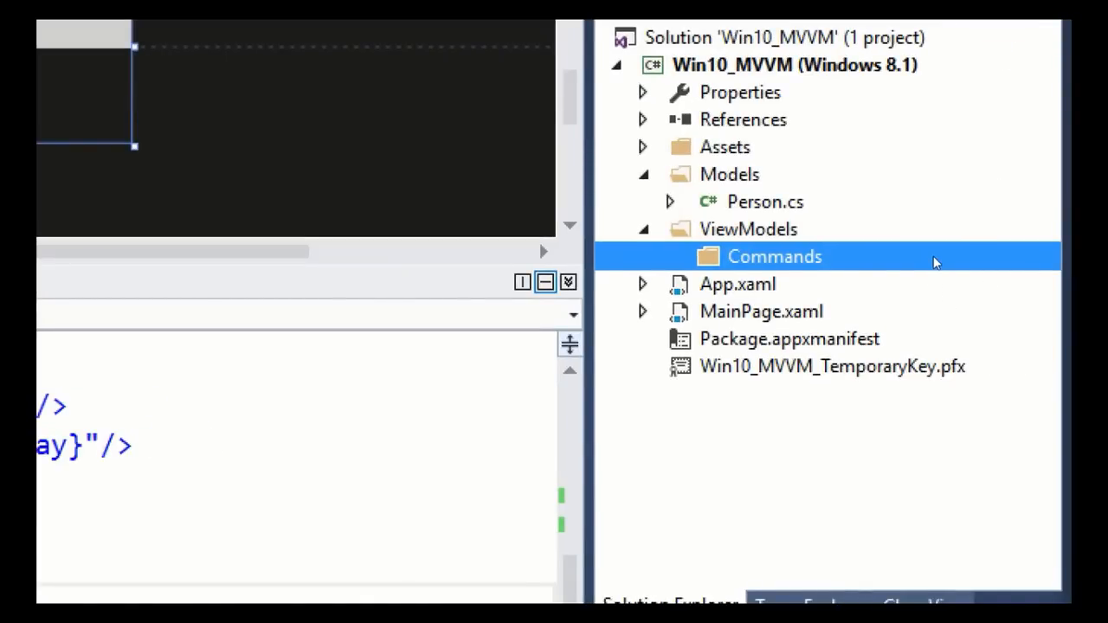
pyautogui.moveTo(945, 274)
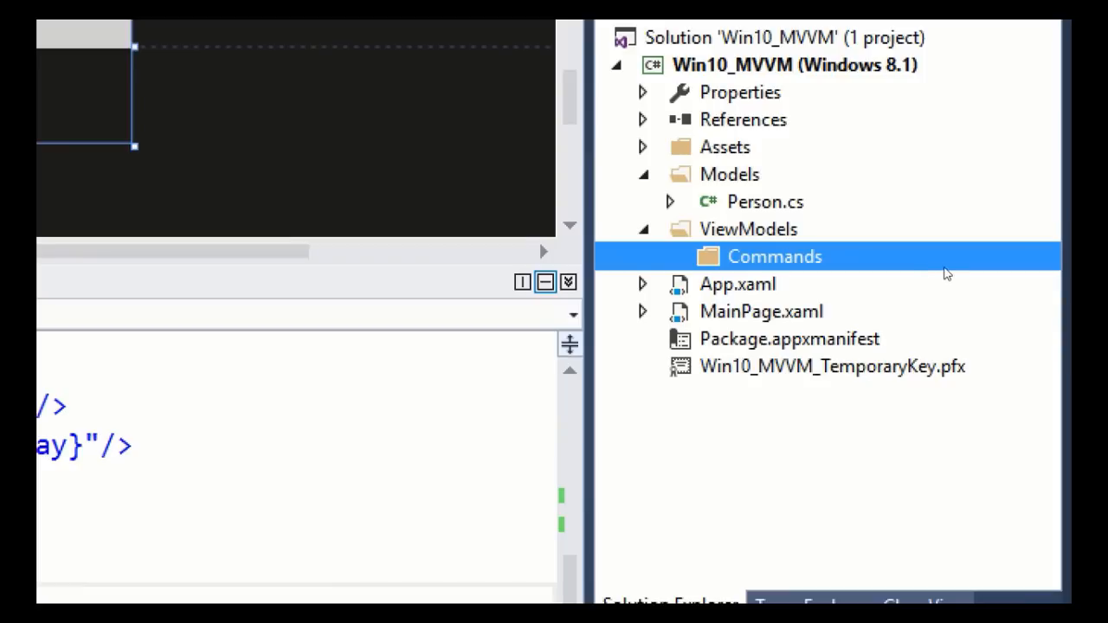
# Create ViewModelBase.cs in ViewModels, mark it public and add a public constructor via the ctor snippet
pyautogui.click(749, 229)
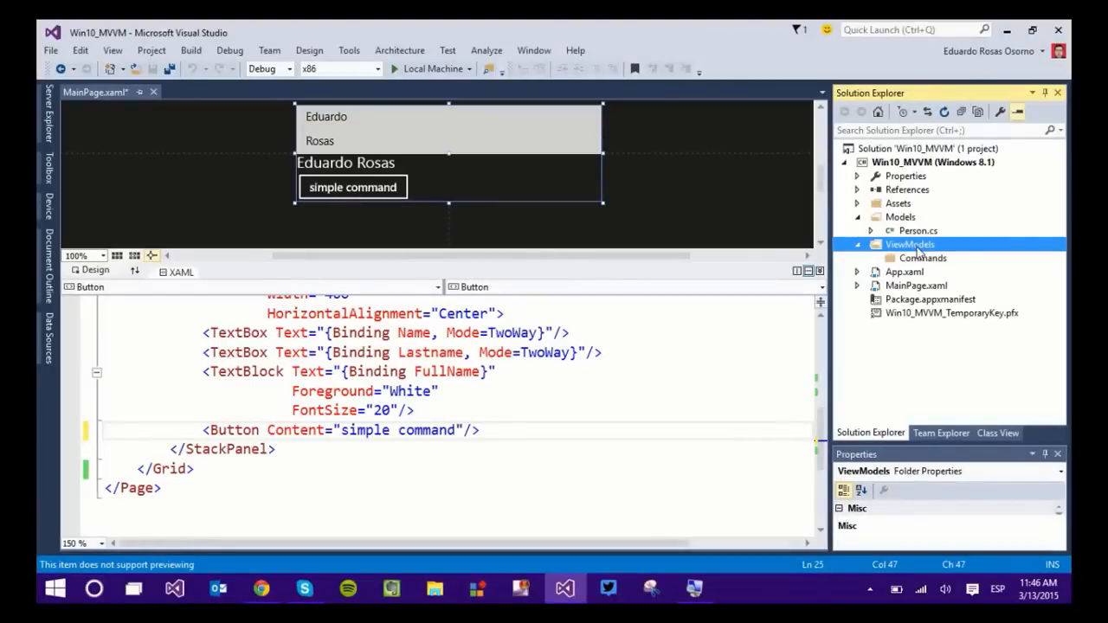
pyautogui.rightClick(911, 245)
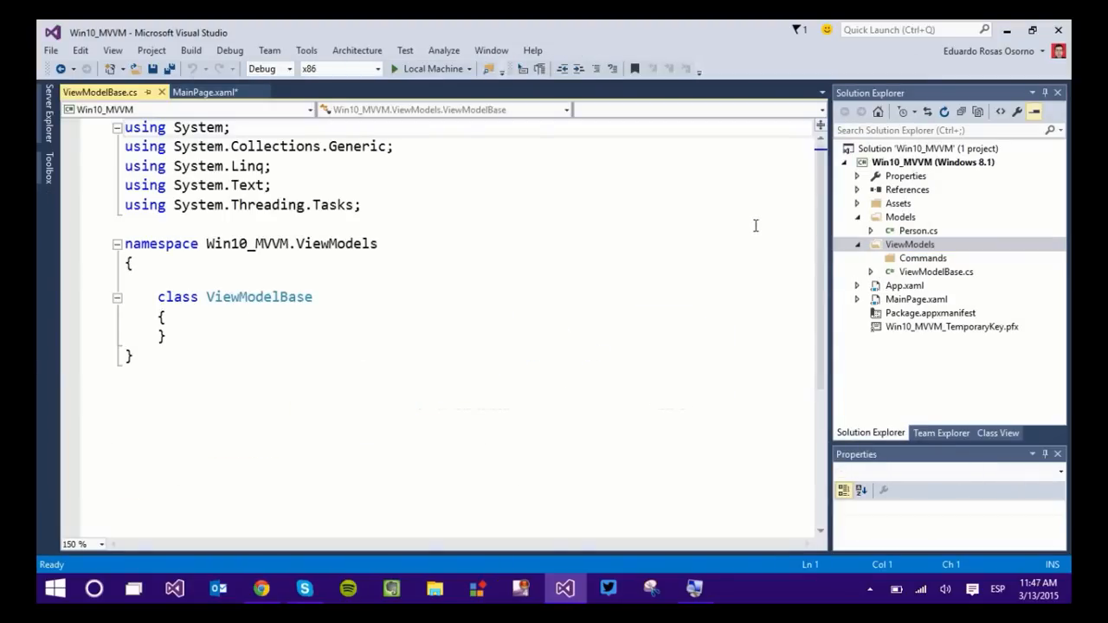
pyautogui.scroll(-3)
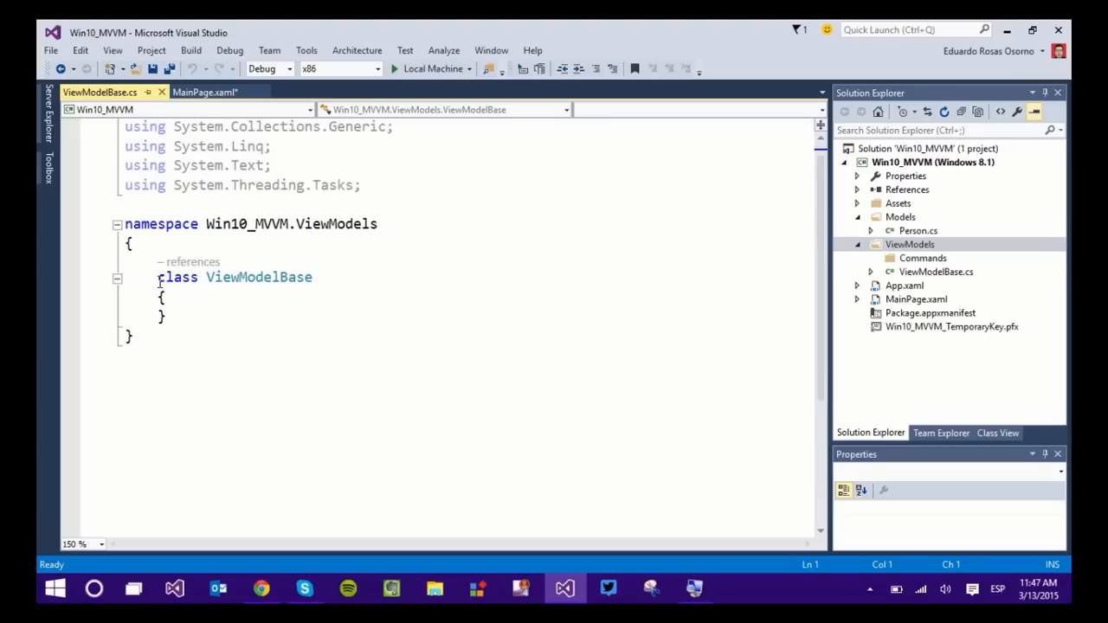
pyautogui.write('public')
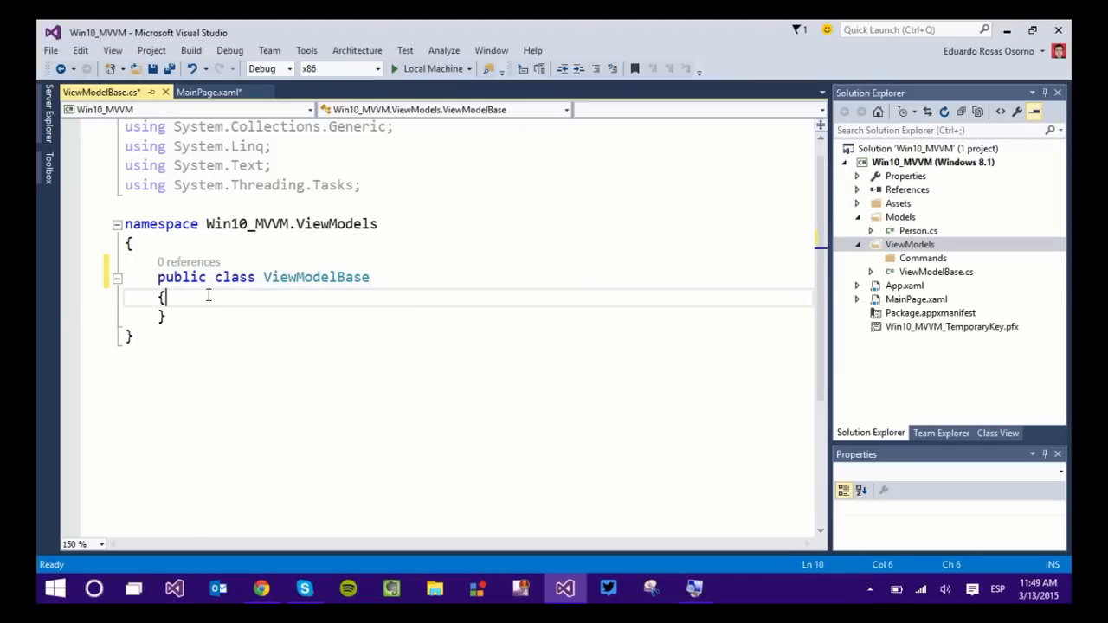
pyautogui.write('p')
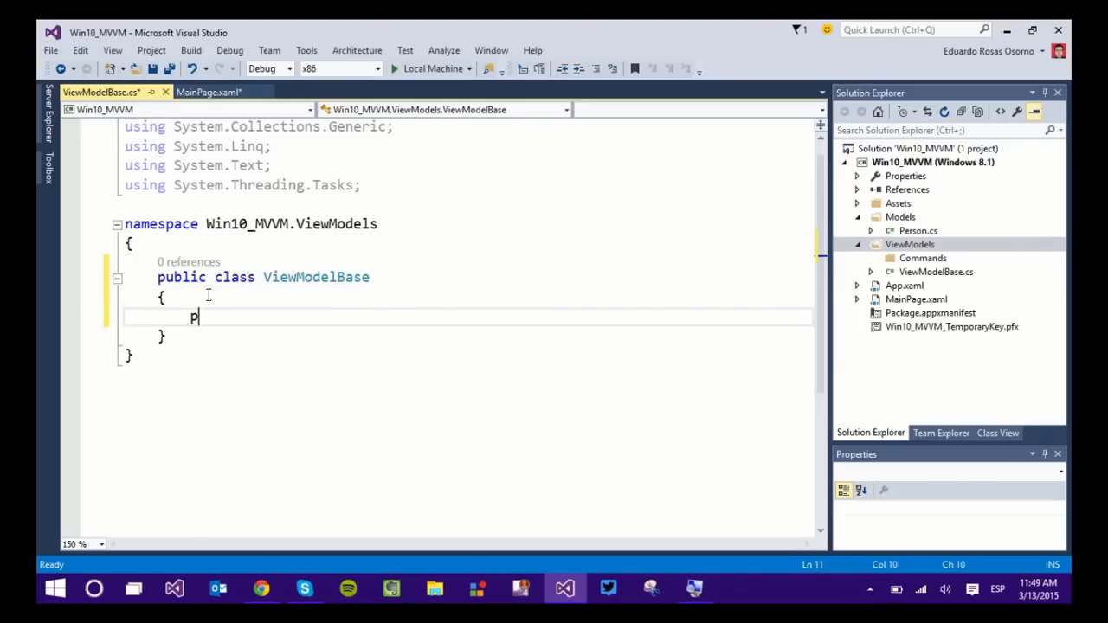
pyautogui.write('c')
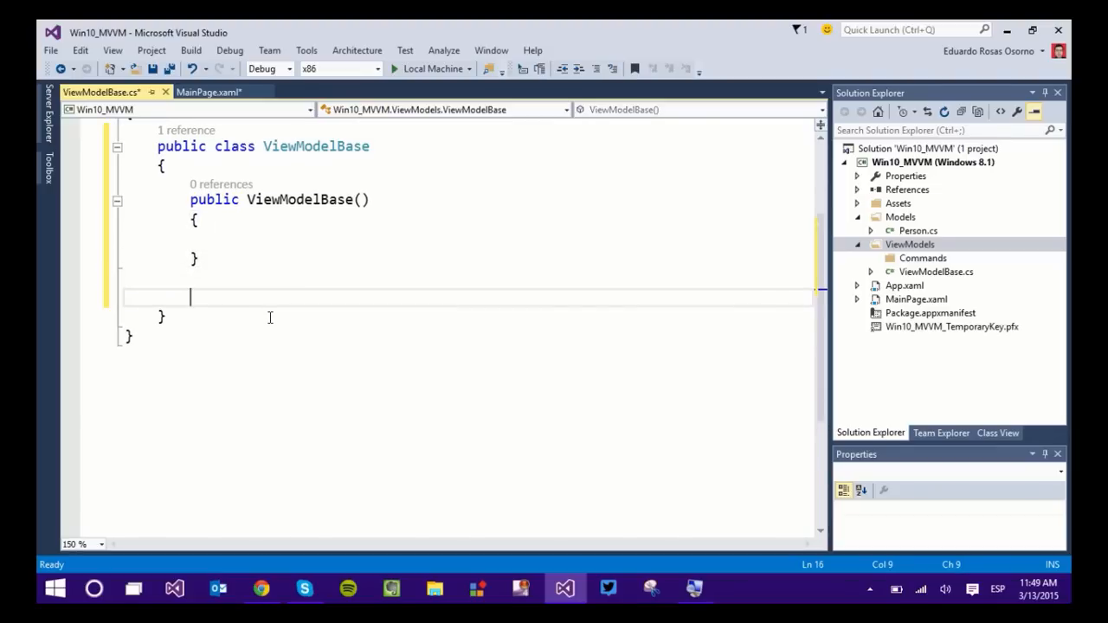
# Declare a public void method on ViewModelBase for the simple command
pyautogui.write('public')
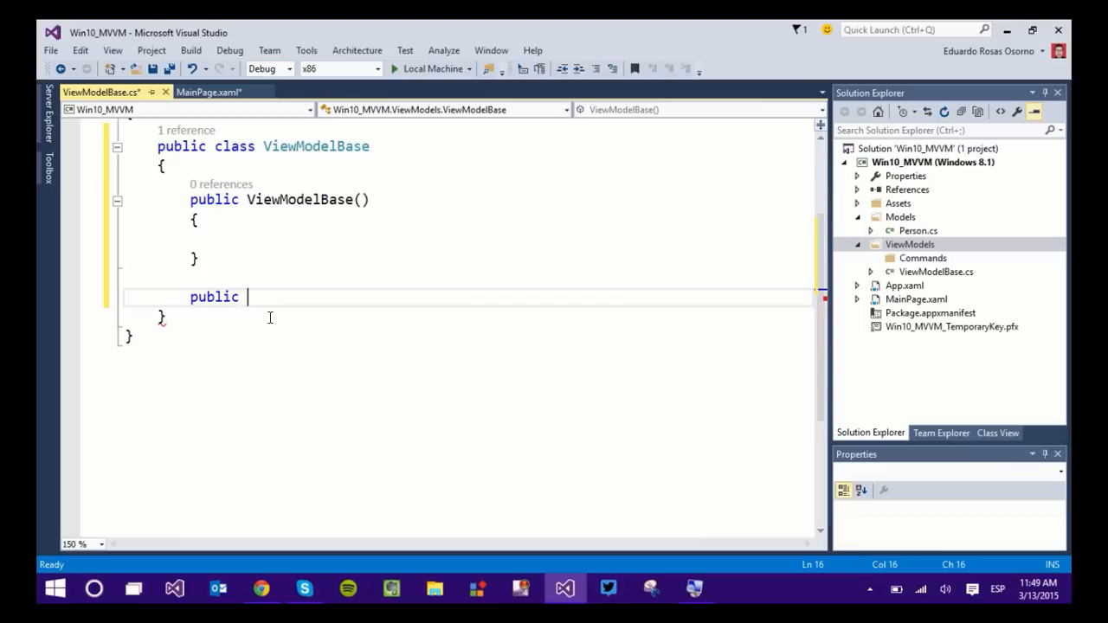
pyautogui.write('void')
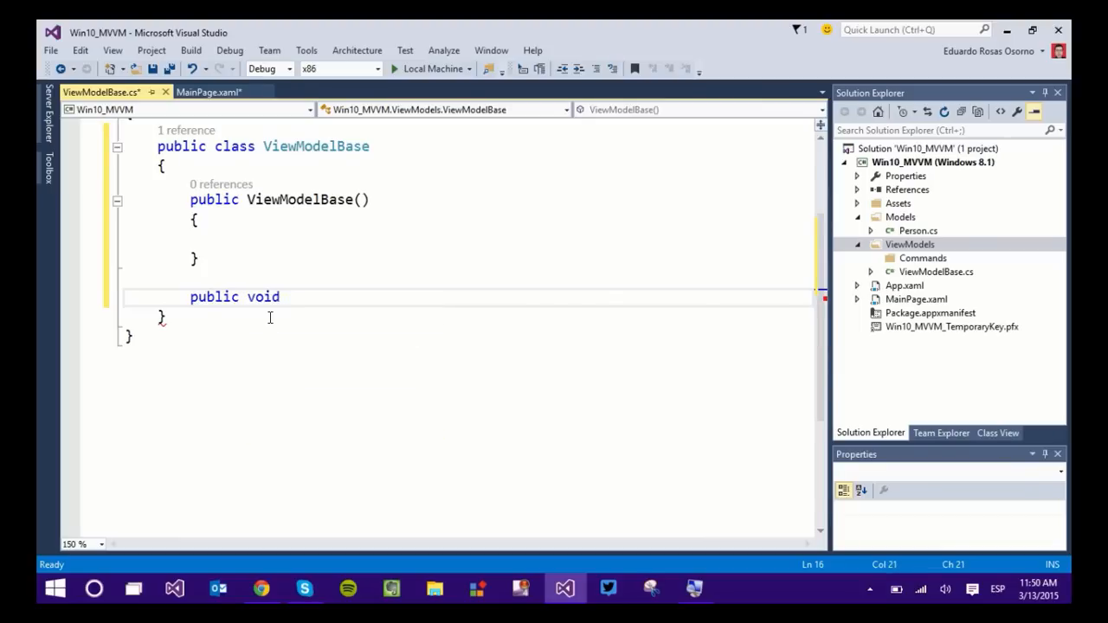
pyautogui.write('Simple')
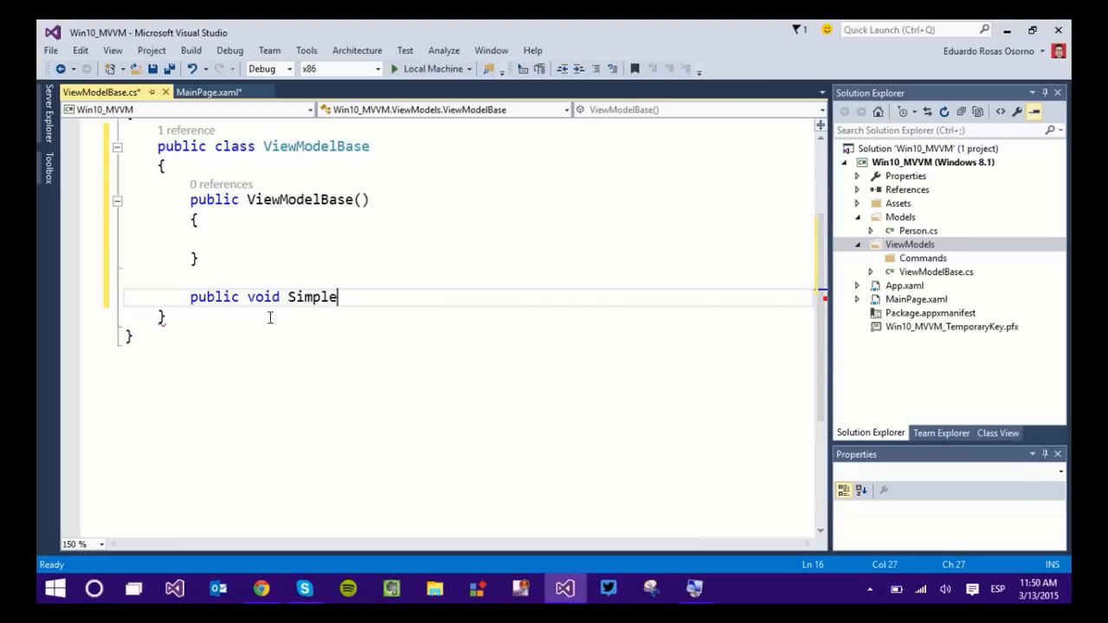
pyautogui.write('Comman')
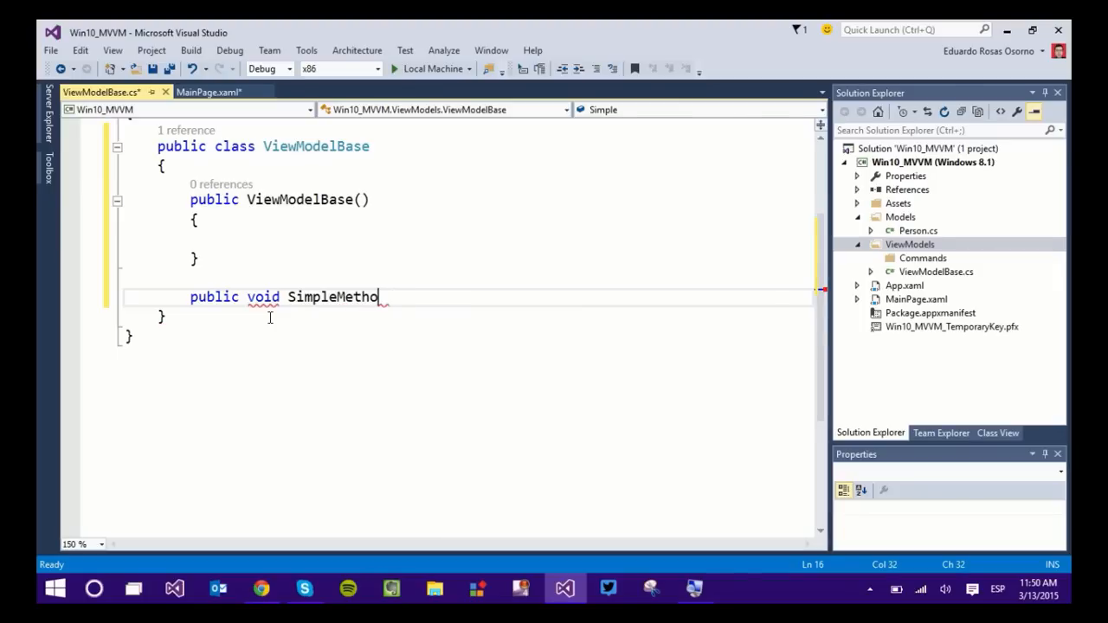
pyautogui.write('d()')
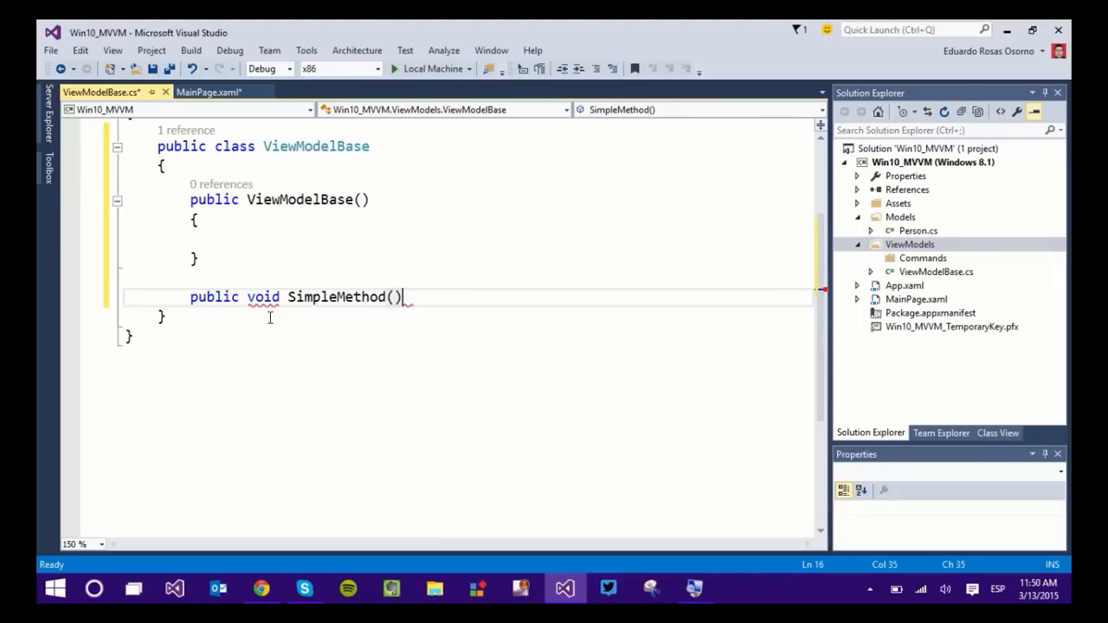
# Make the method call Debug.WriteLine("hello") with the System.Diagnostics using
pyautogui.write('Debu')
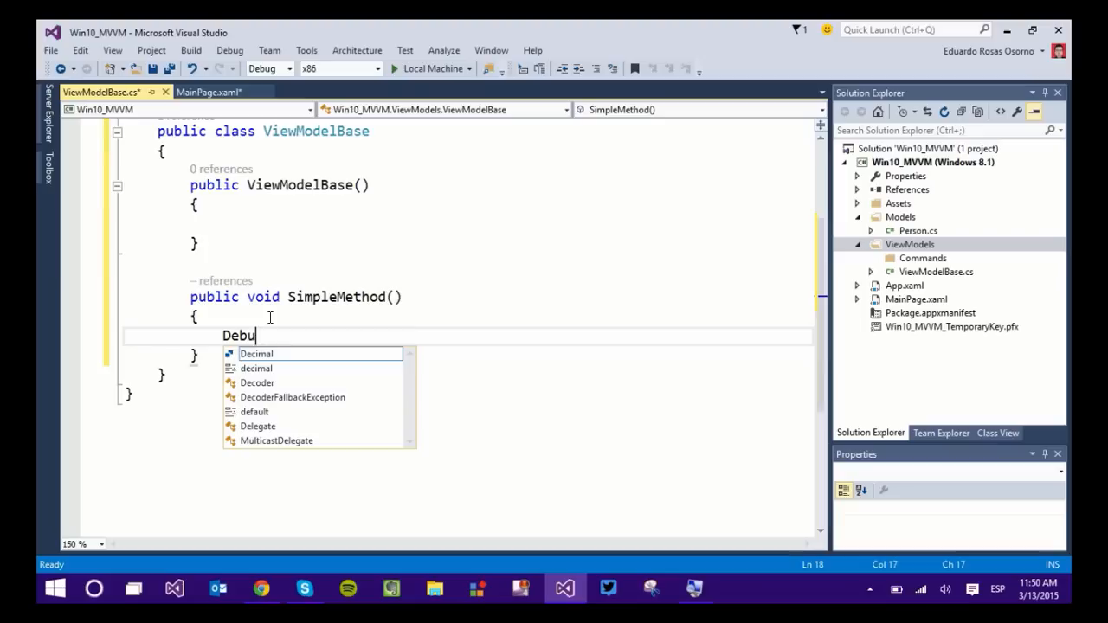
pyautogui.write('g')
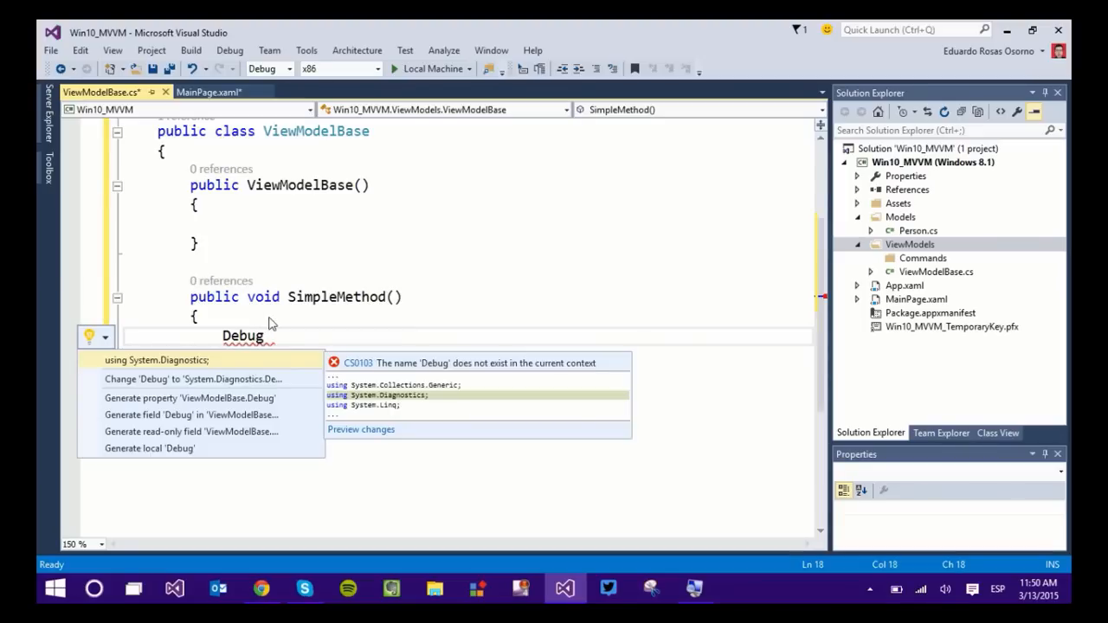
pyautogui.write('.')
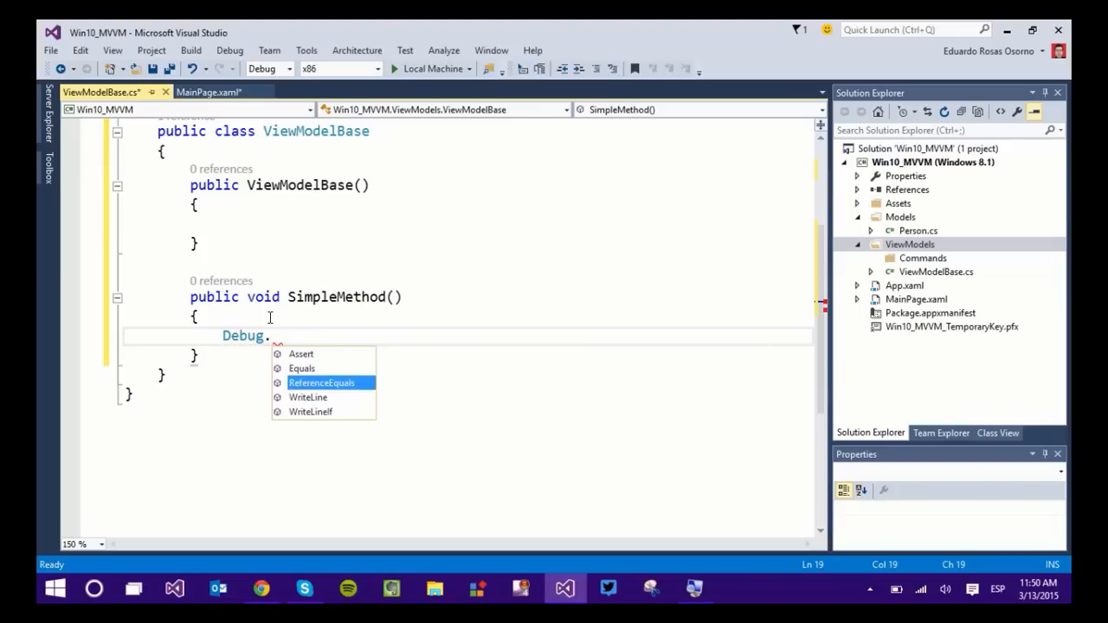
pyautogui.write('WriteLine("h")')
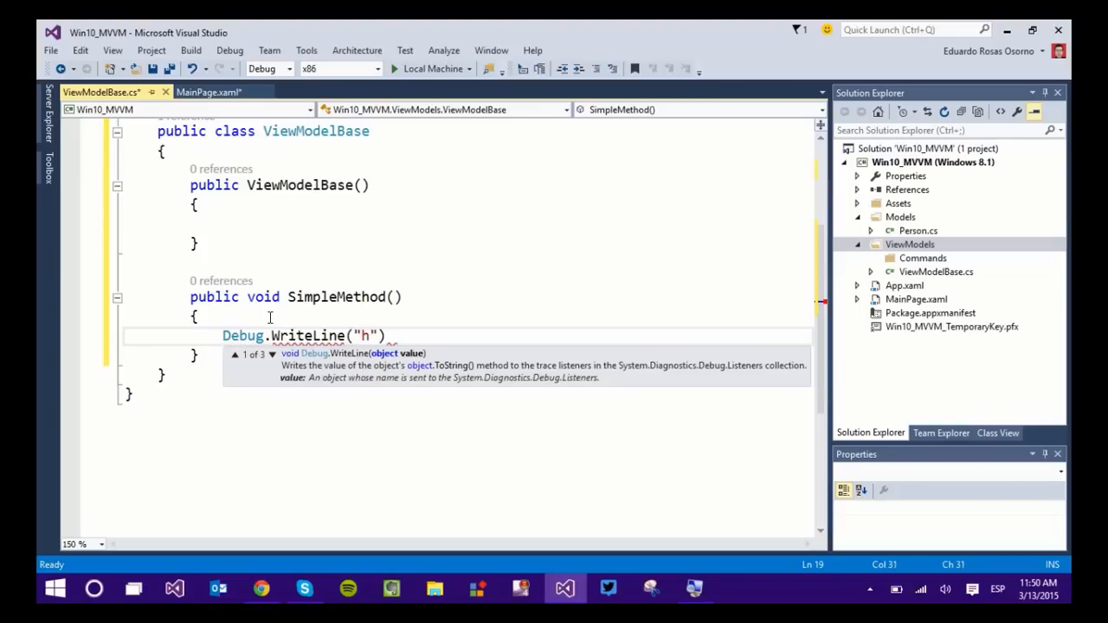
pyautogui.write('ello");')
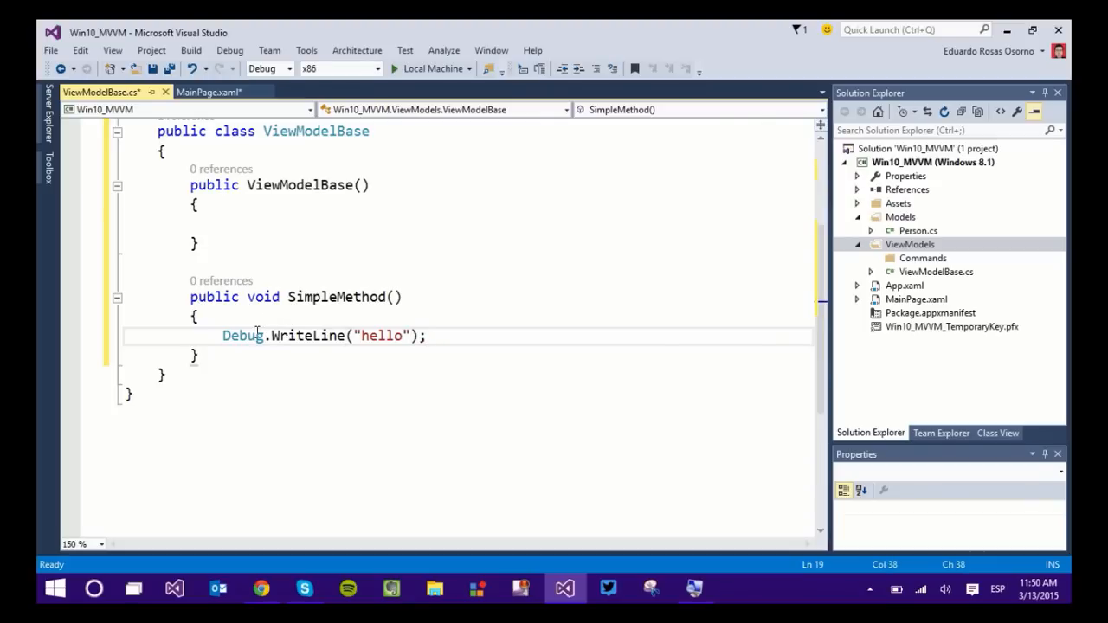
# Set a breakpoint on the hello output line and close ViewModelBase.cs
pyautogui.click(71, 336)
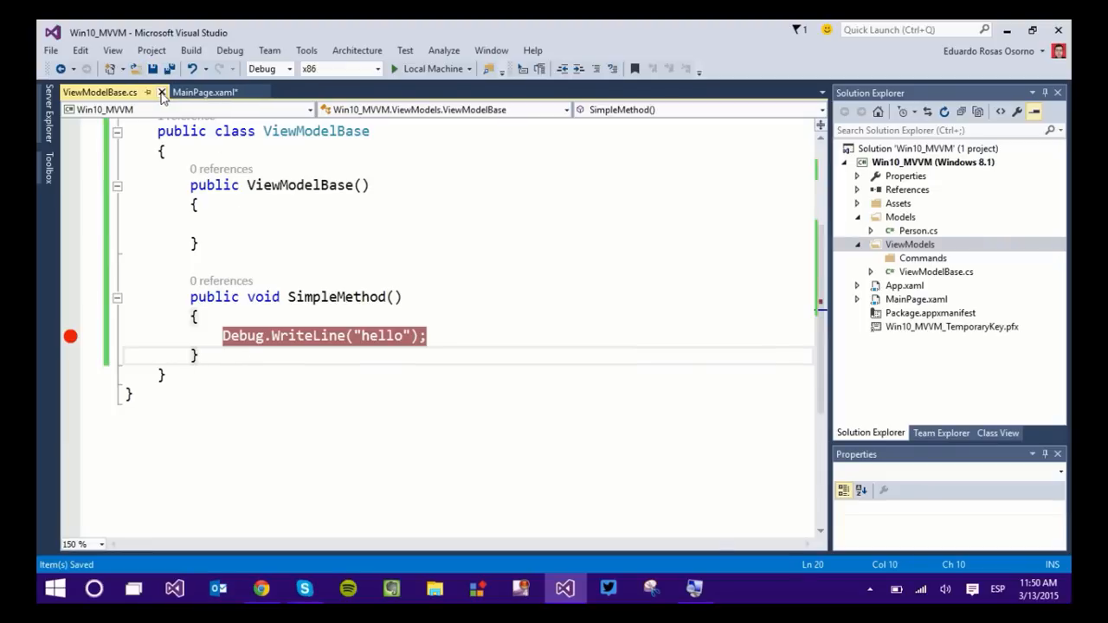
pyautogui.click(204, 92)
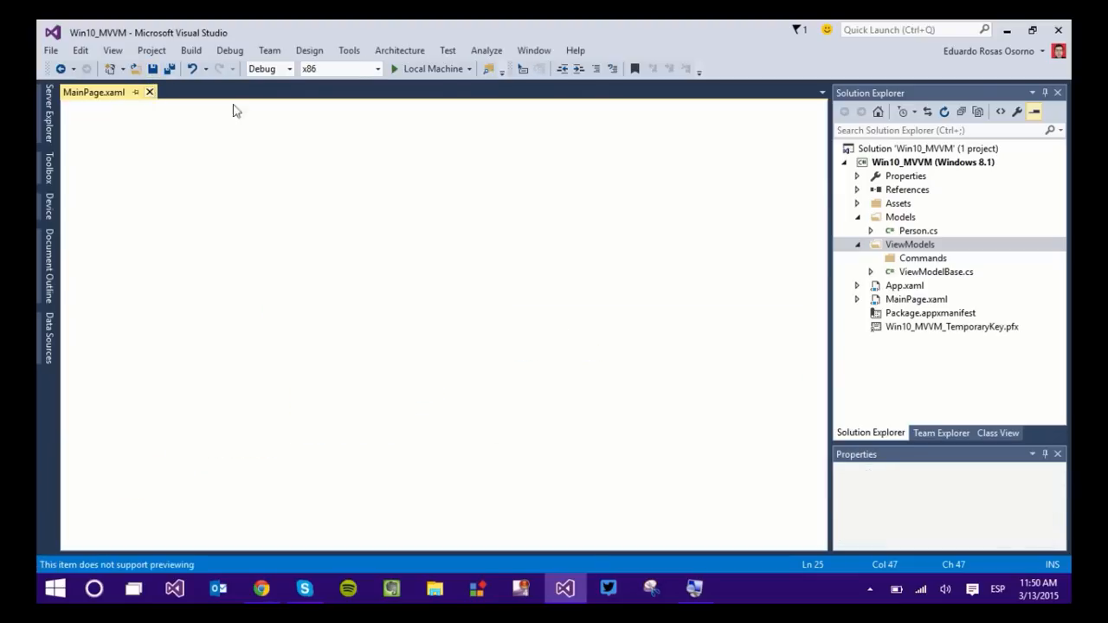
# Add a new class named SimpleCommand to the Commands folder
pyautogui.click(911, 244)
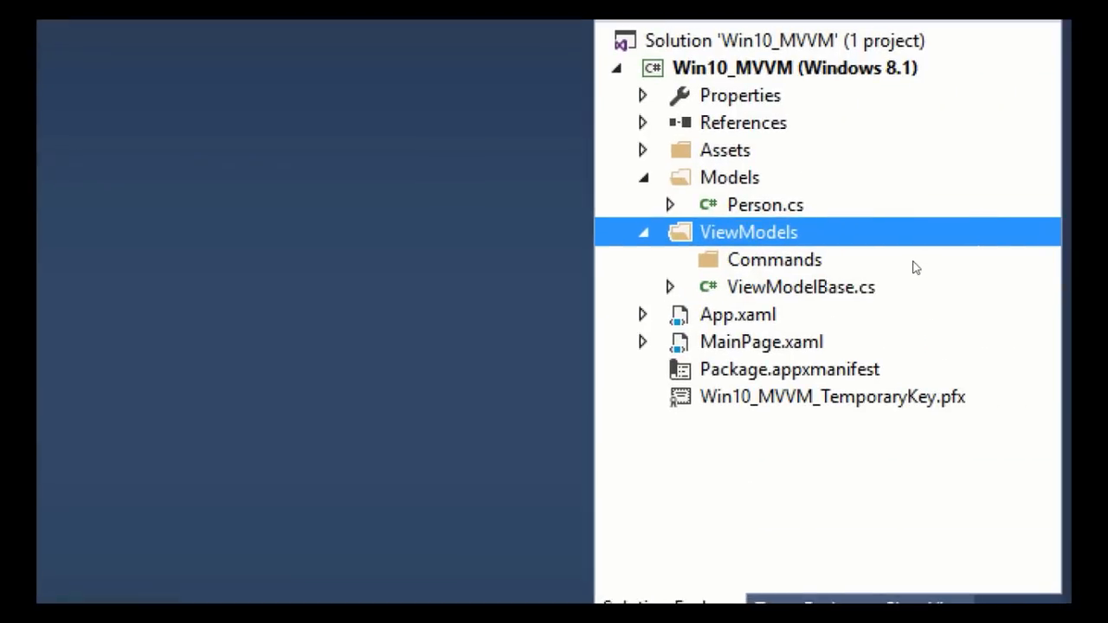
pyautogui.rightClick(772, 260)
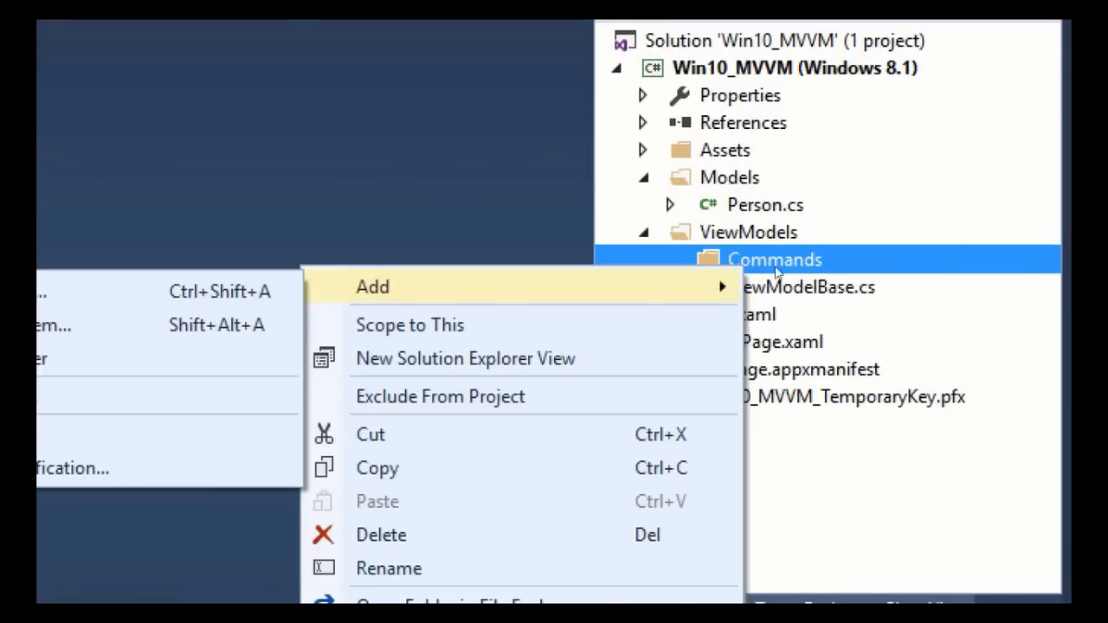
pyautogui.click(372, 288)
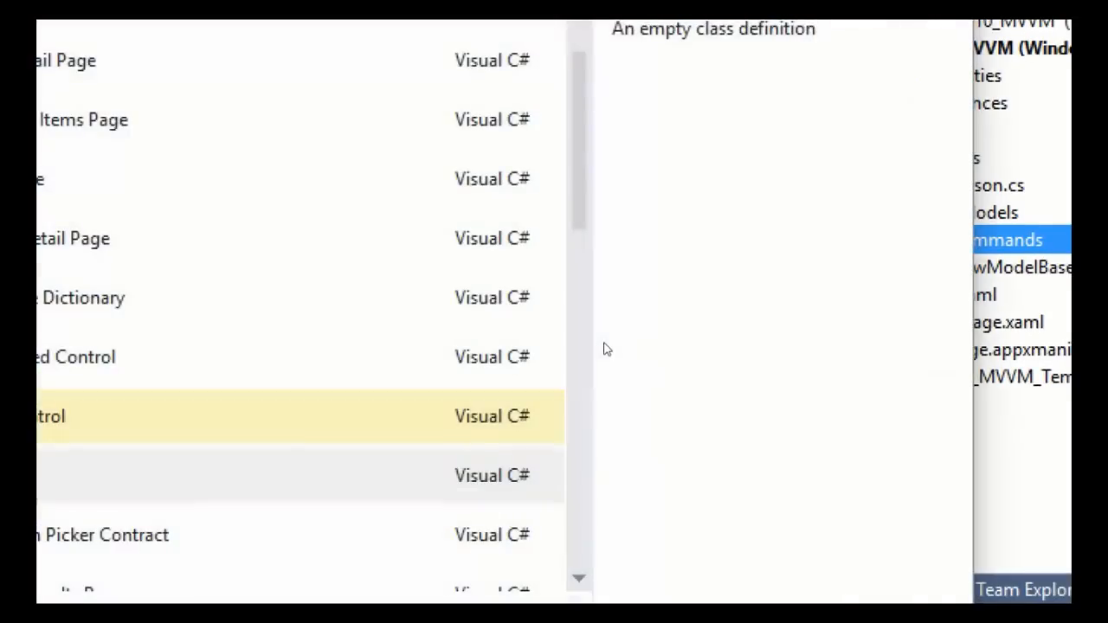
pyautogui.moveTo(52, 415)
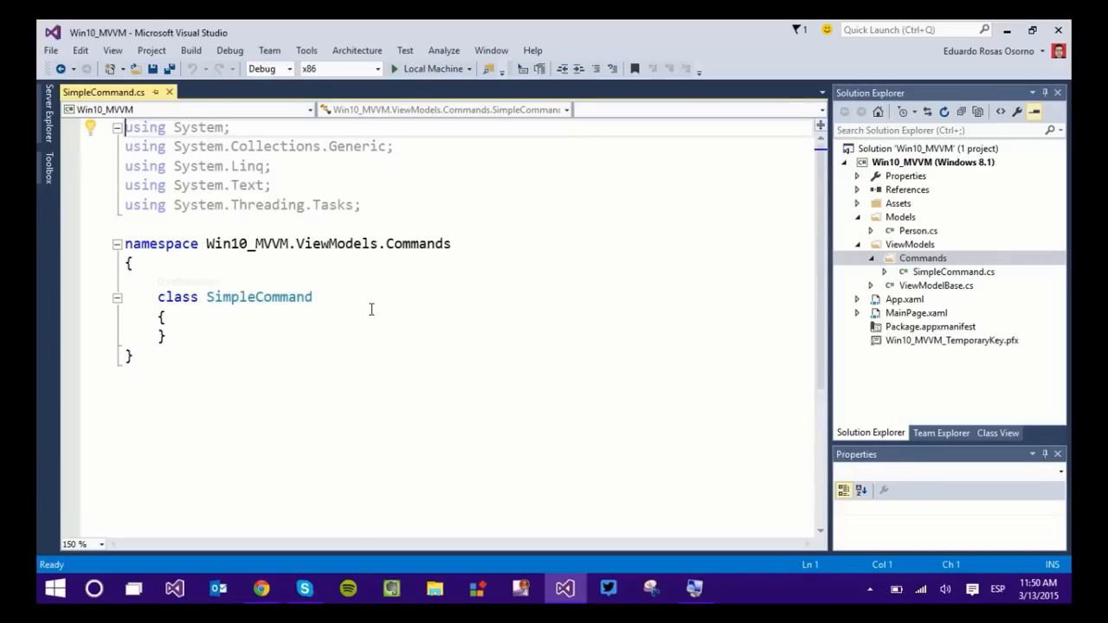
pyautogui.doubleClick(258, 298)
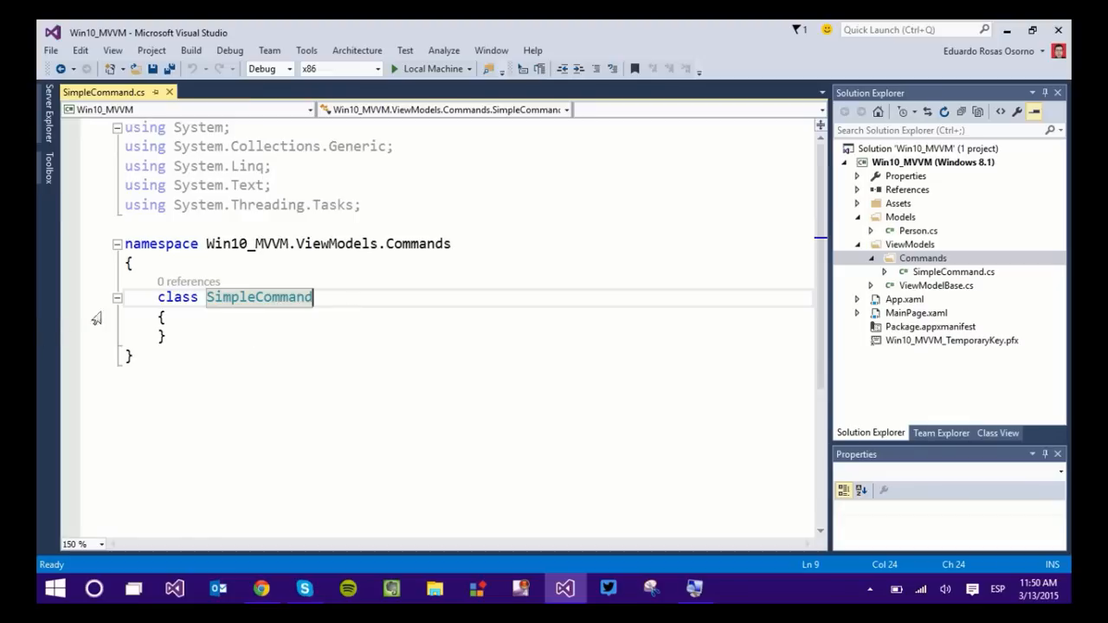
# Make SimpleCommand public : ICommand, import System.Windows.Input and generate the interface stubs
pyautogui.click(159, 298)
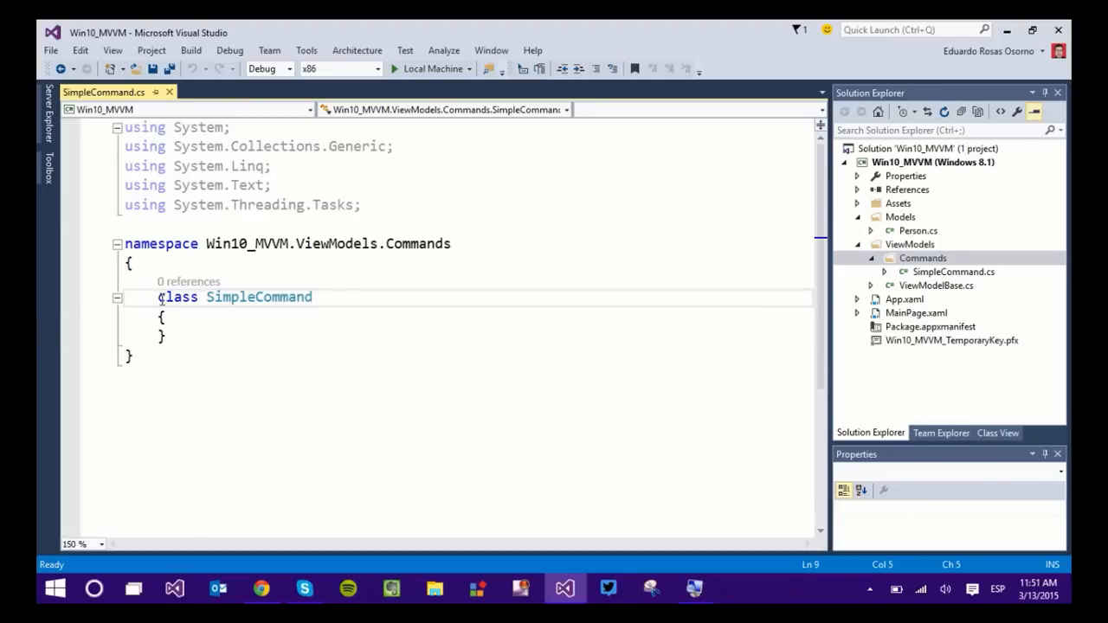
pyautogui.write('public')
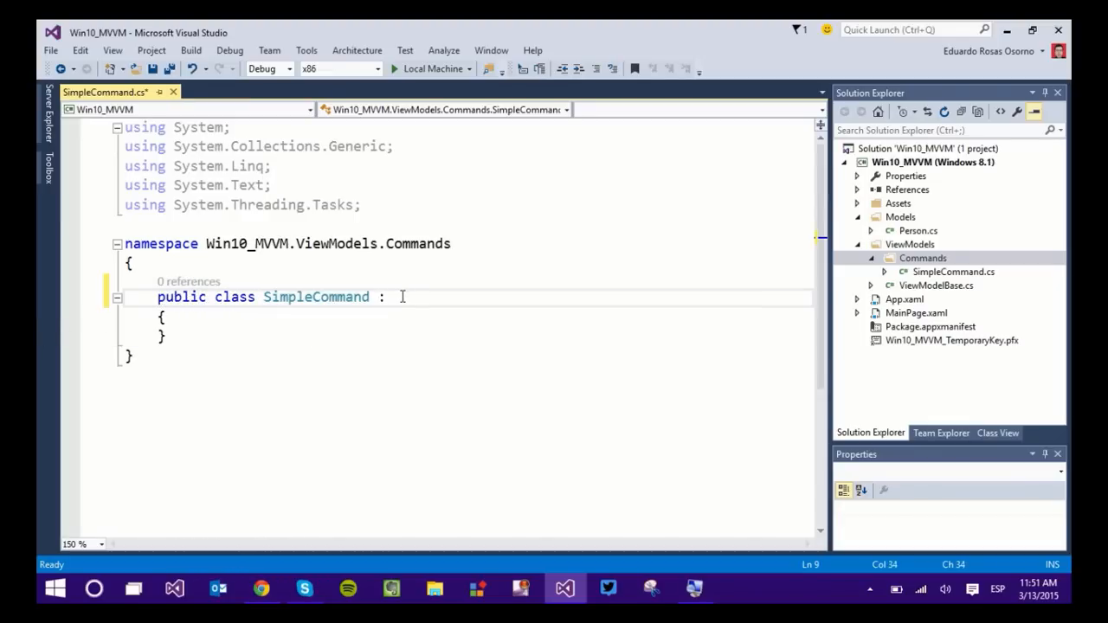
pyautogui.write('IComma')
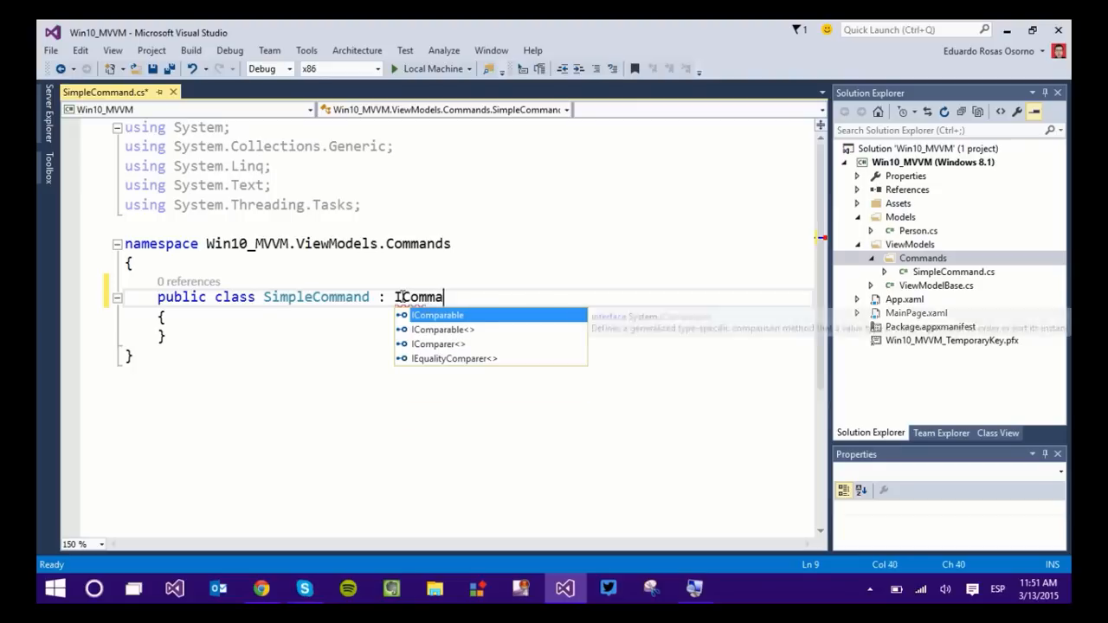
pyautogui.write('nd')
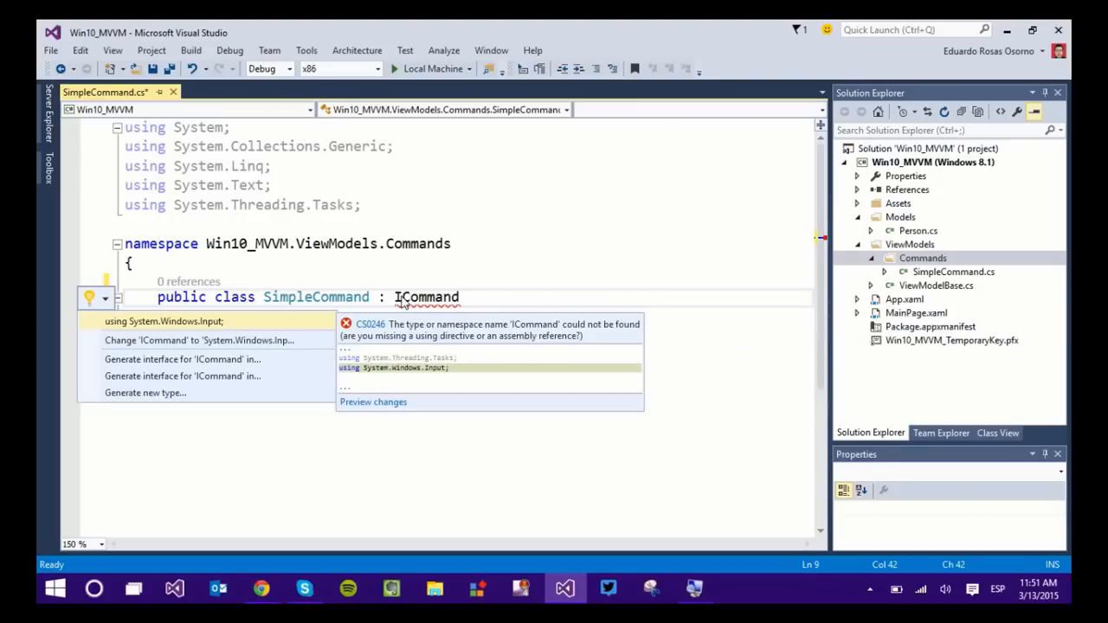
pyautogui.click(164, 321)
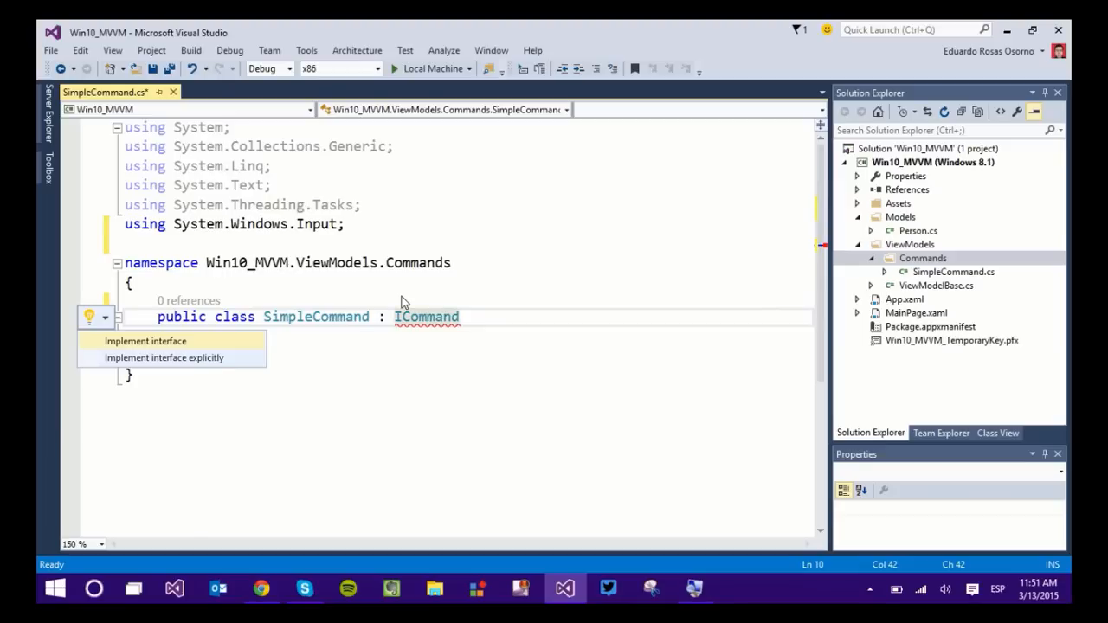
pyautogui.click(146, 339)
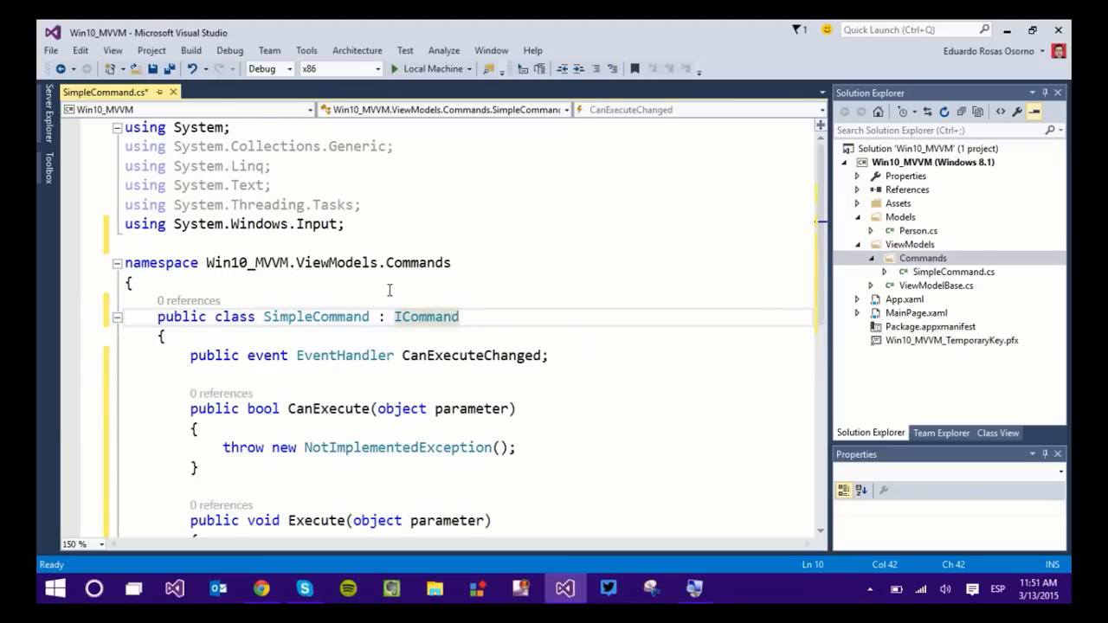
# Replace the throw in CanExecute with return false, then change false to true
pyautogui.scroll(-3)
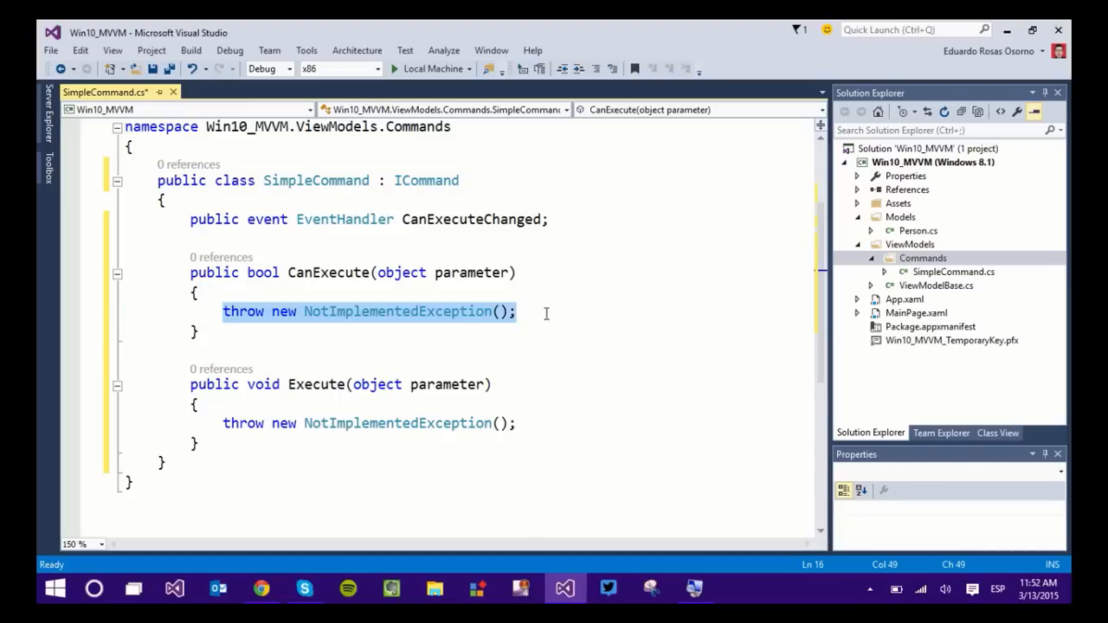
pyautogui.write('return')
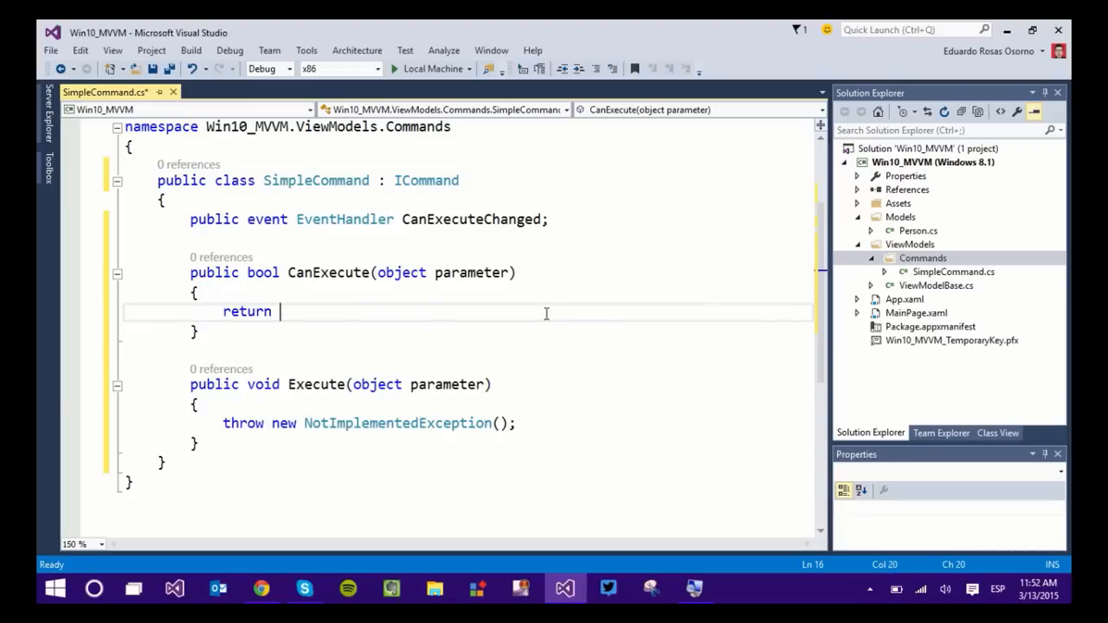
pyautogui.write('false;')
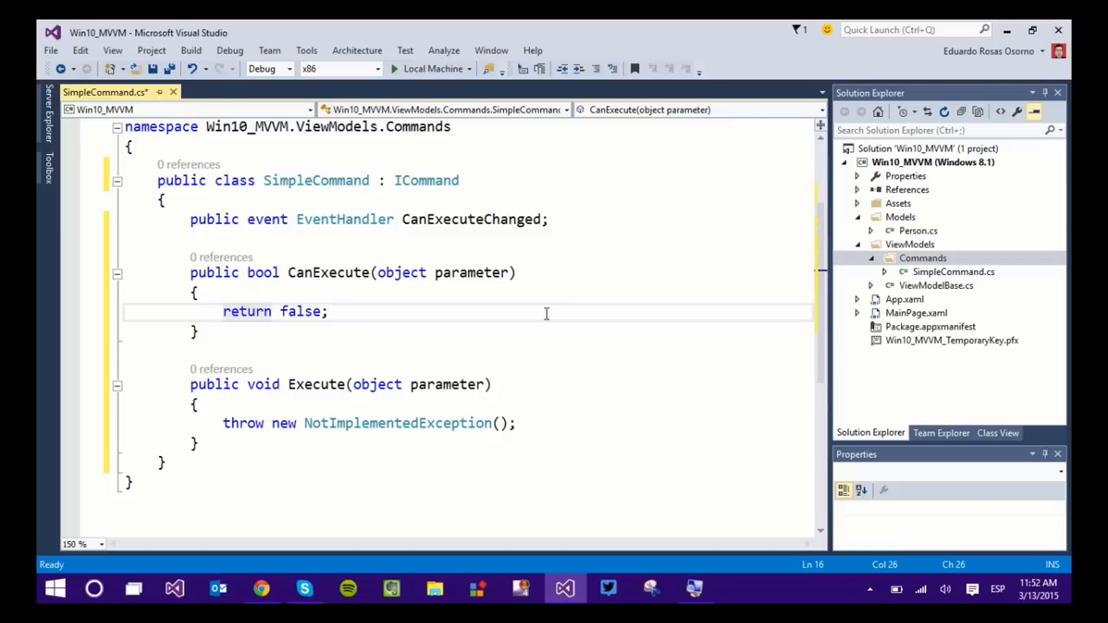
pyautogui.click(327, 312)
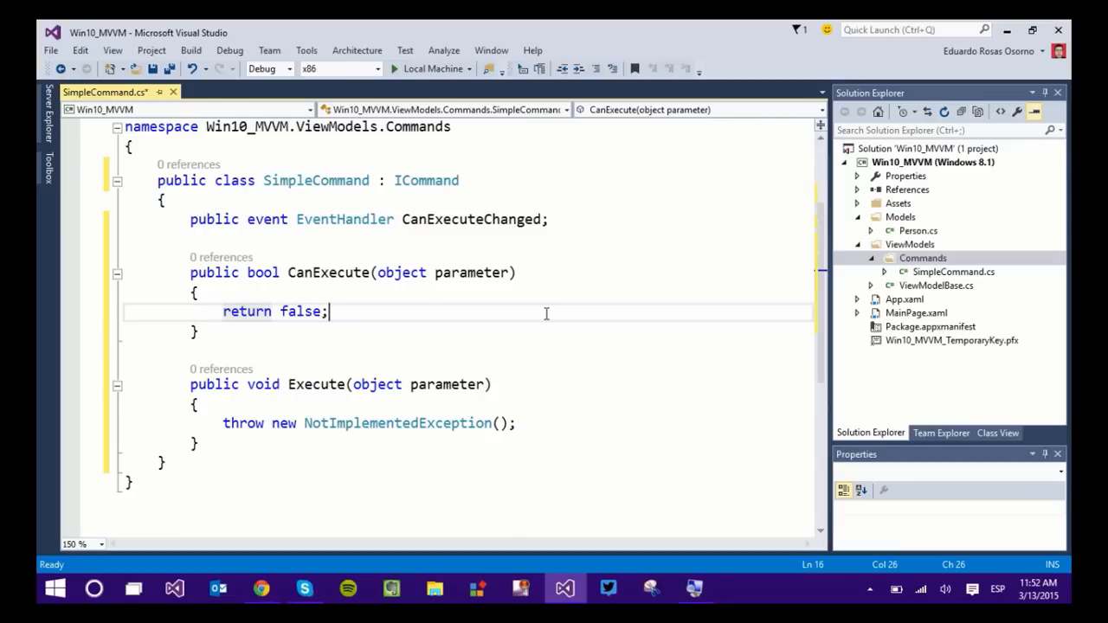
pyautogui.doubleClick(301, 311)
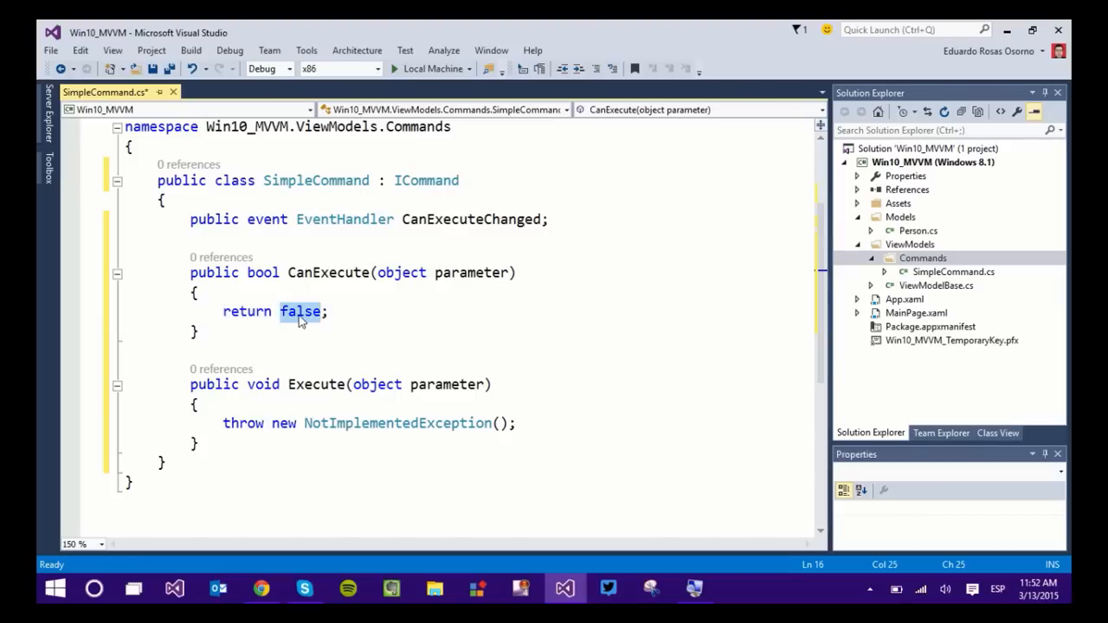
pyautogui.write('tru')
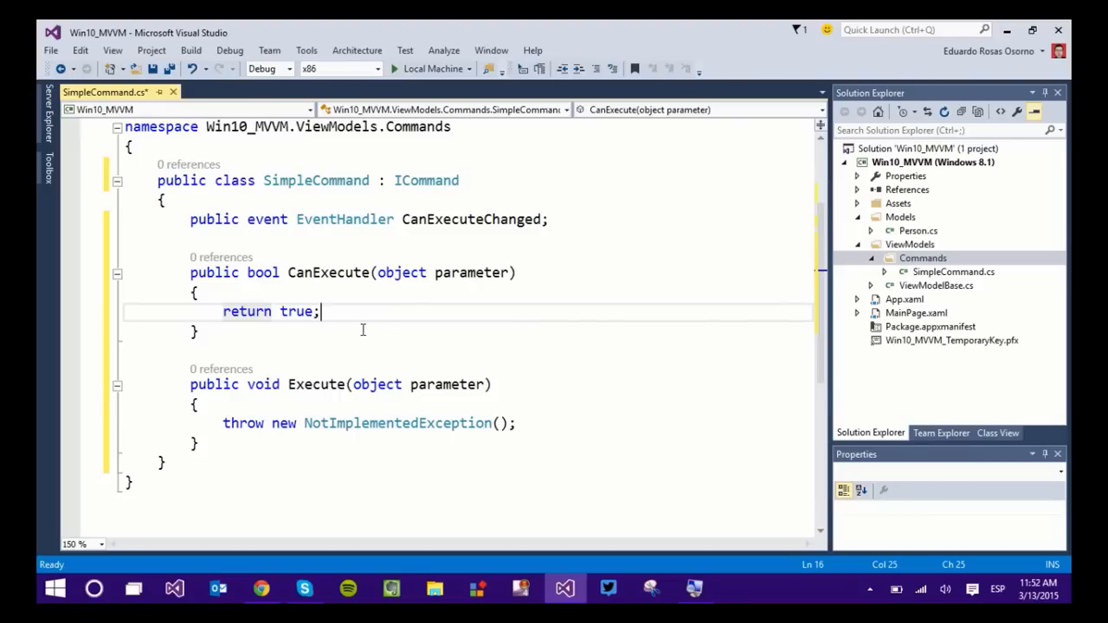
pyautogui.doubleClick(298, 252)
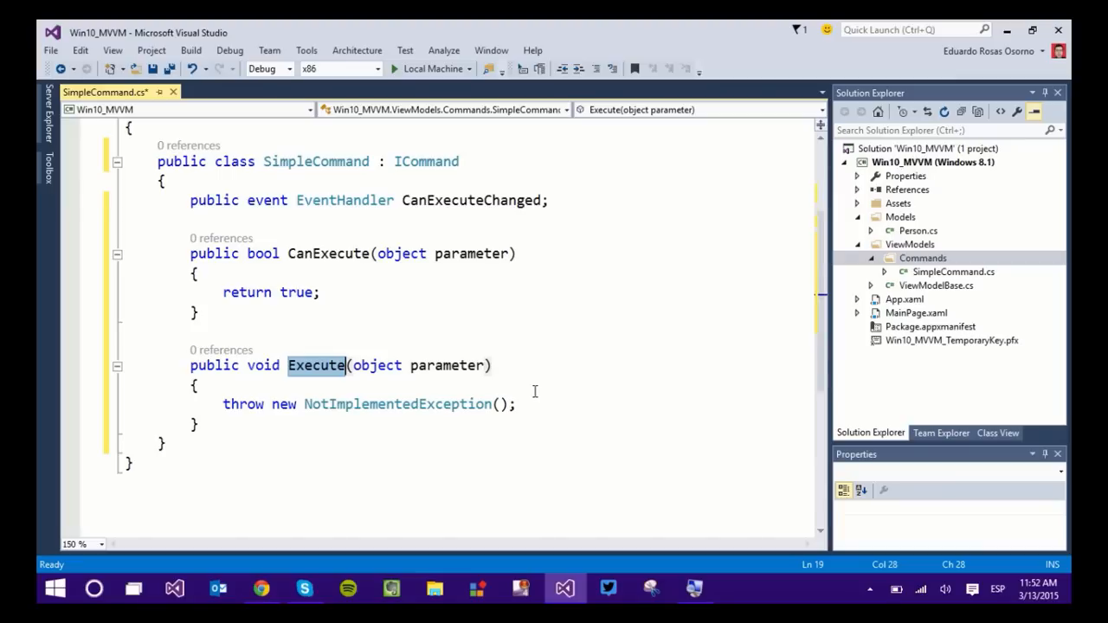
# Give SimpleCommand a constructor taking a viewModel and a ViewModel property via the prop snippet
pyautogui.click(516, 405)
pyautogui.write('public SimpleCommand(')
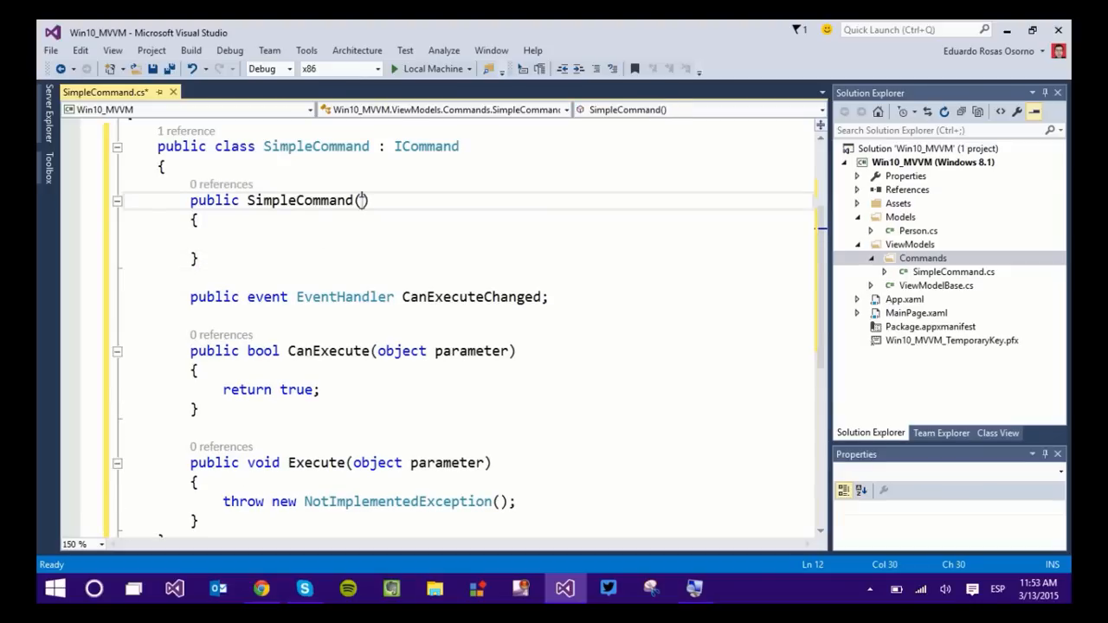
pyautogui.write('ViewModelBase')
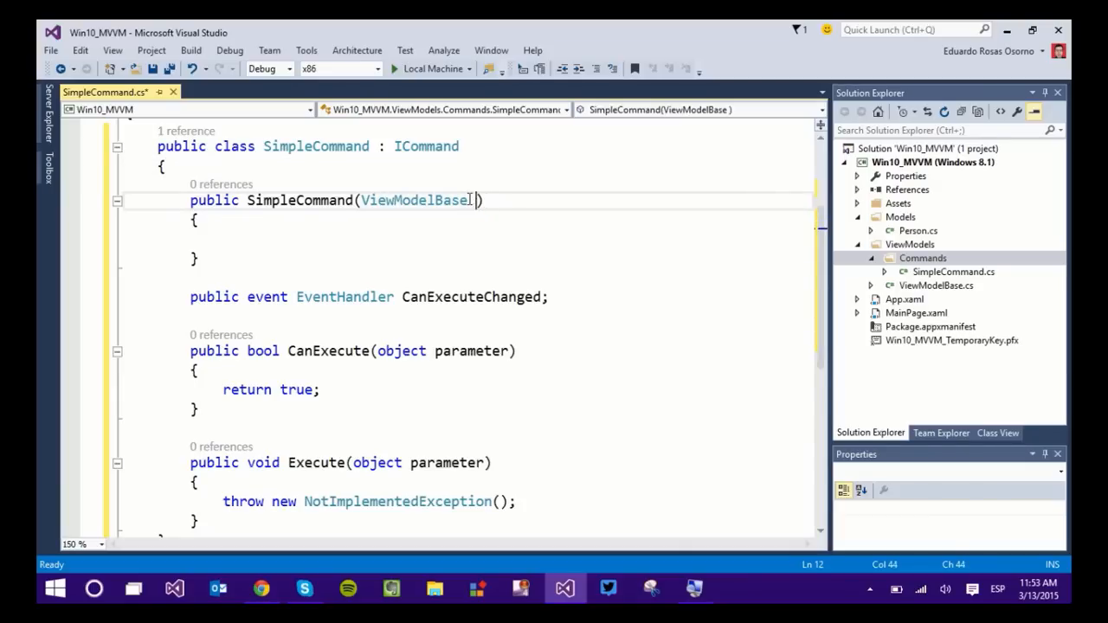
pyautogui.write('viewModel')
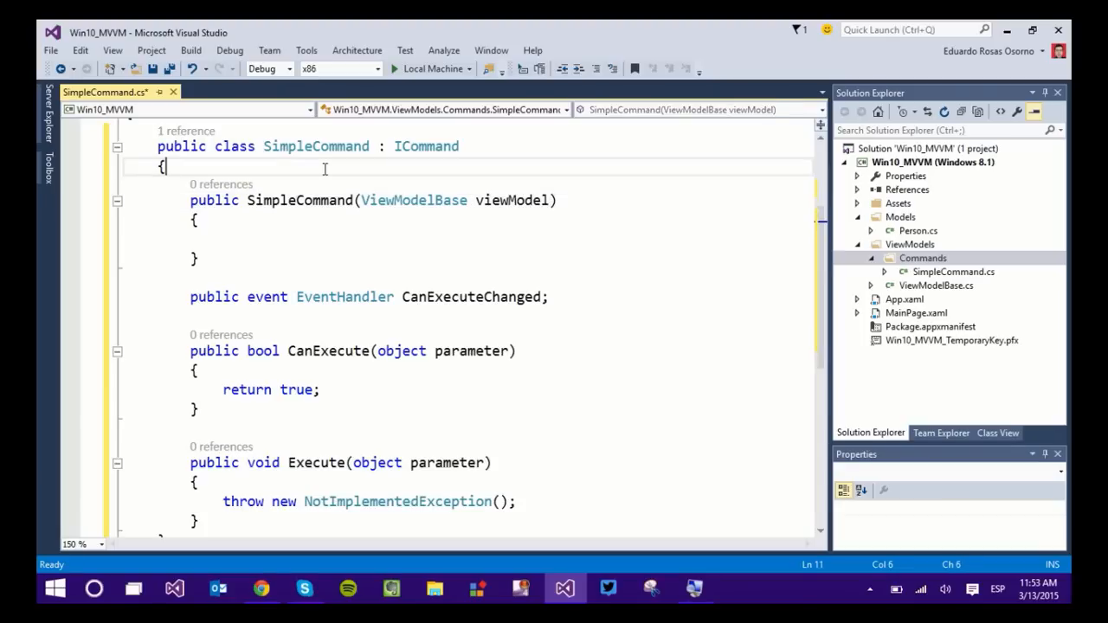
pyautogui.write('public int MyProperty { get; set; }')
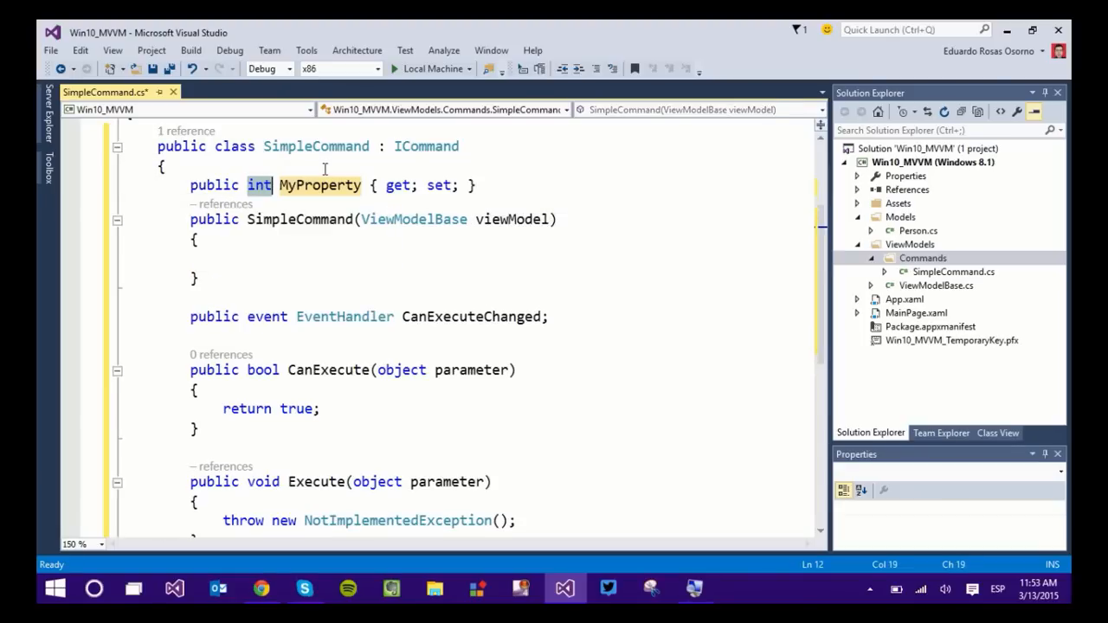
pyautogui.write('ViewModelBase')
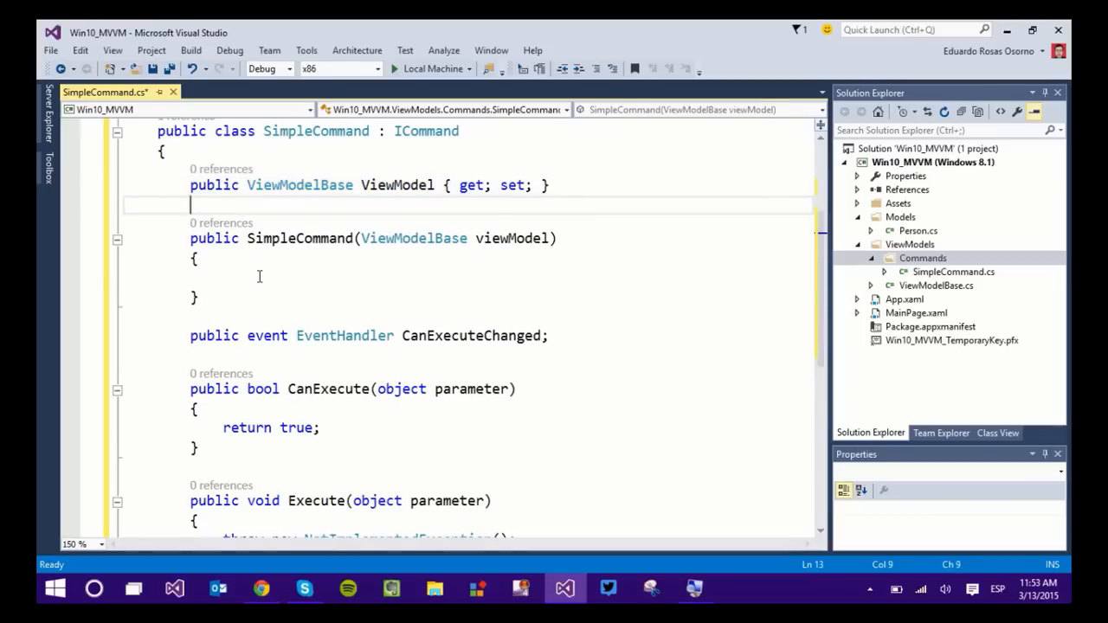
# Assign this.ViewModel = viewModel; in the constructor
pyautogui.write('thi')
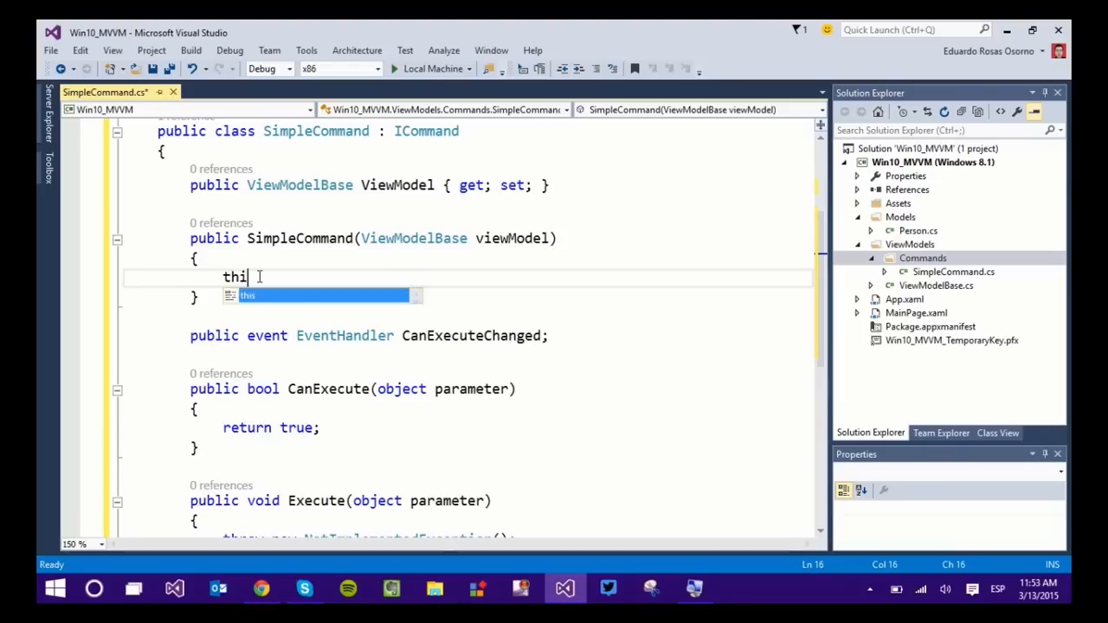
pyautogui.write('s.ViewModel =')
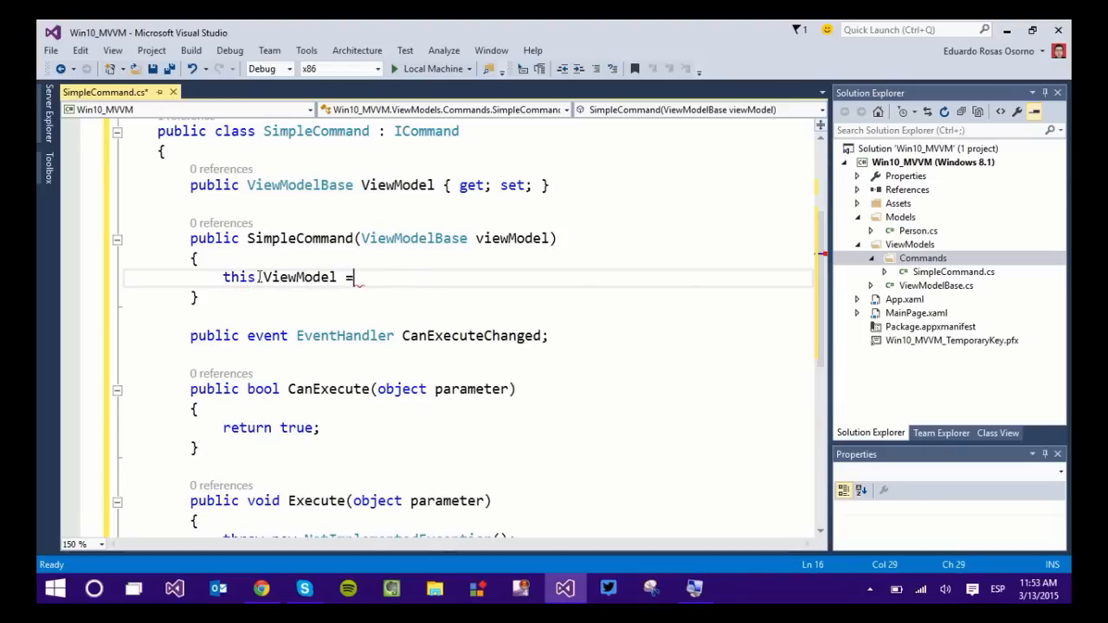
pyautogui.write('viewModel;')
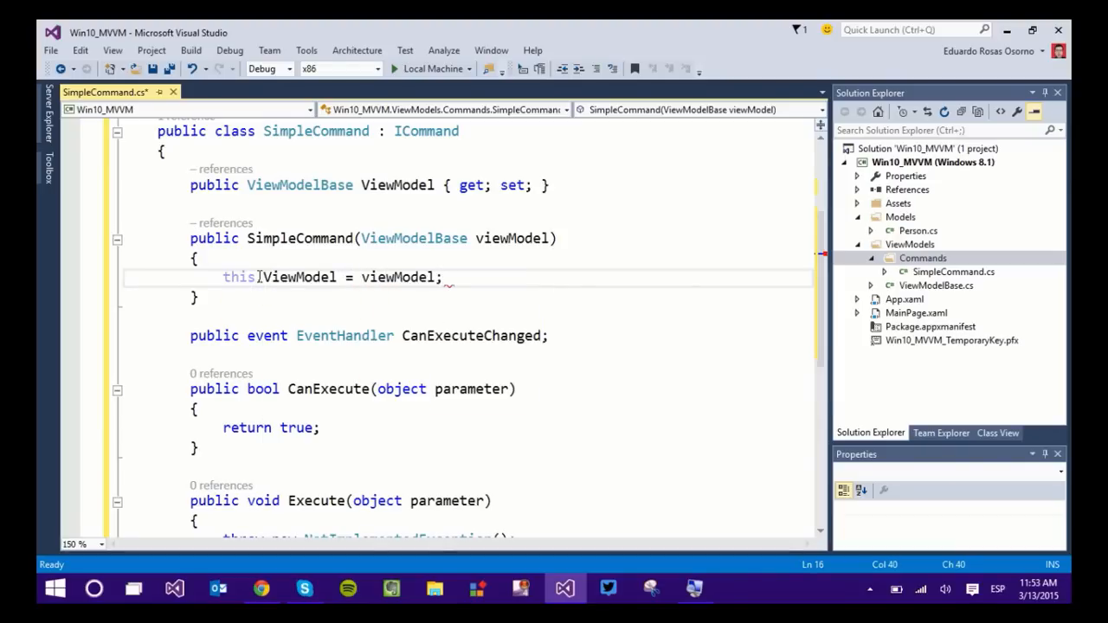
# Make Execute call this.ViewModel.SimpleMethod(); instead of throwing
pyautogui.scroll(-3)
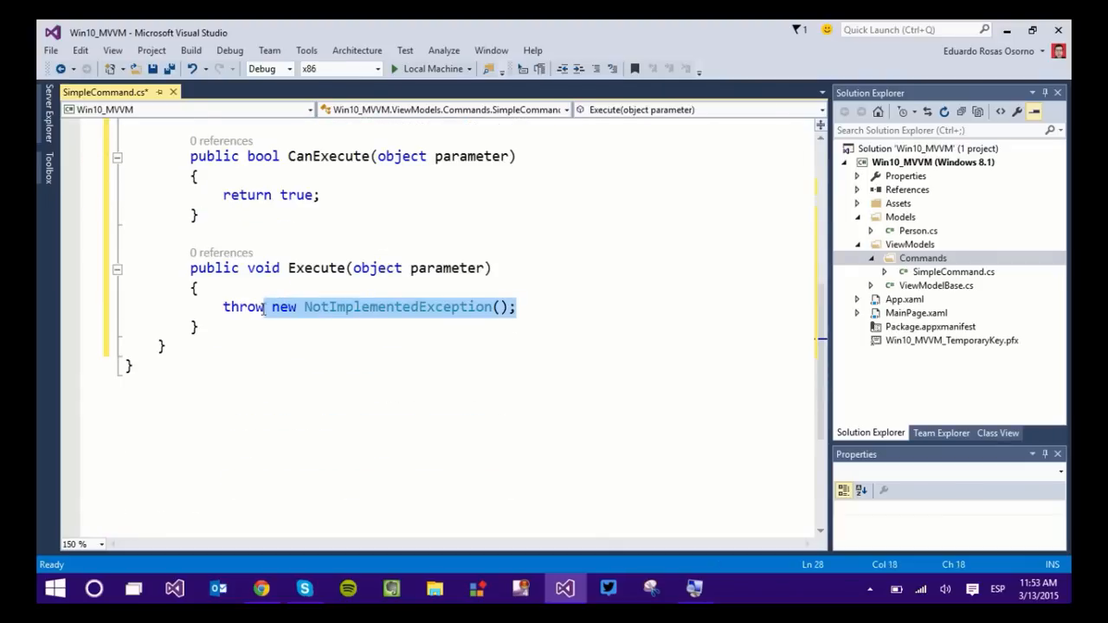
pyautogui.write('this')
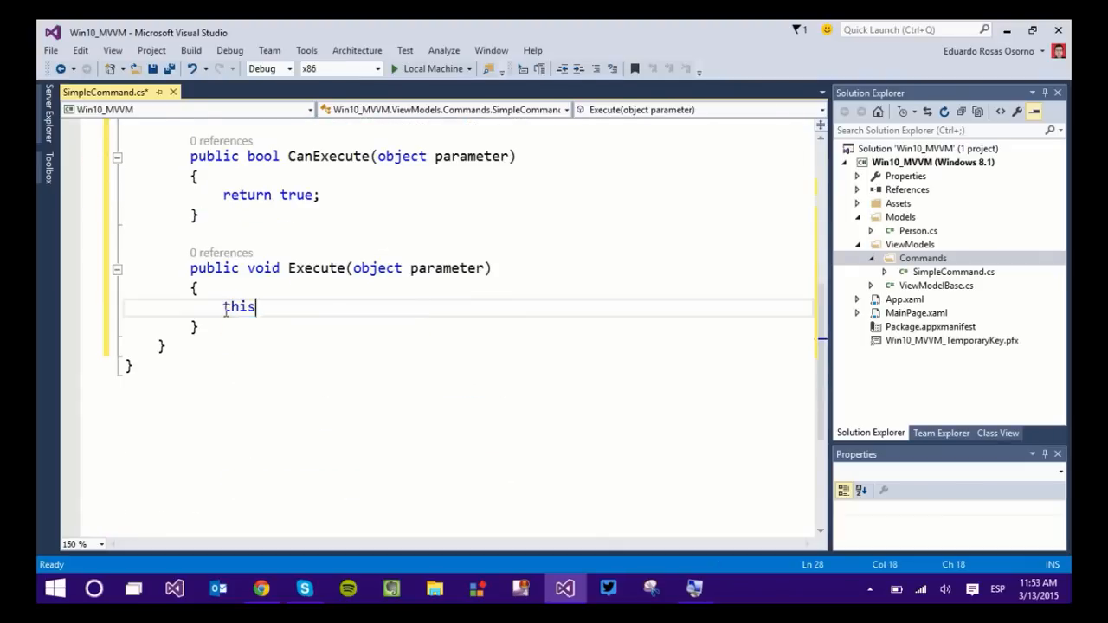
pyautogui.write('.ViewModel.')
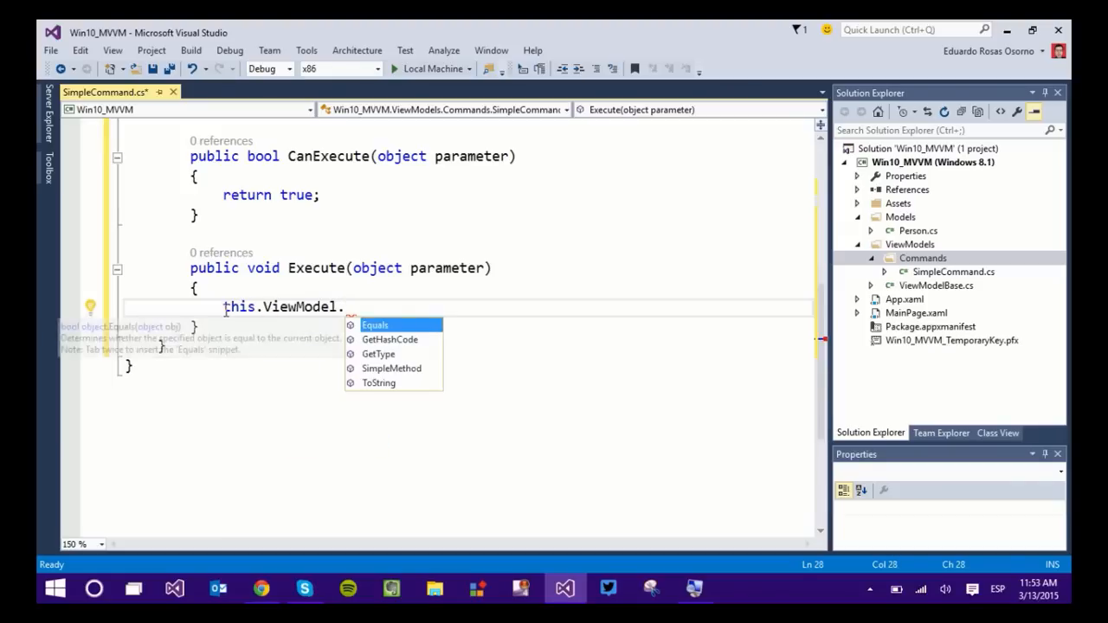
pyautogui.write('SimpleMethod();')
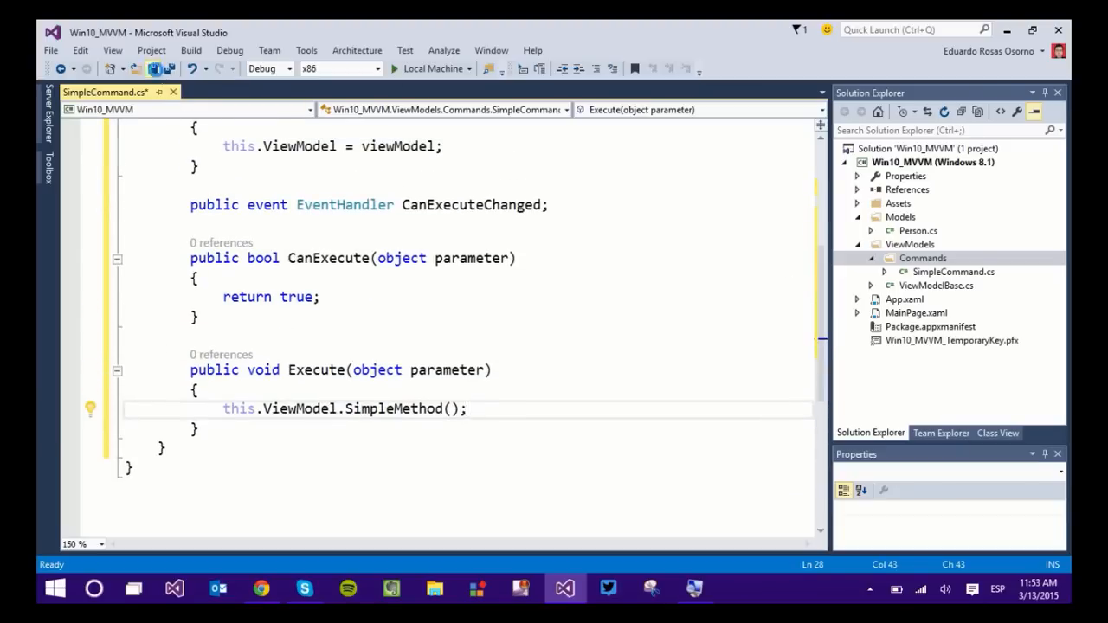
# Switch to ViewModelBase.cs and add a public SimpleCommand property
pyautogui.click(921, 258)
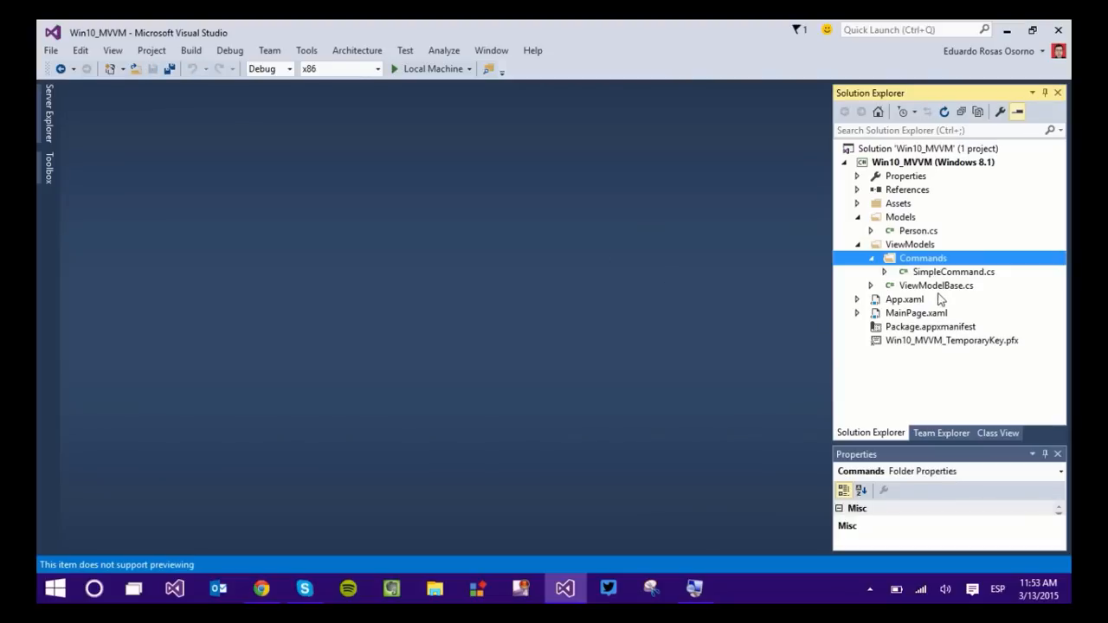
pyautogui.doubleClick(935, 284)
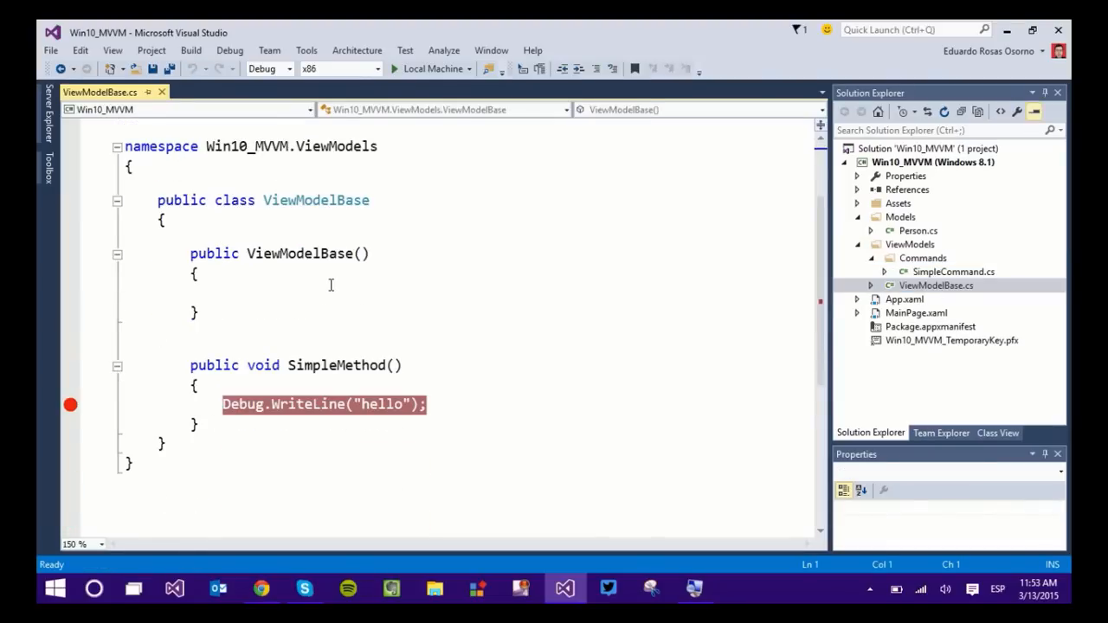
pyautogui.click(298, 253)
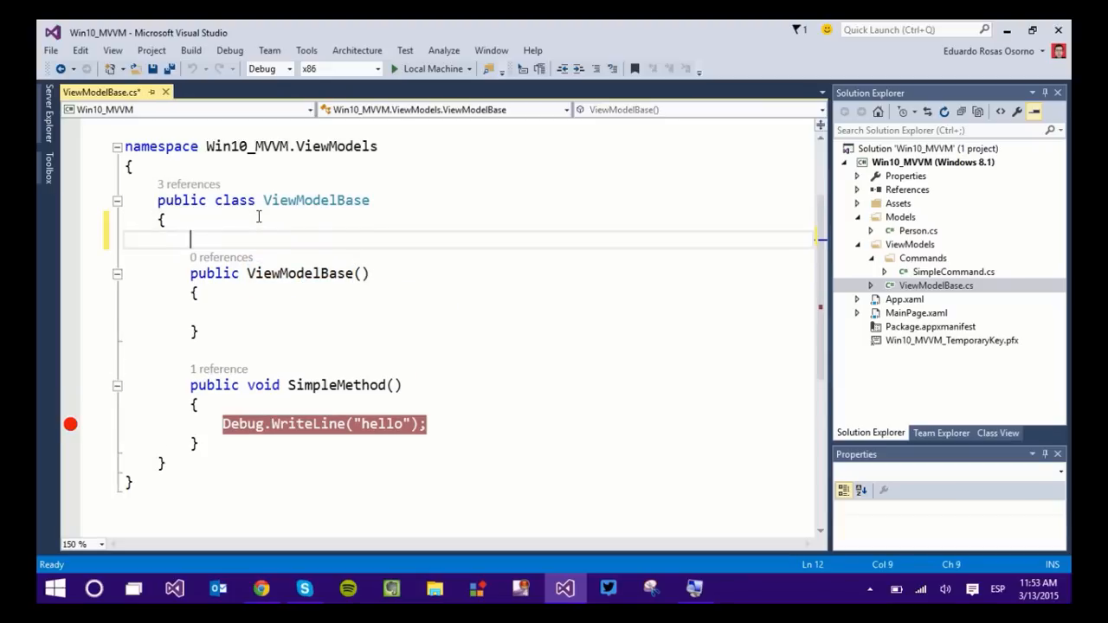
pyautogui.write('public int MyProperty { get; set; }')
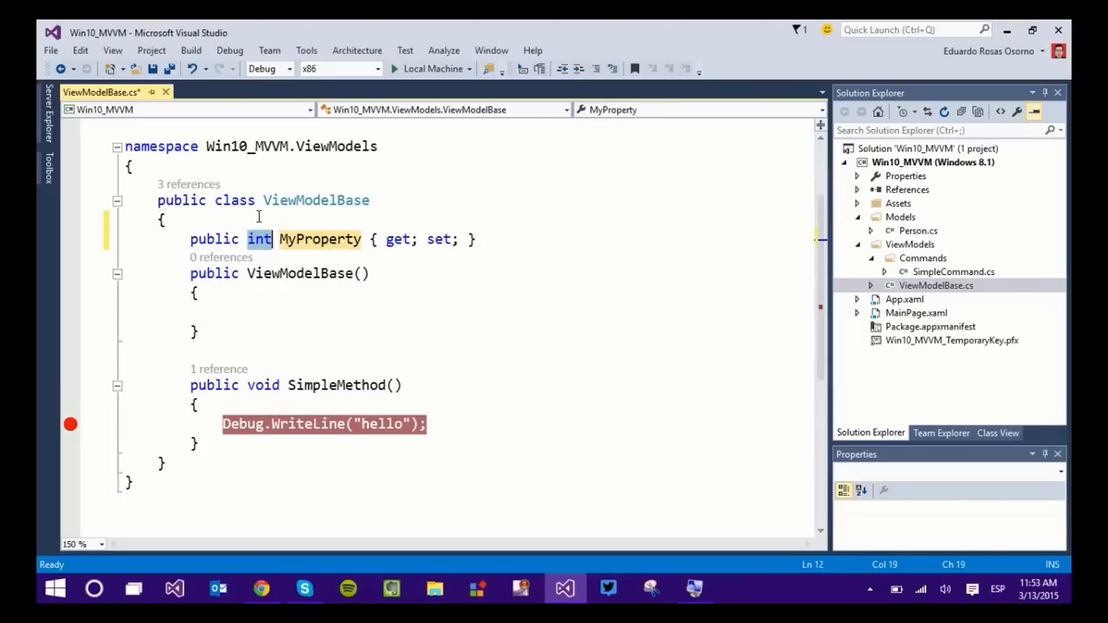
pyautogui.write('Sim')
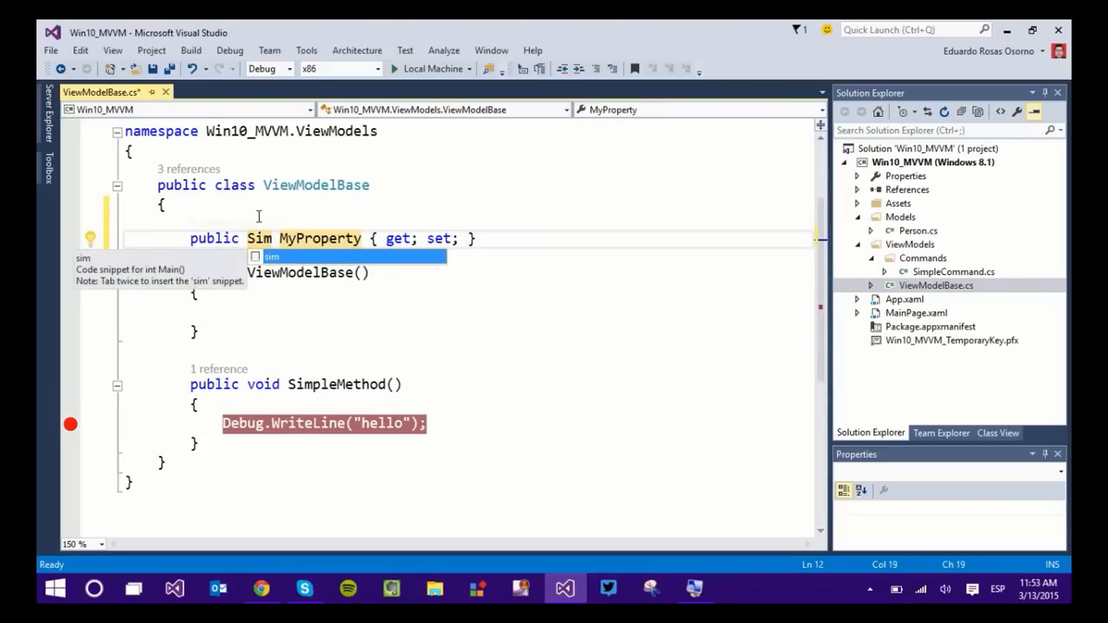
pyautogui.write('SimpleCommand')
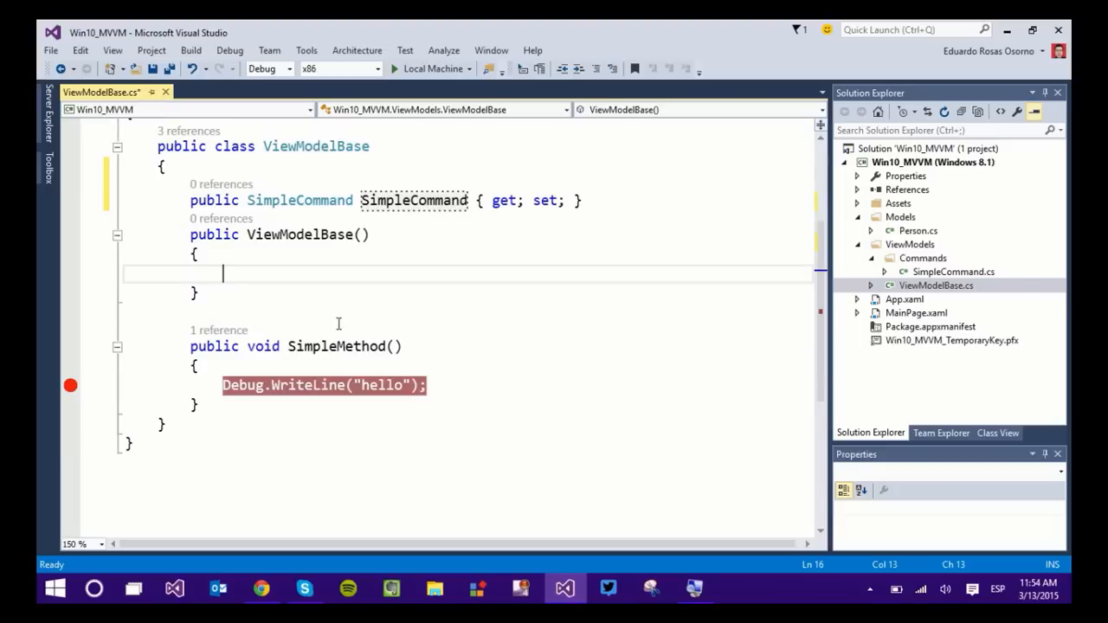
# Initialize it in the constructor with this.SimpleCommand = new SimpleCommand(this)
pyautogui.write('this.sim')
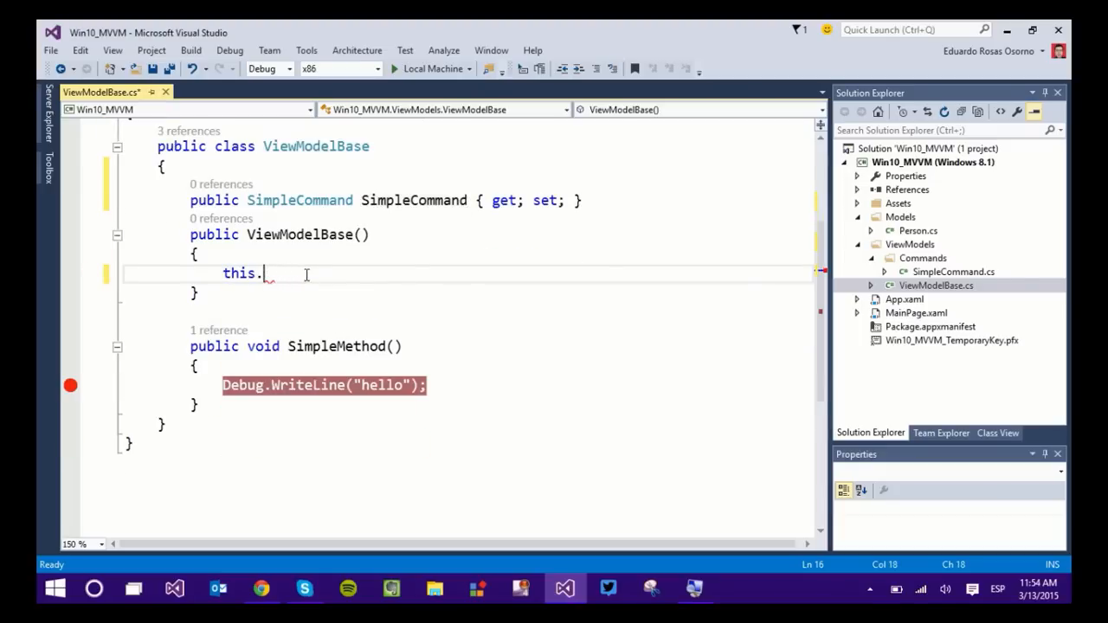
pyautogui.write('sim')
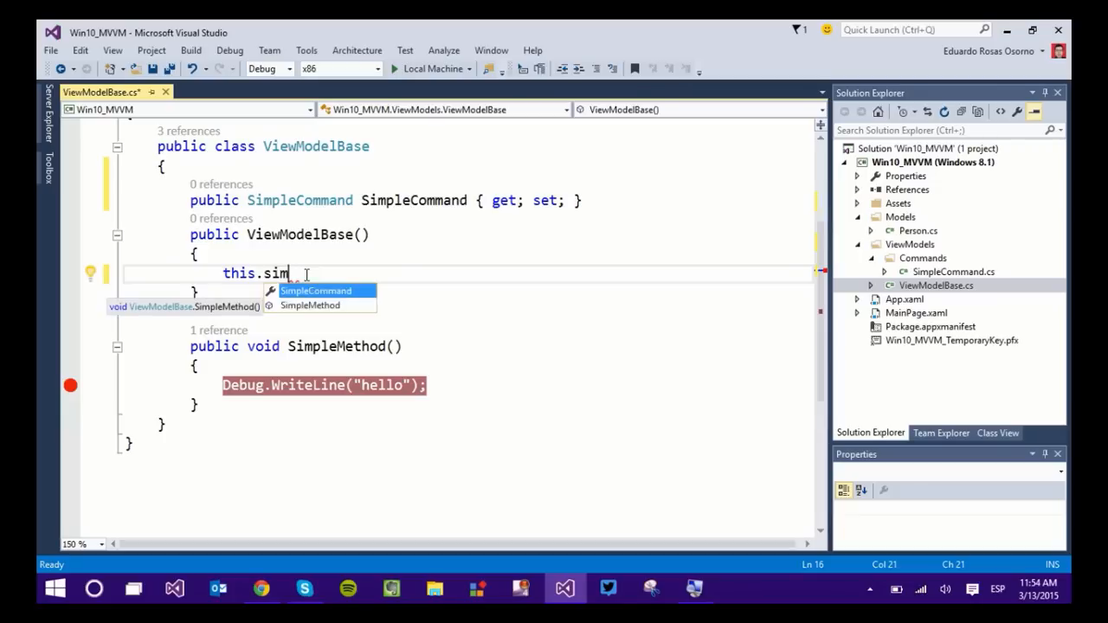
pyautogui.write('SimpleCommand= new')
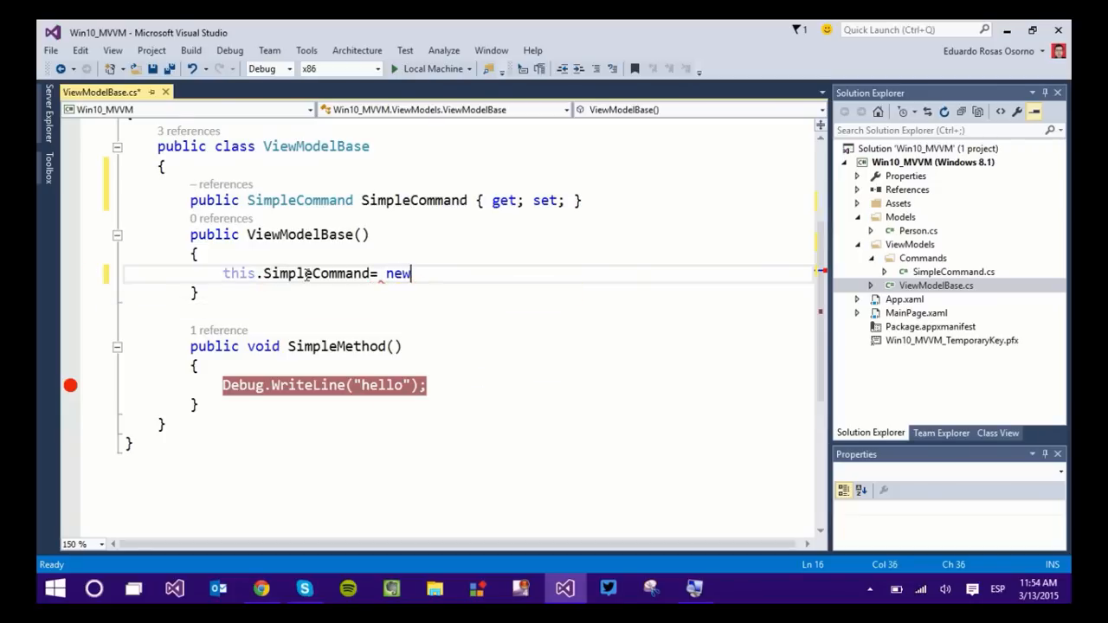
pyautogui.write('SimpleCommand')
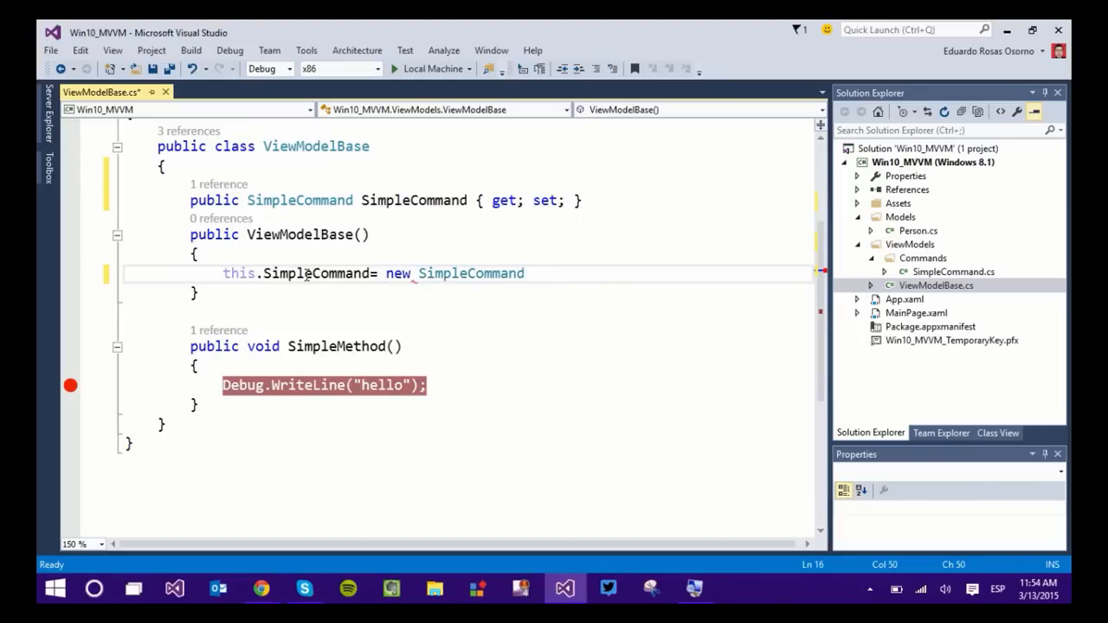
pyautogui.write('(this);')
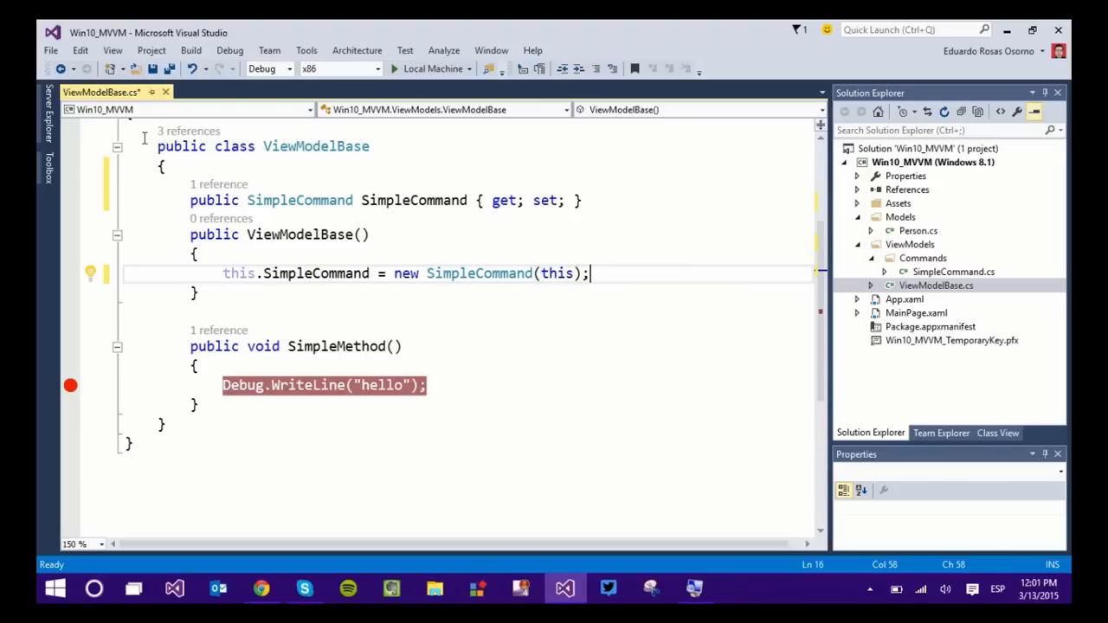
# Close ViewModelBase.cs and reopen MainPage.xaml
pyautogui.click(935, 284)
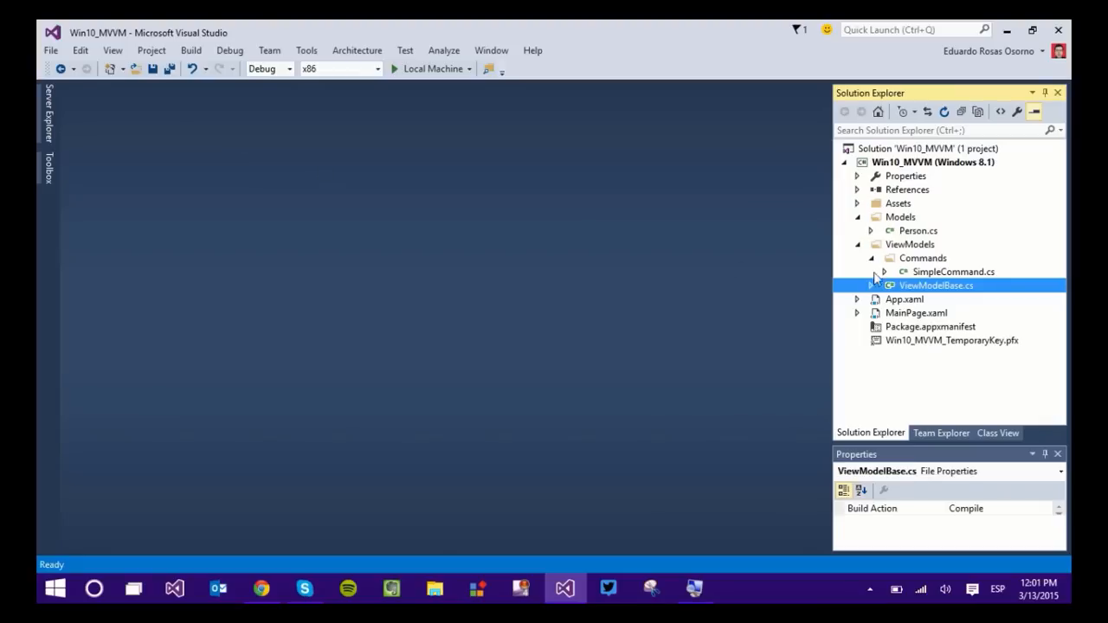
pyautogui.doubleClick(914, 311)
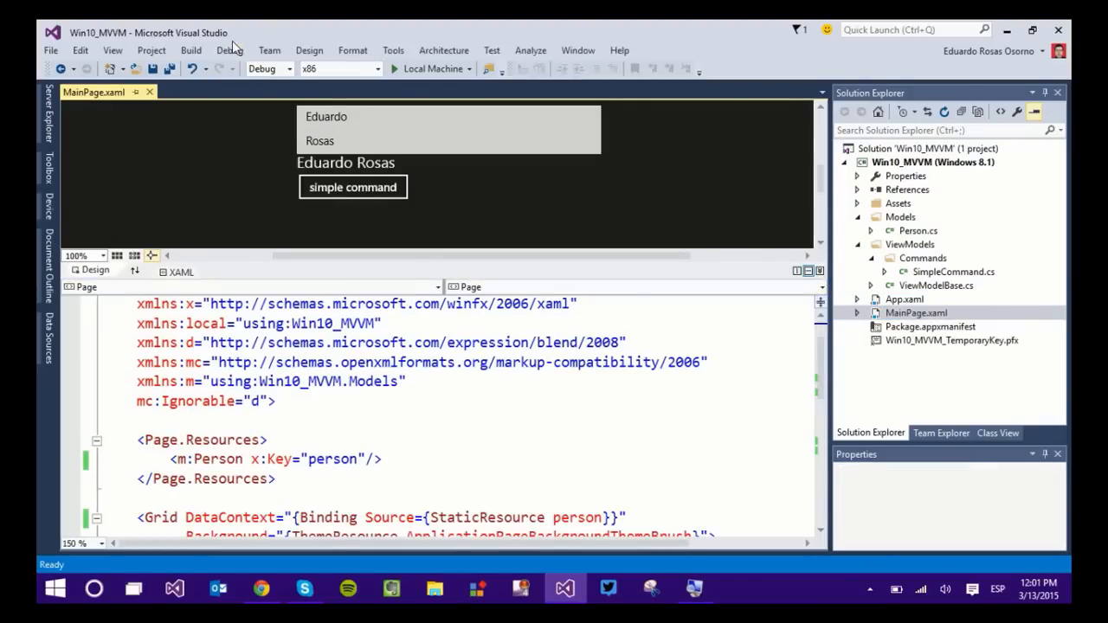
# Build the whole solution via Build > Build Solution
pyautogui.click(191, 49)
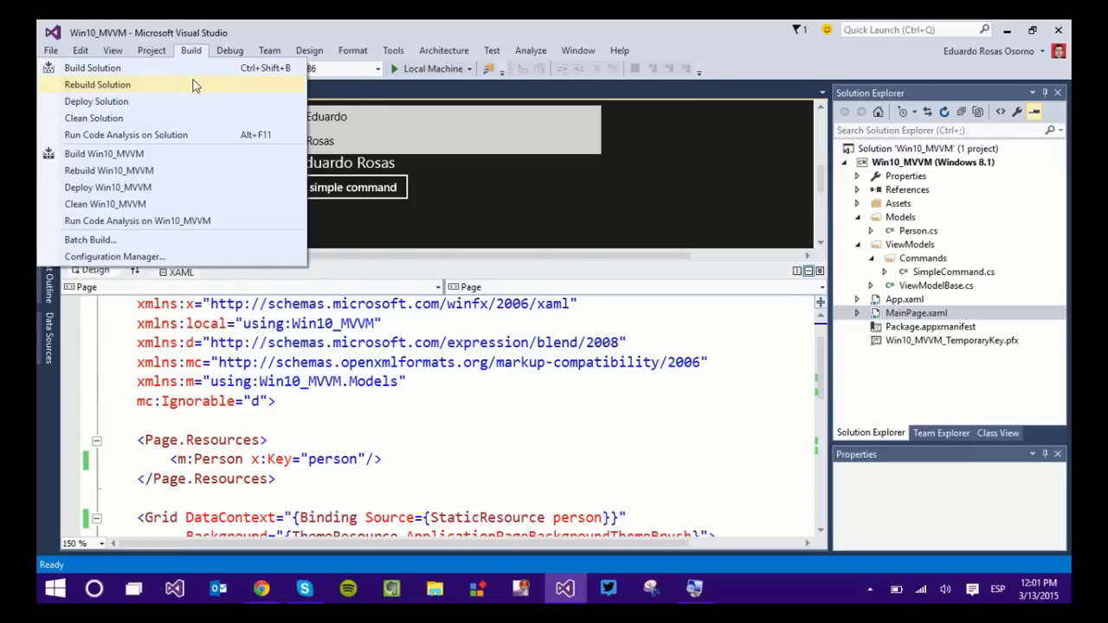
pyautogui.click(91, 67)
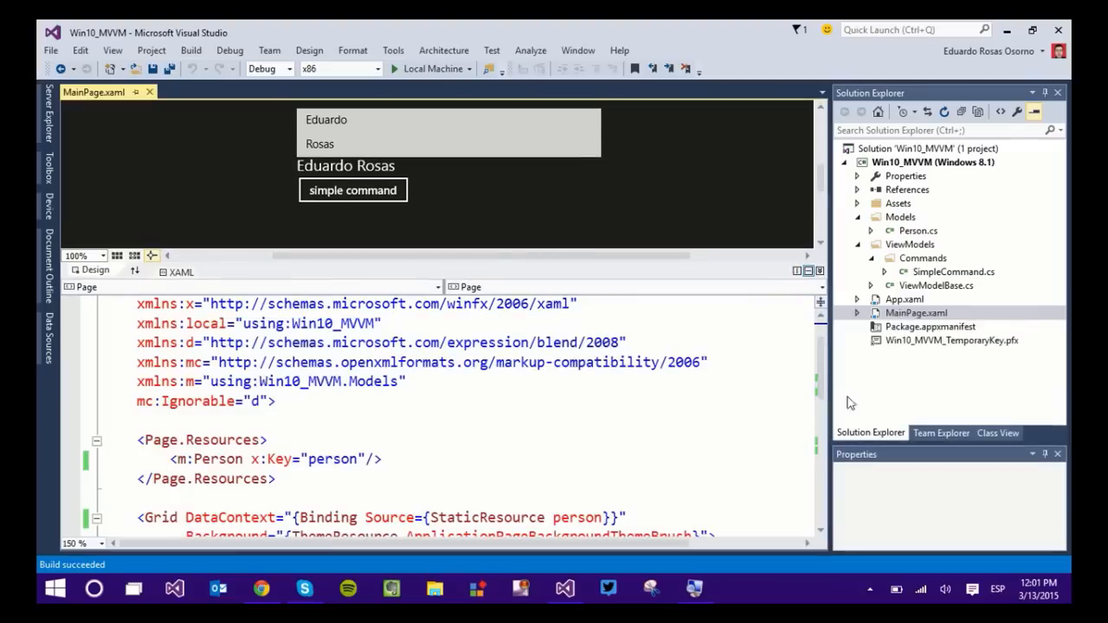
# Declare an xmlns:vm namespace for the ViewModels after the Models namespace
pyautogui.click(407, 381)
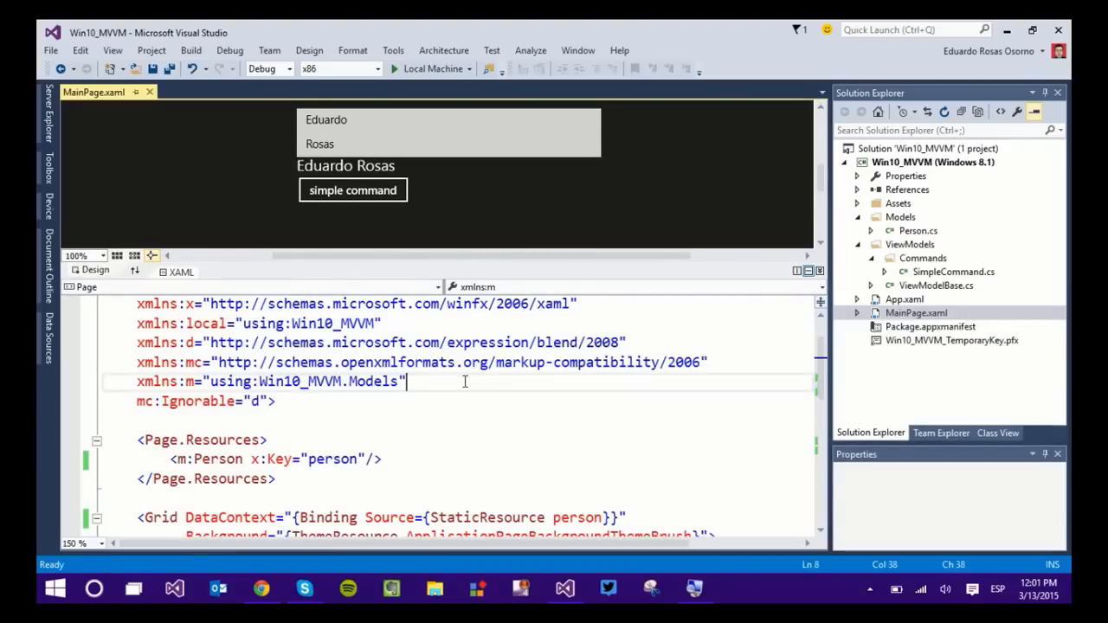
pyautogui.write('xmlns')
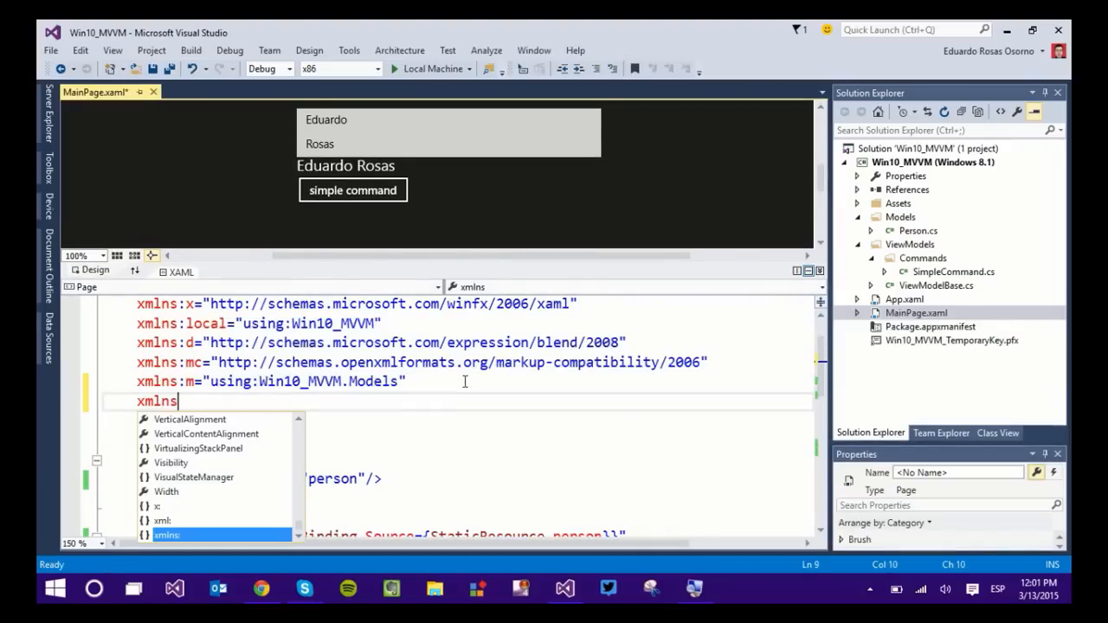
pyautogui.write(':')
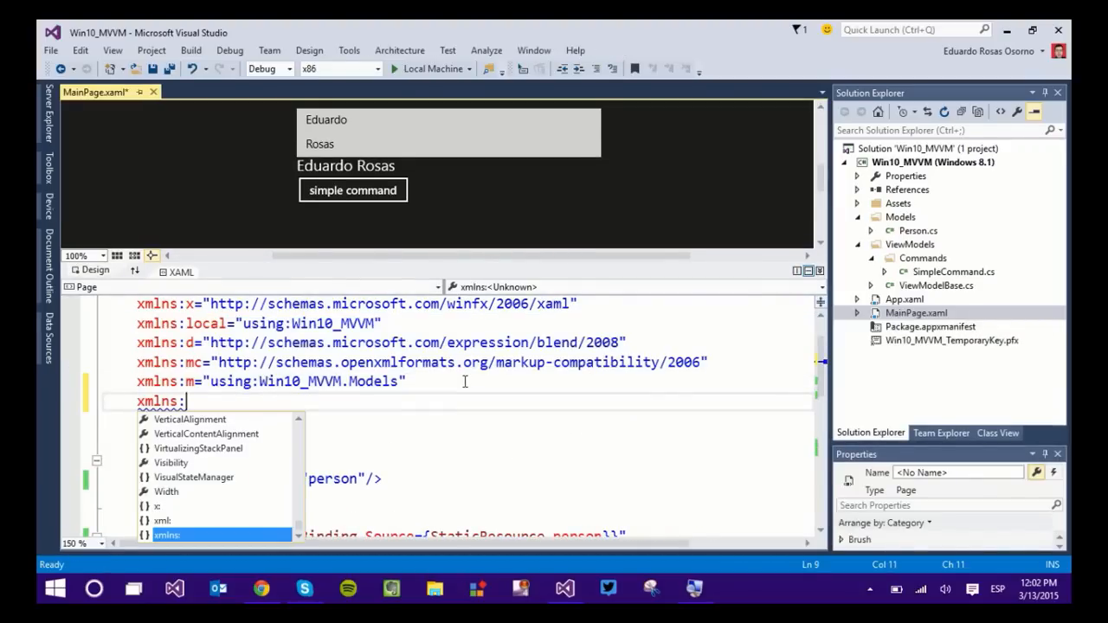
pyautogui.write('commna')
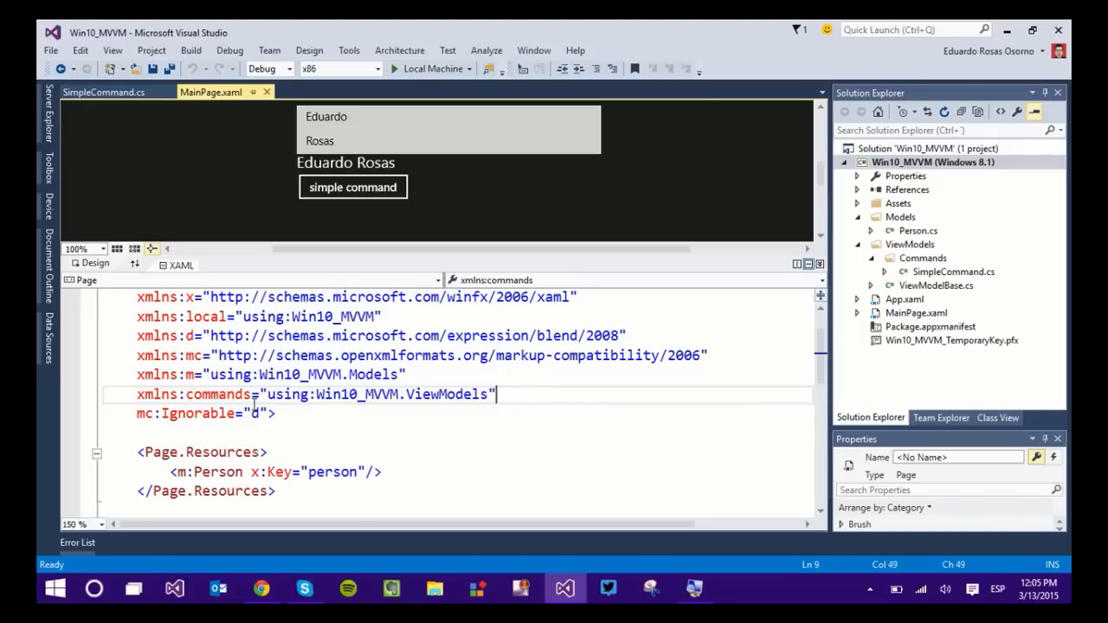
pyautogui.write('vm')
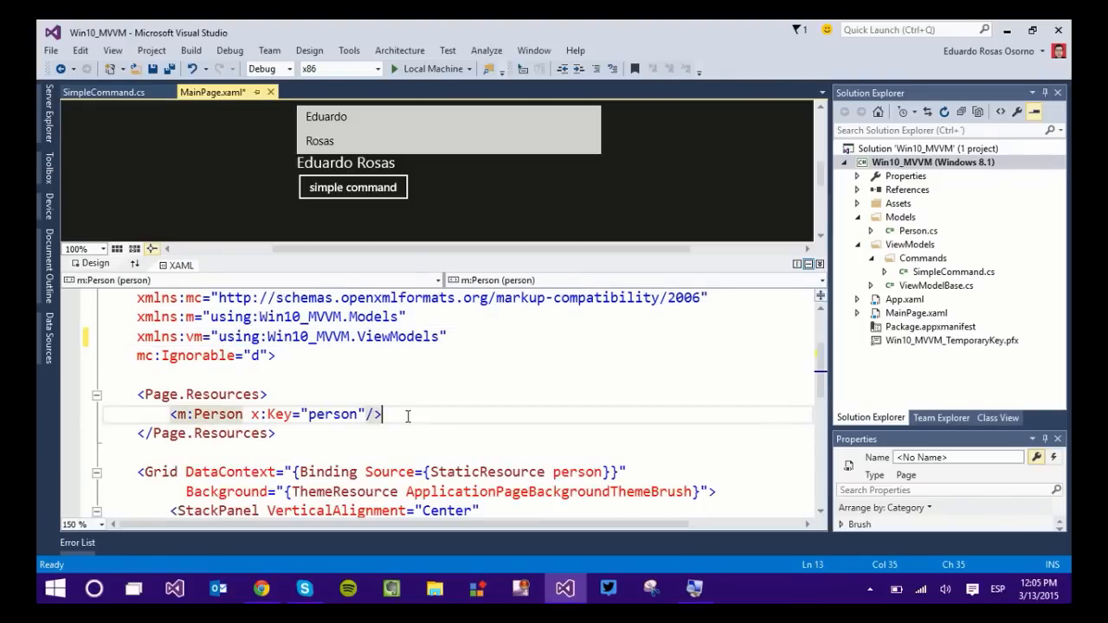
# Add <vm:ViewModelBase x:Key="viewModel"/> to the page resources
pyautogui.write('<vm:')
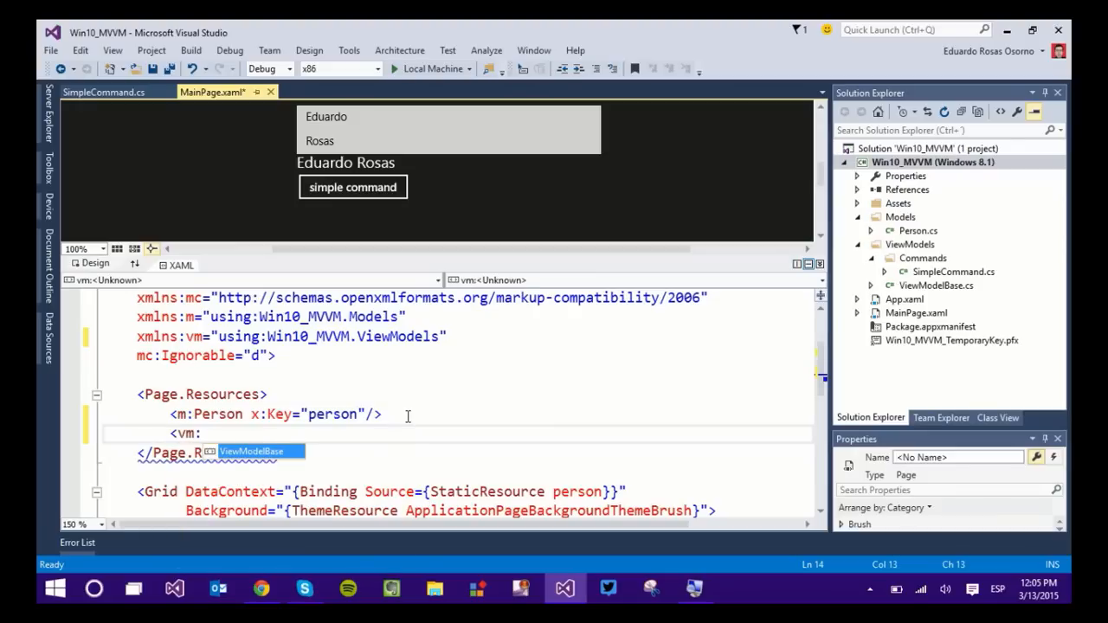
pyautogui.write('ViewModelBase')
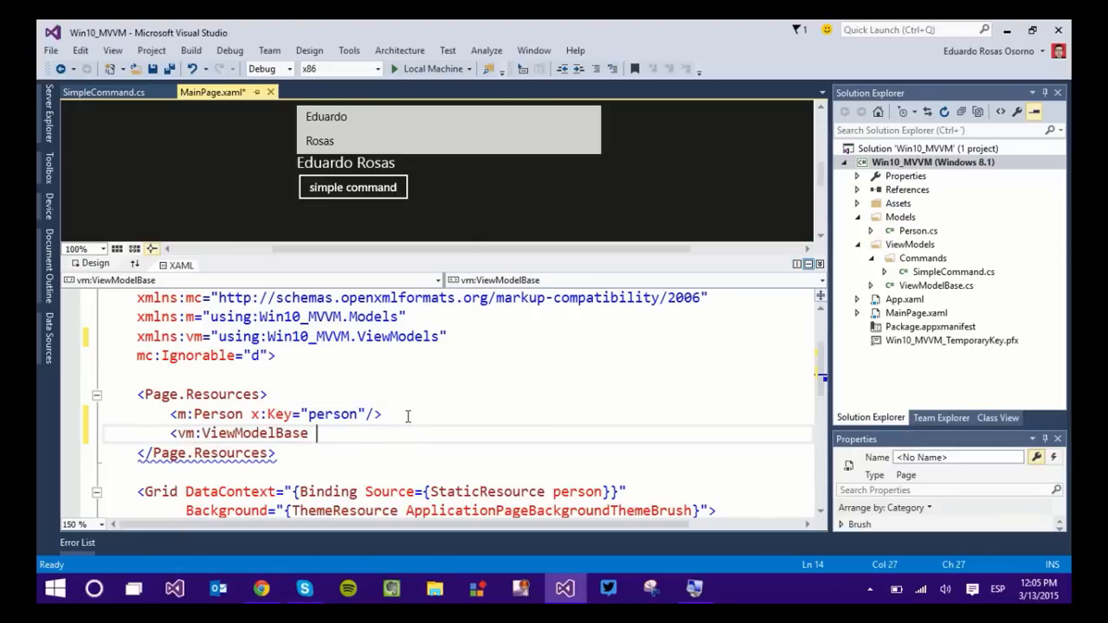
pyautogui.write('x:Key=""')
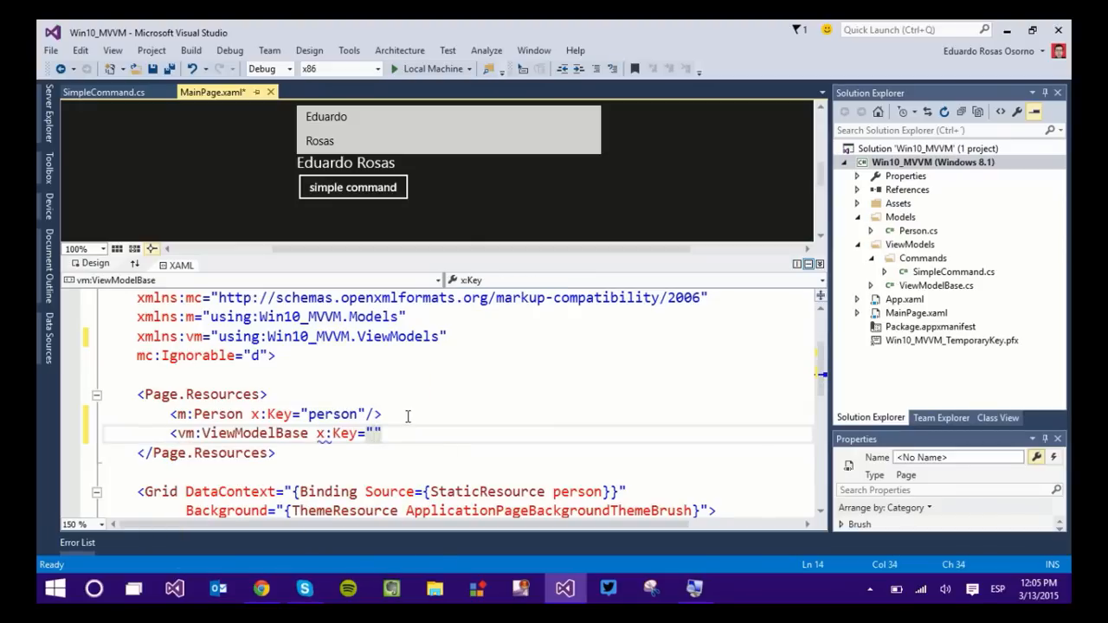
pyautogui.write('viewm')
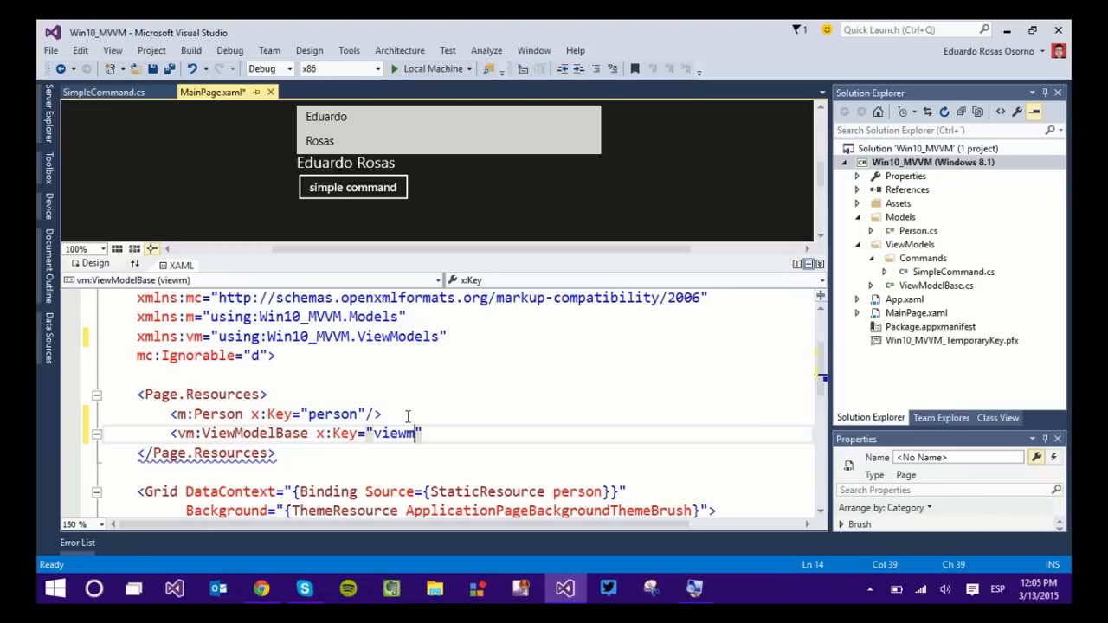
pyautogui.write('odel')
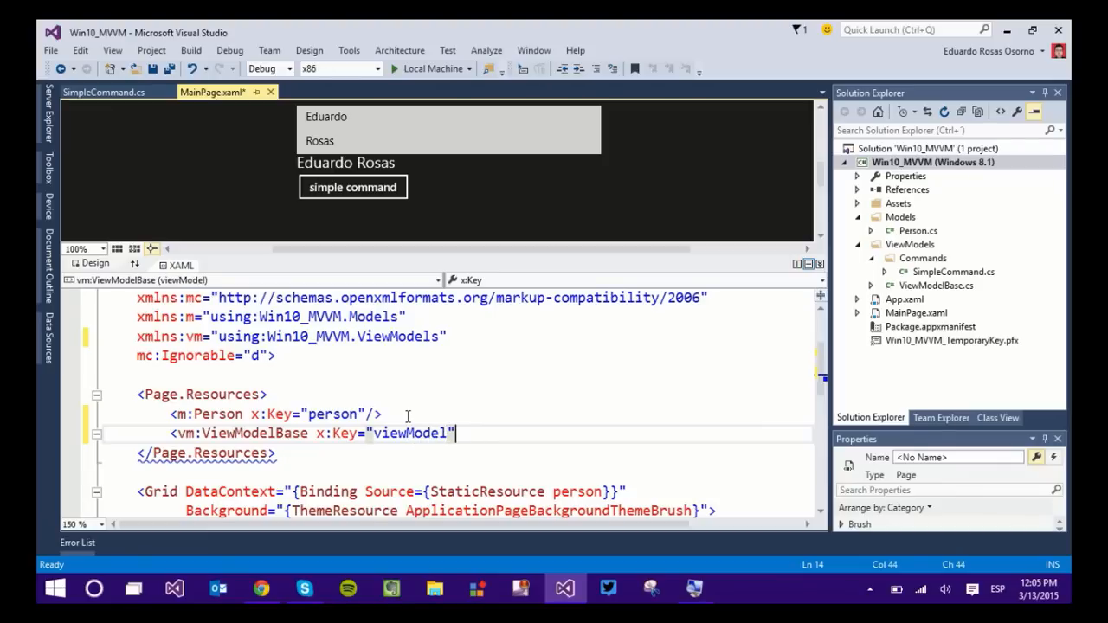
pyautogui.write('/>')
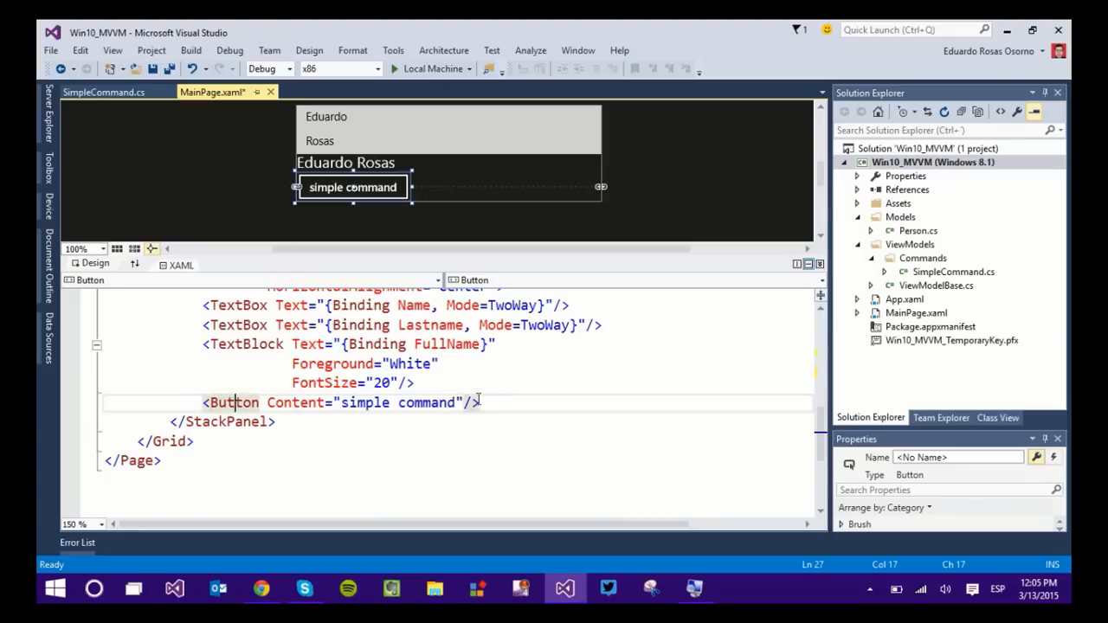
# Filter the button's Properties panel to the Command property
pyautogui.write('com')
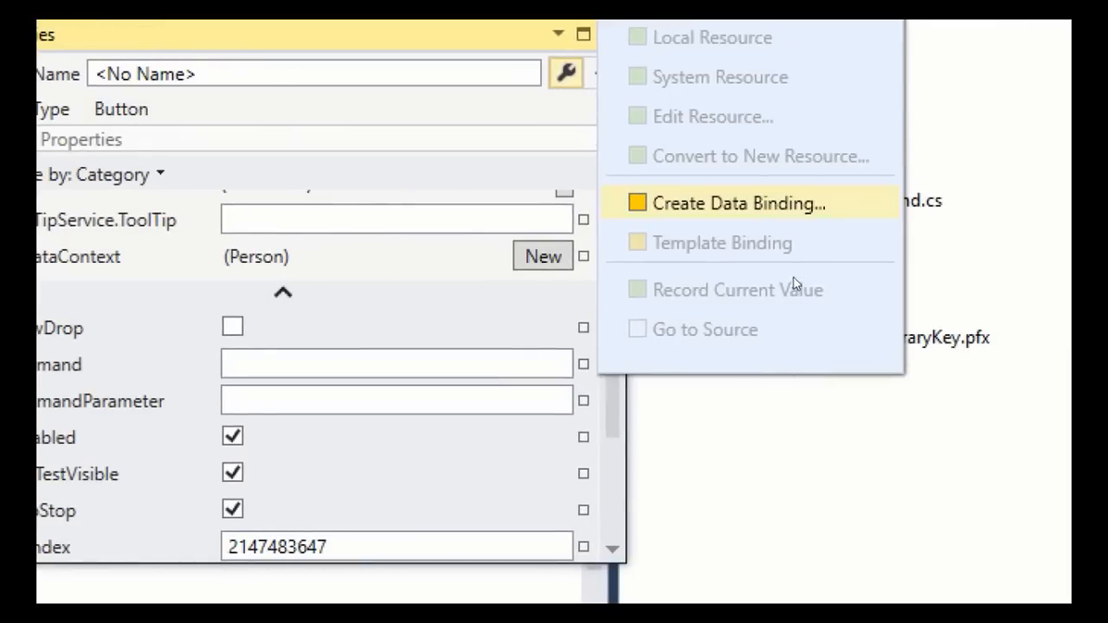
# Create a data binding for Command using the viewModel static resource and SimpleCommand
pyautogui.click(738, 203)
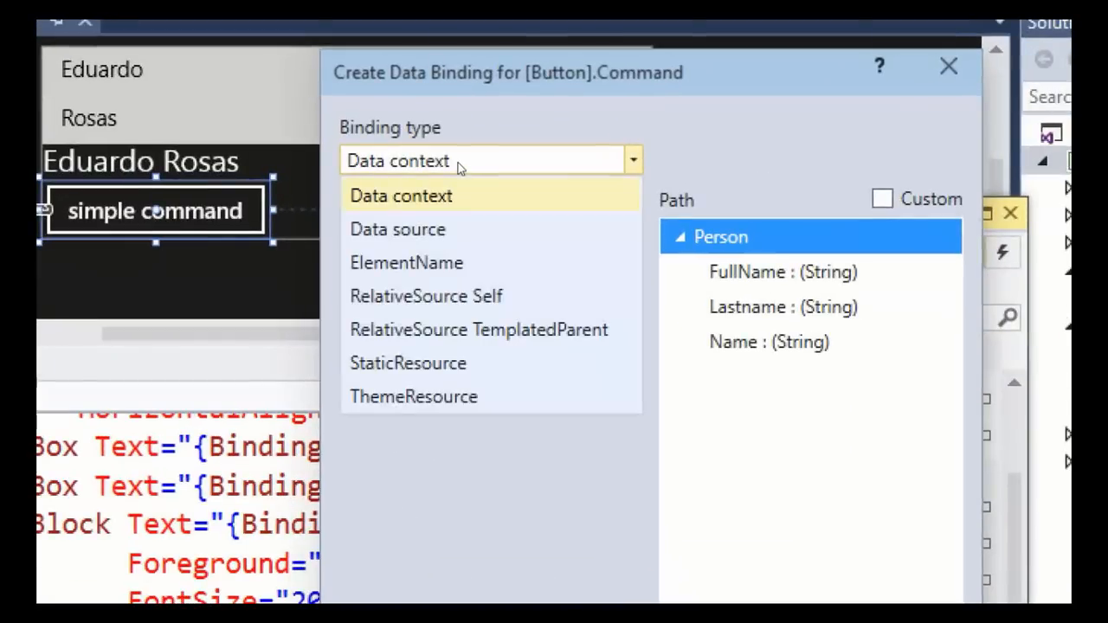
pyautogui.moveTo(478, 329)
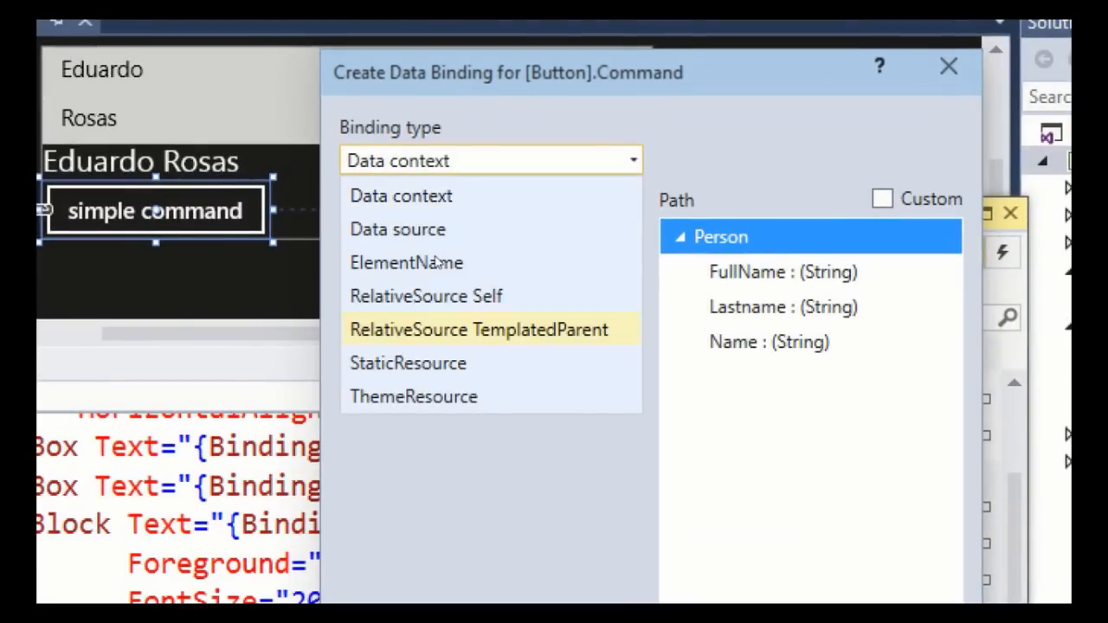
pyautogui.click(409, 363)
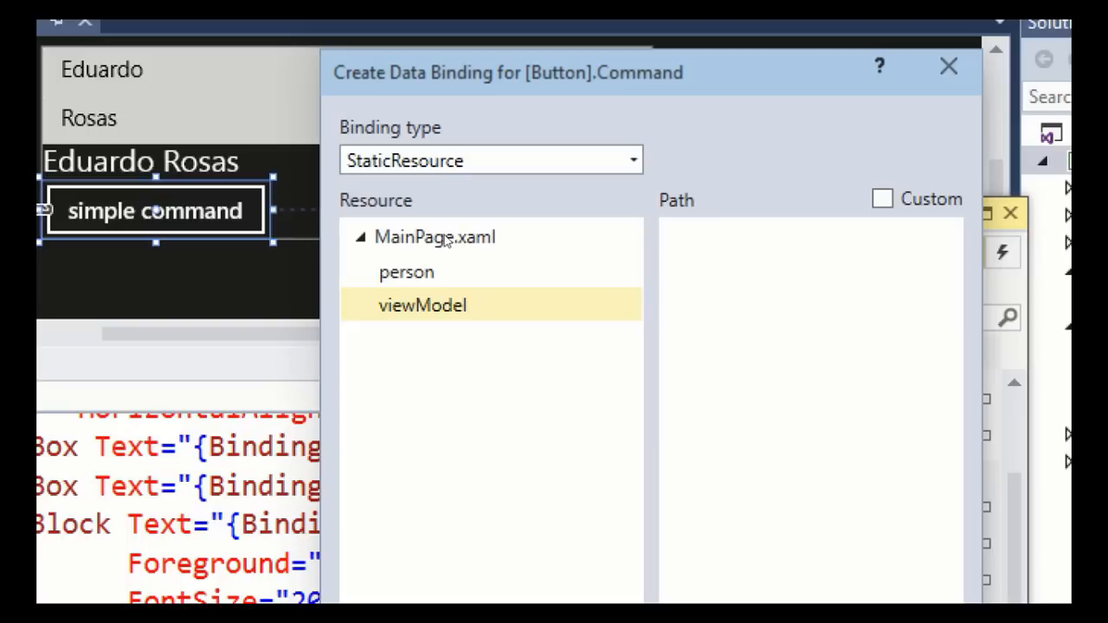
pyautogui.click(423, 305)
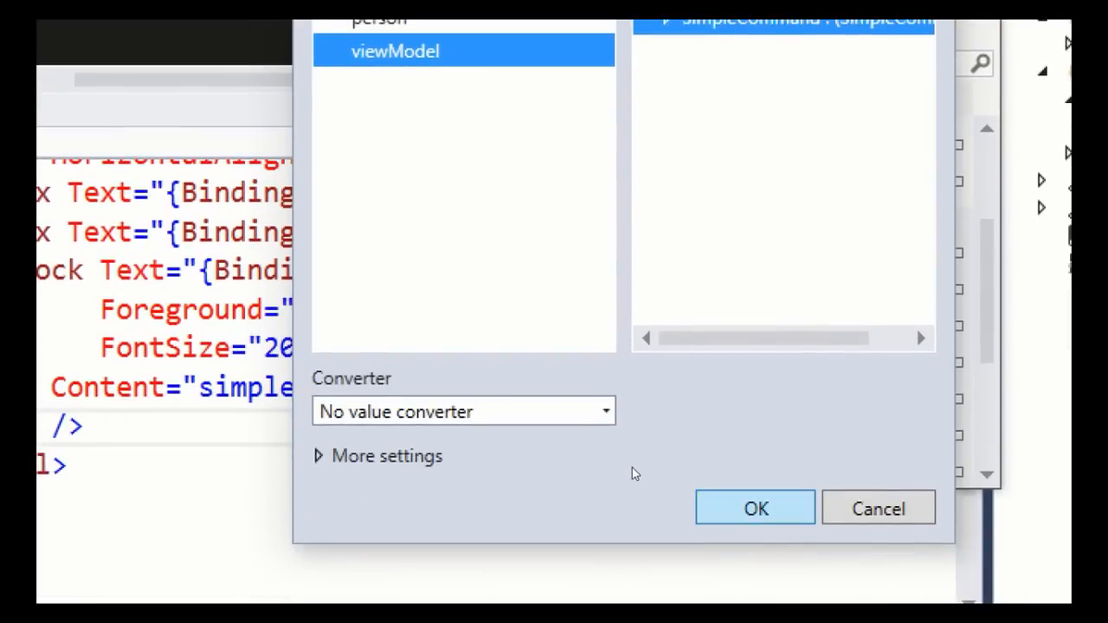
pyautogui.click(755, 509)
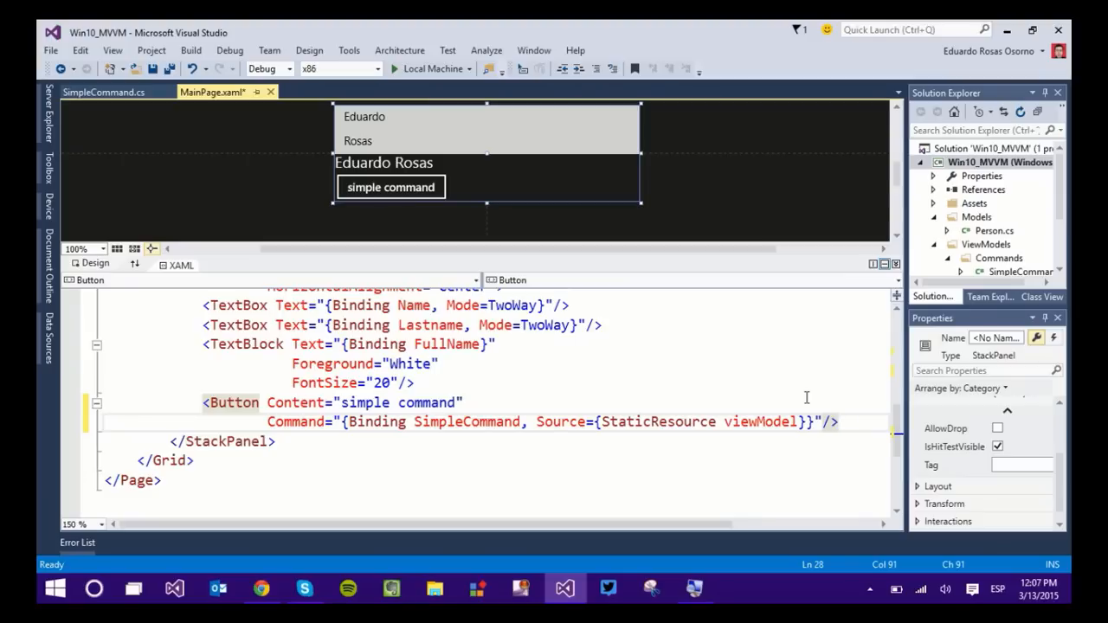
pyautogui.moveTo(199, 404)
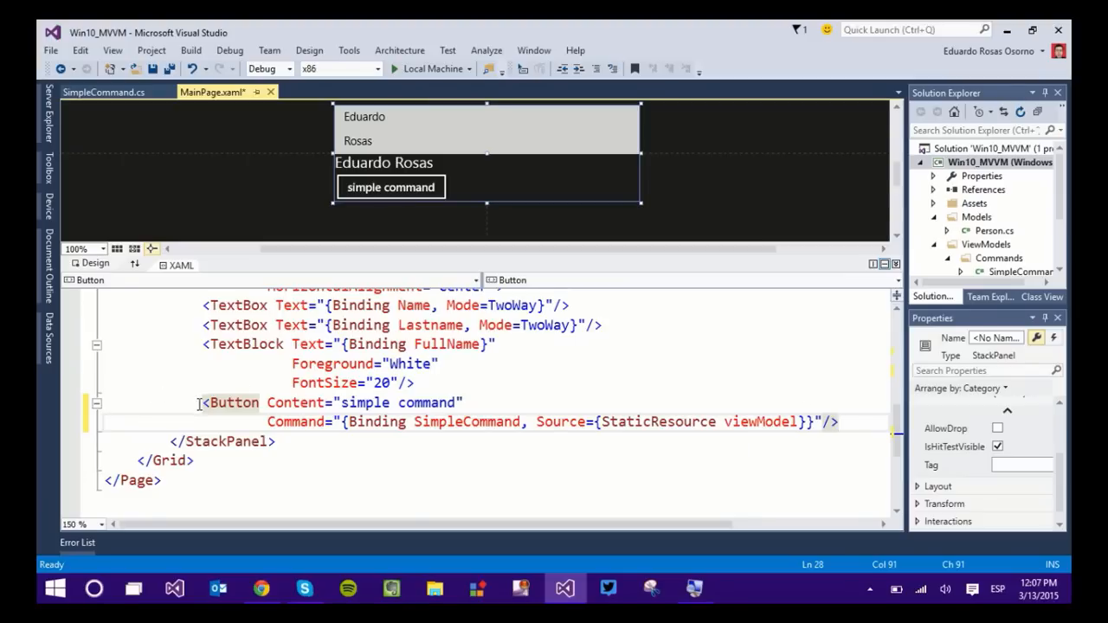
# Select the Button markup and the SimpleCommand and Source parts of its binding
pyautogui.click(392, 187)
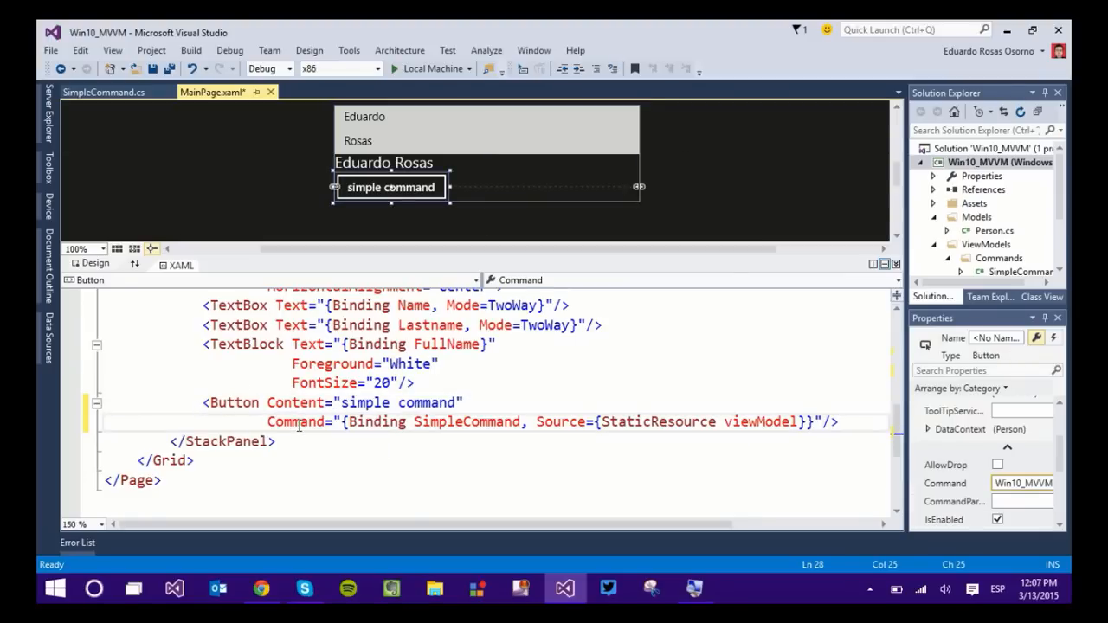
pyautogui.doubleClick(467, 422)
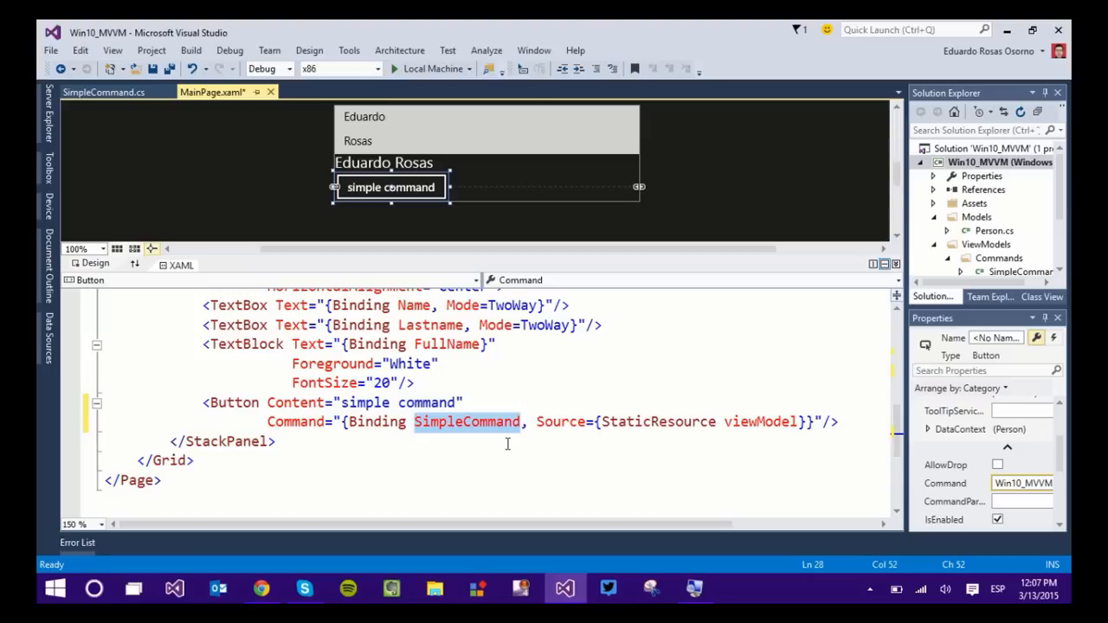
pyautogui.click(478, 422)
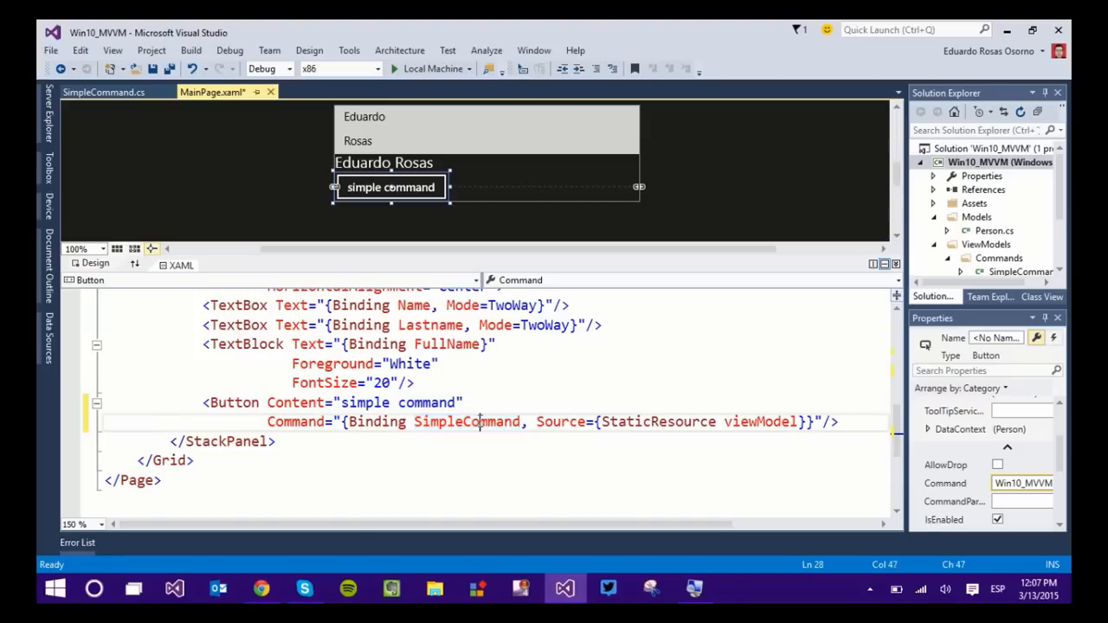
pyautogui.doubleClick(468, 422)
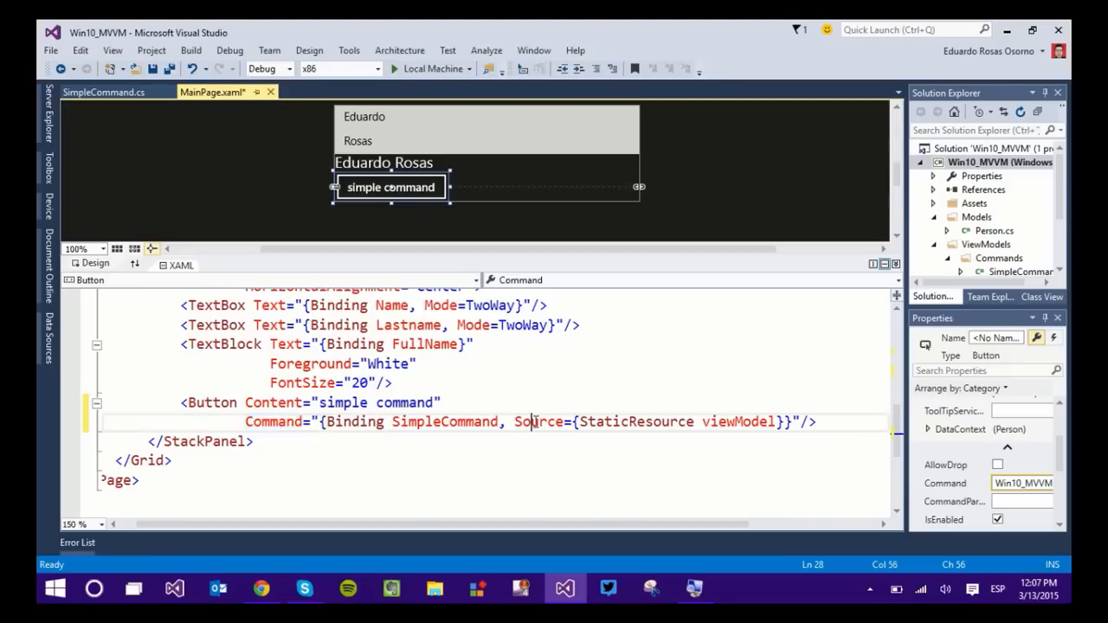
pyautogui.doubleClick(738, 422)
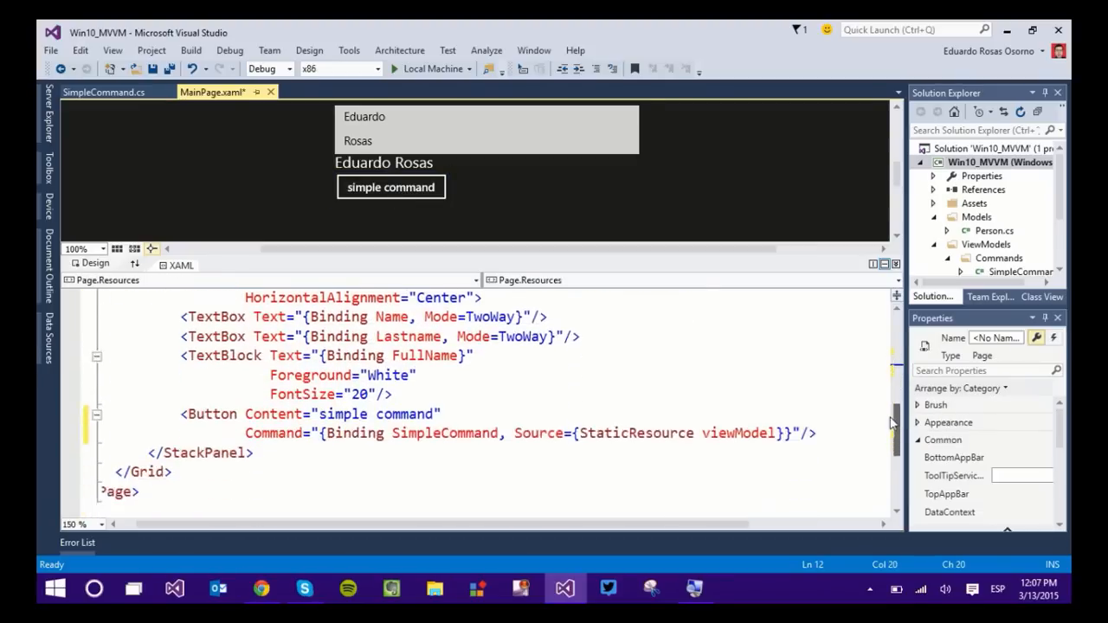
# Edit the binding to read {Binding Path=SimpleCommand, Source={StaticResource viewModel}}
pyautogui.click(391, 187)
pyautogui.write('Path=')
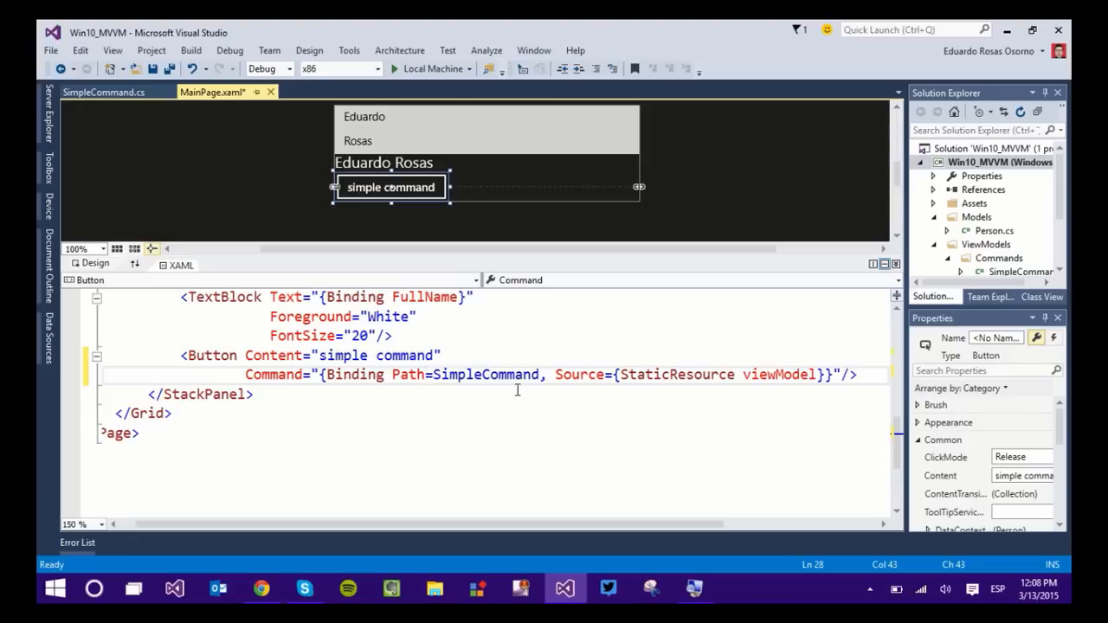
pyautogui.doubleClick(485, 374)
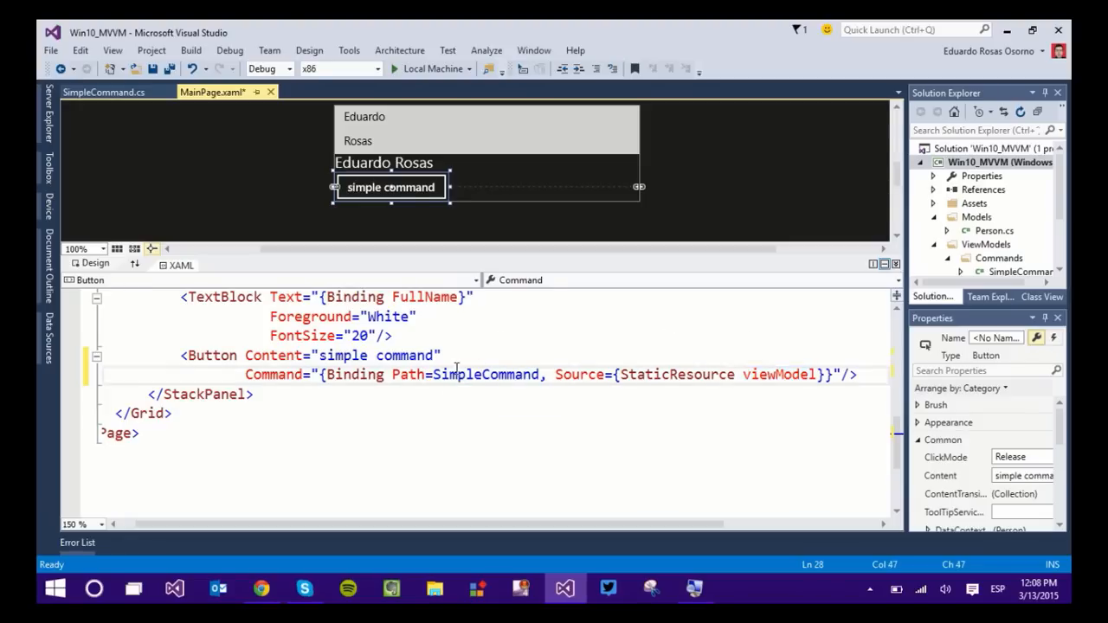
pyautogui.doubleClick(485, 375)
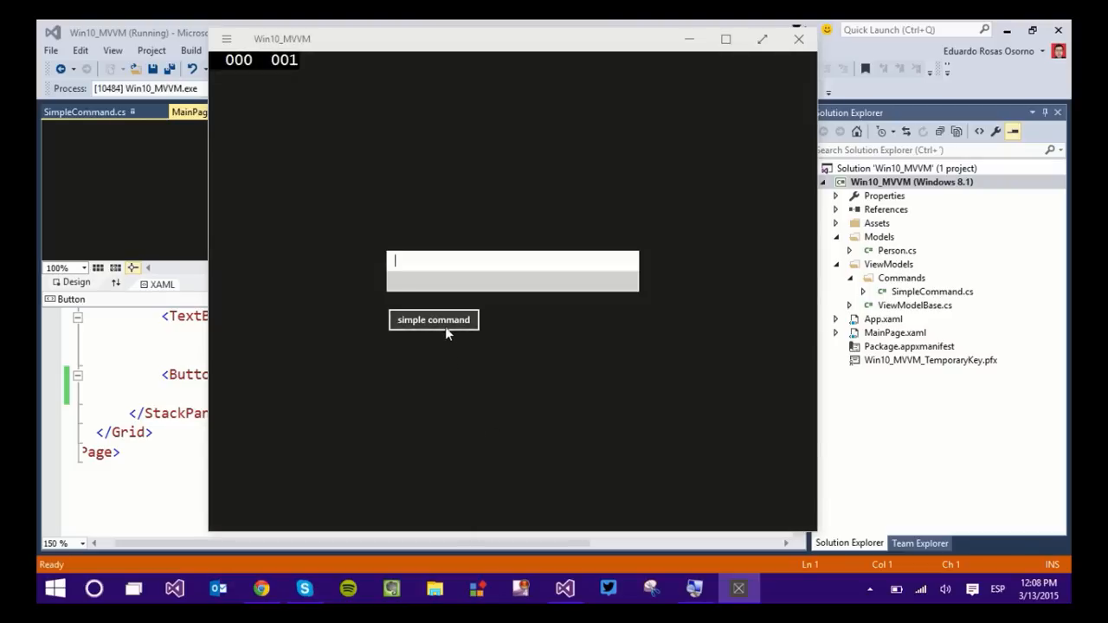
pyautogui.moveTo(450, 328)
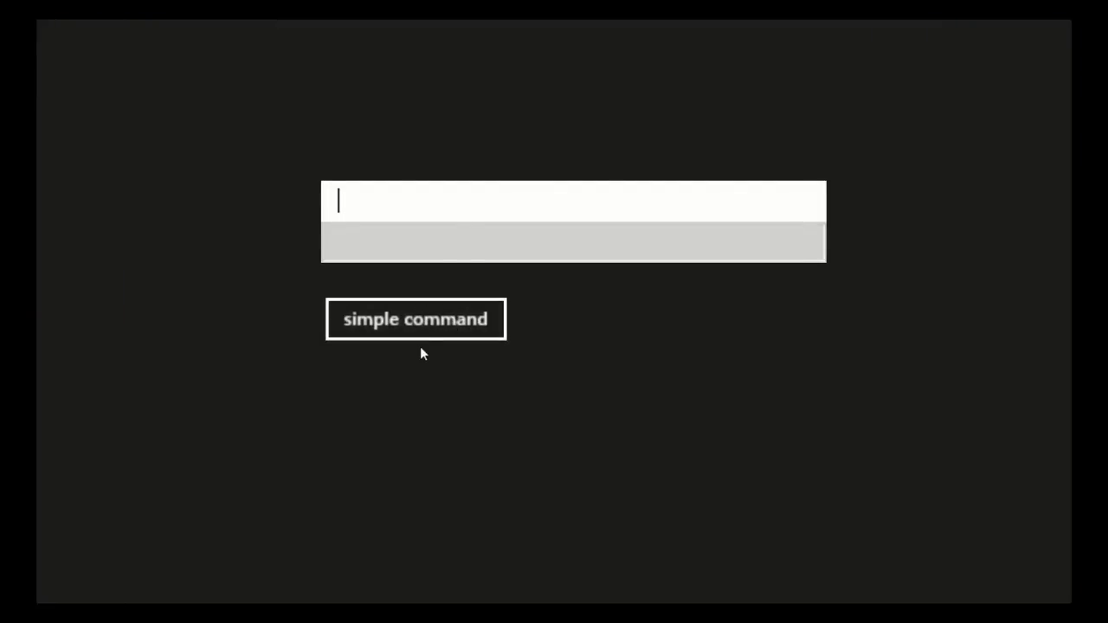
pyautogui.moveTo(440, 281)
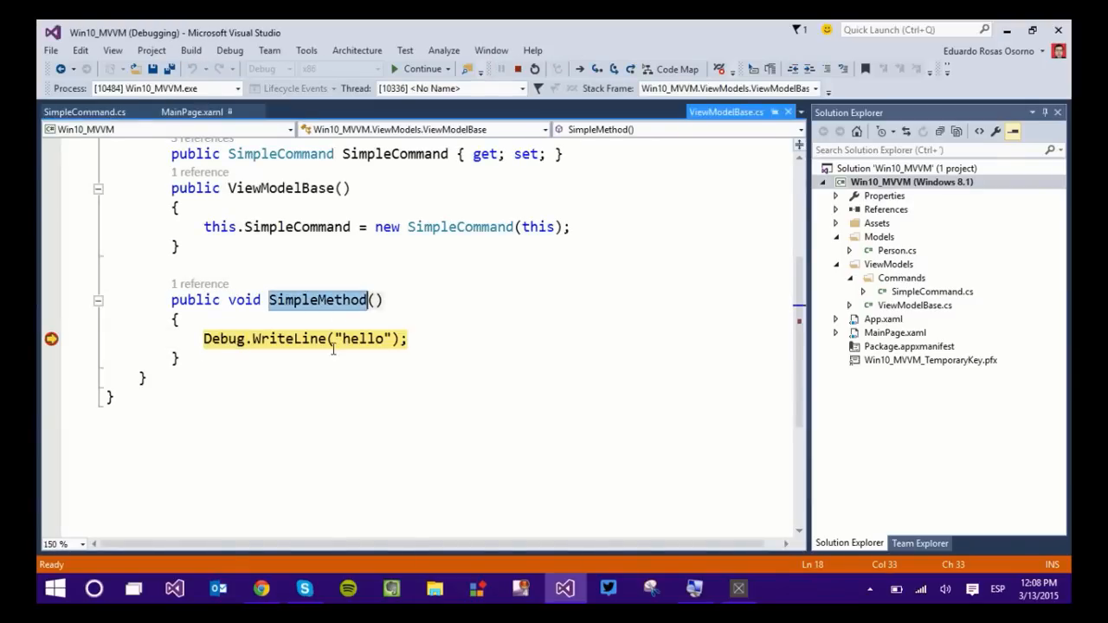
pyautogui.moveTo(52, 337)
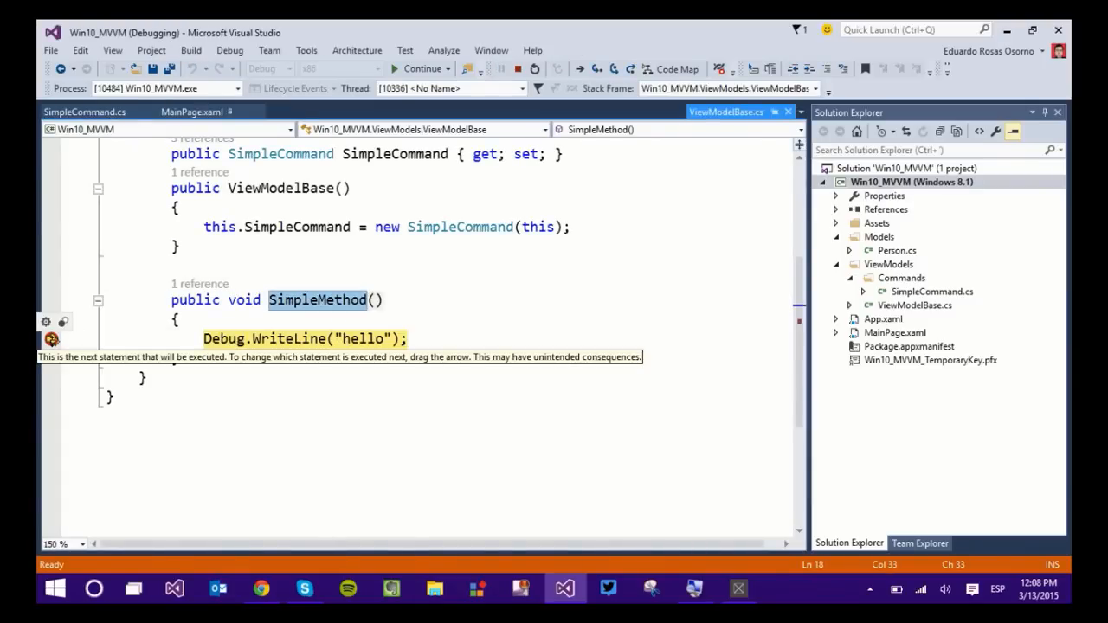
pyautogui.moveTo(419, 69)
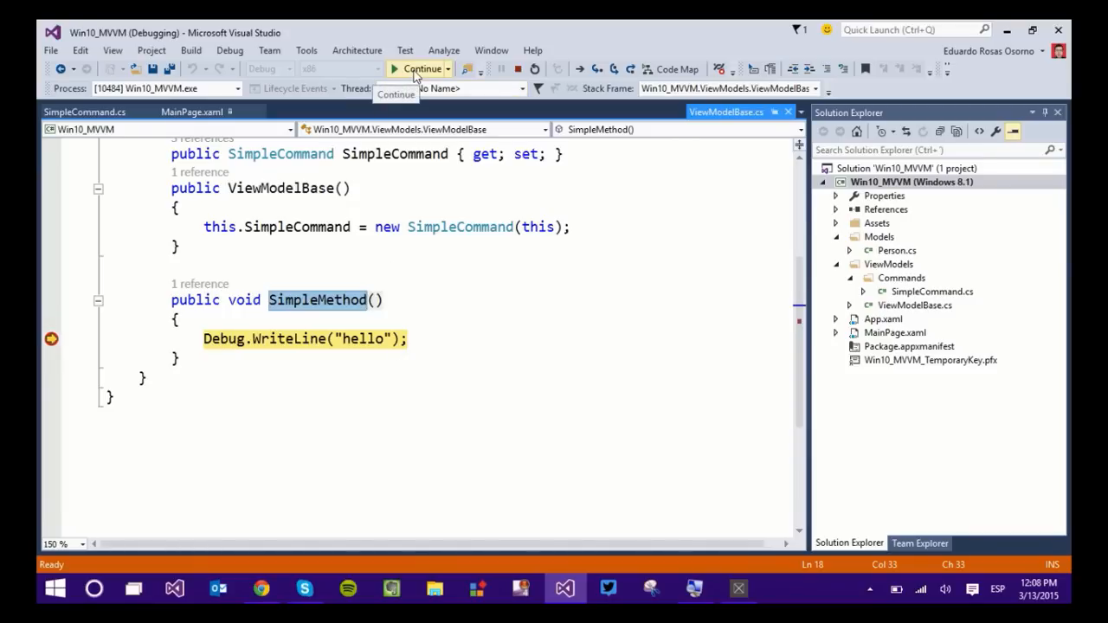
# Continue execution past the SimpleMethod breakpoint so Win10_MVVM runs again
pyautogui.click(419, 69)
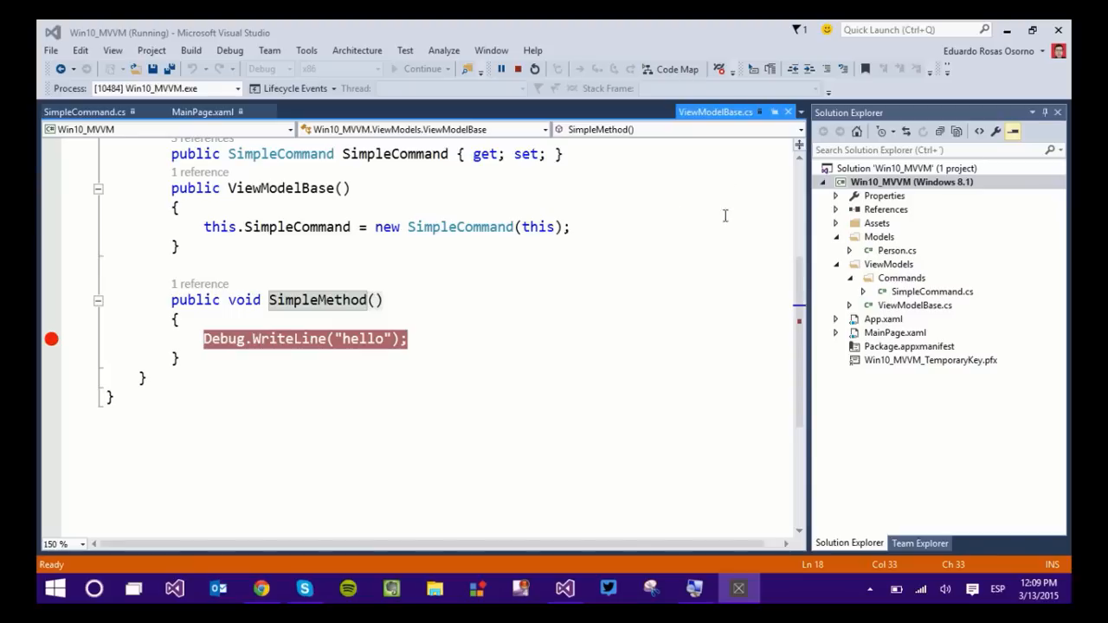
# Show SimpleCommand.cs with its CanExecute and Execute methods calling SimpleMethod
pyautogui.click(83, 111)
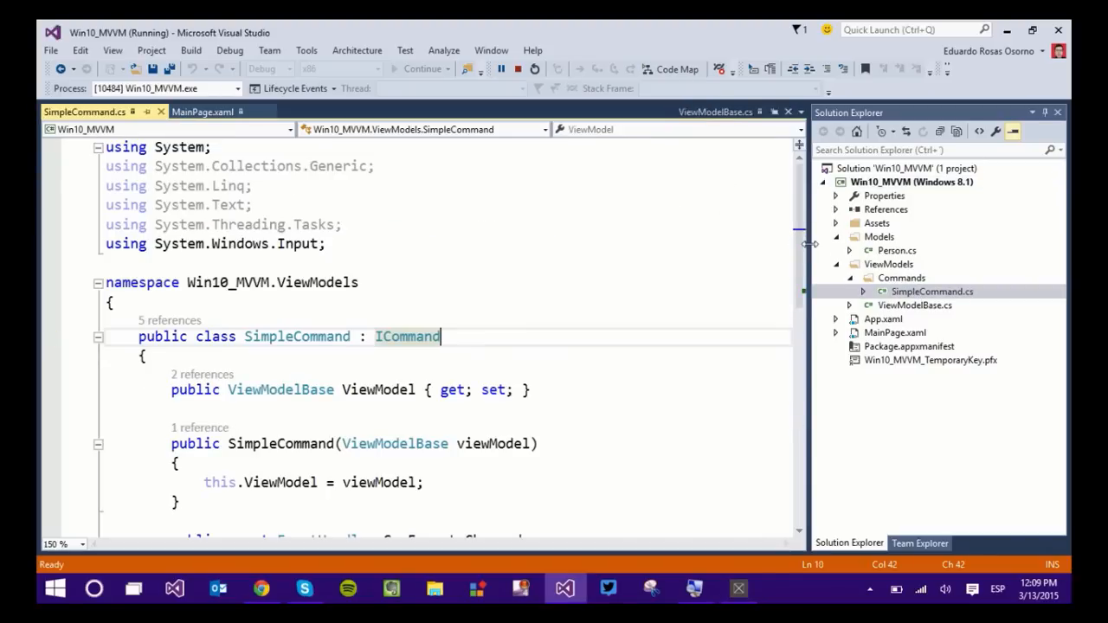
pyautogui.scroll(-3)
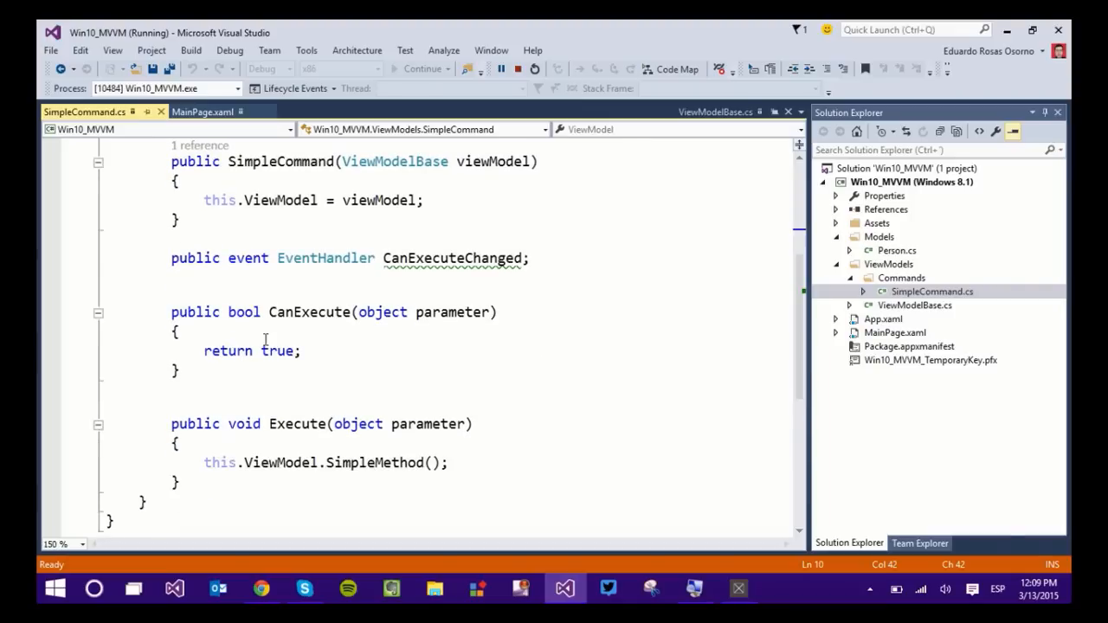